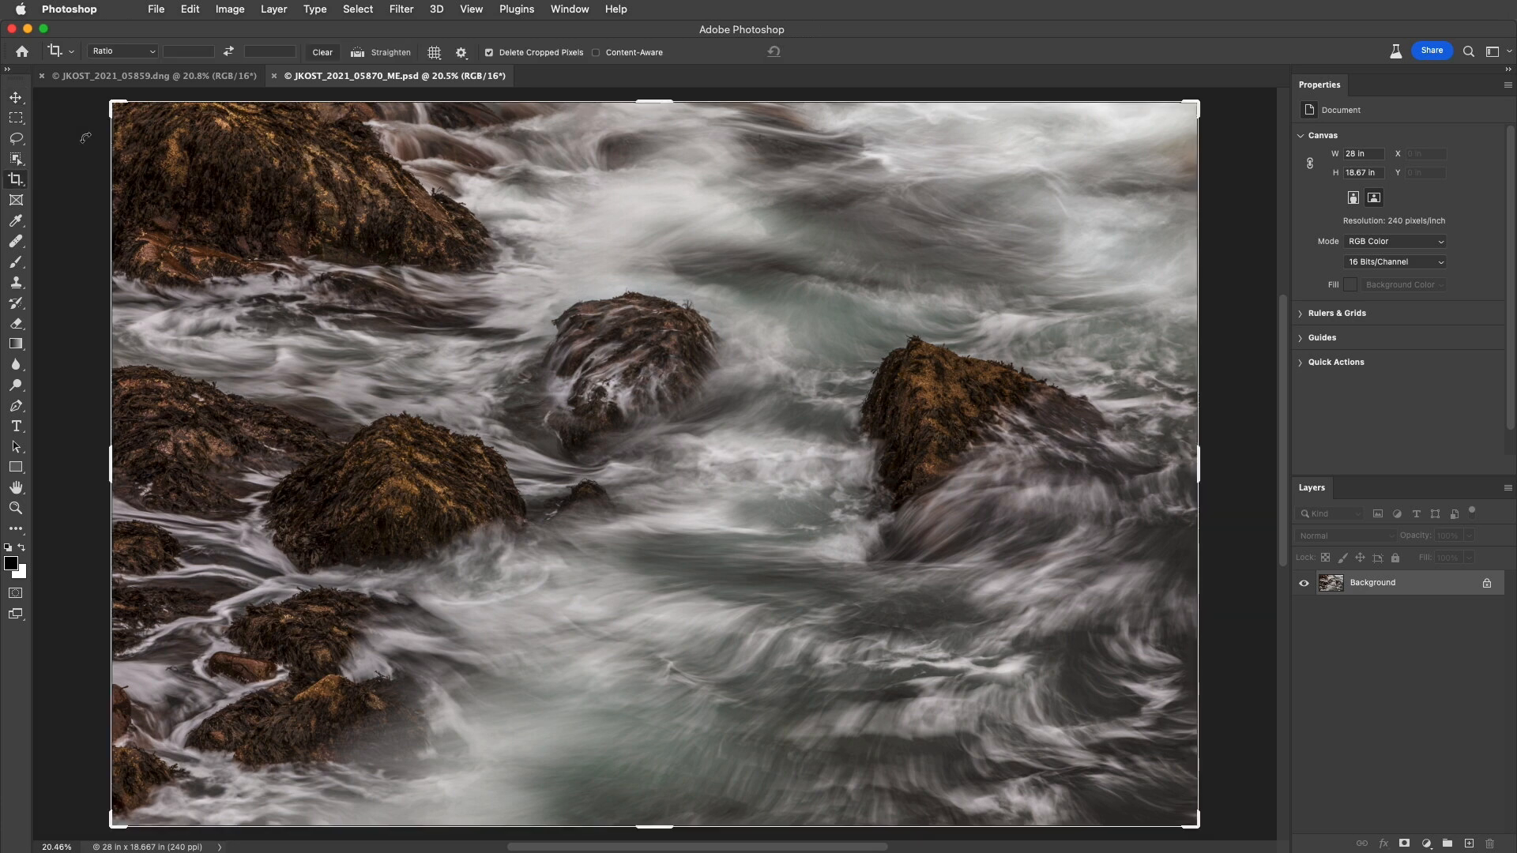
{"action": "mouse_move", "coordinate": [16, 180]}
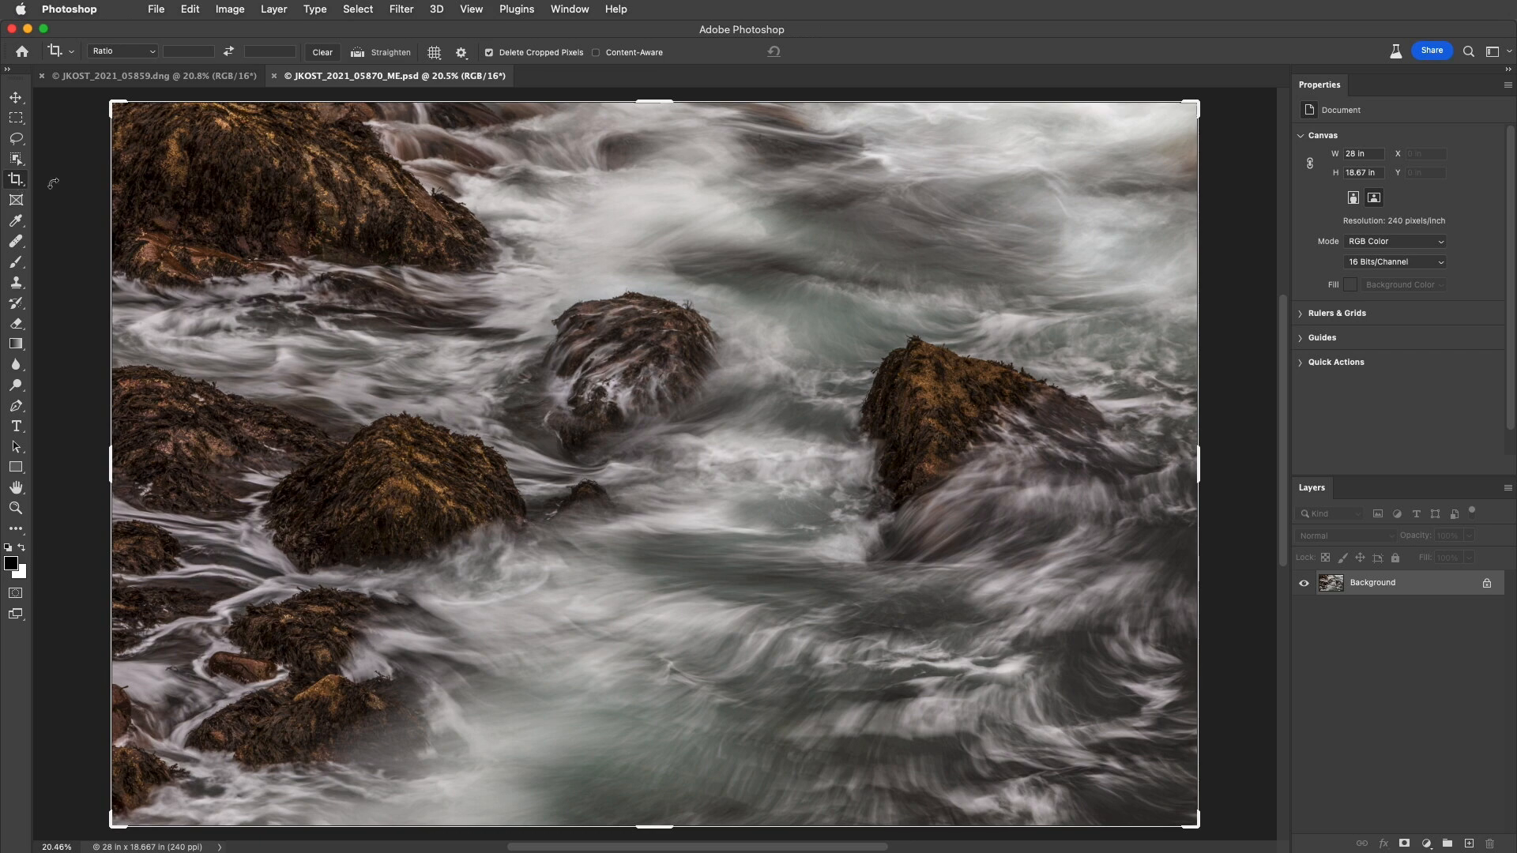
{"action": "mouse_move", "coordinate": [253, 239]}
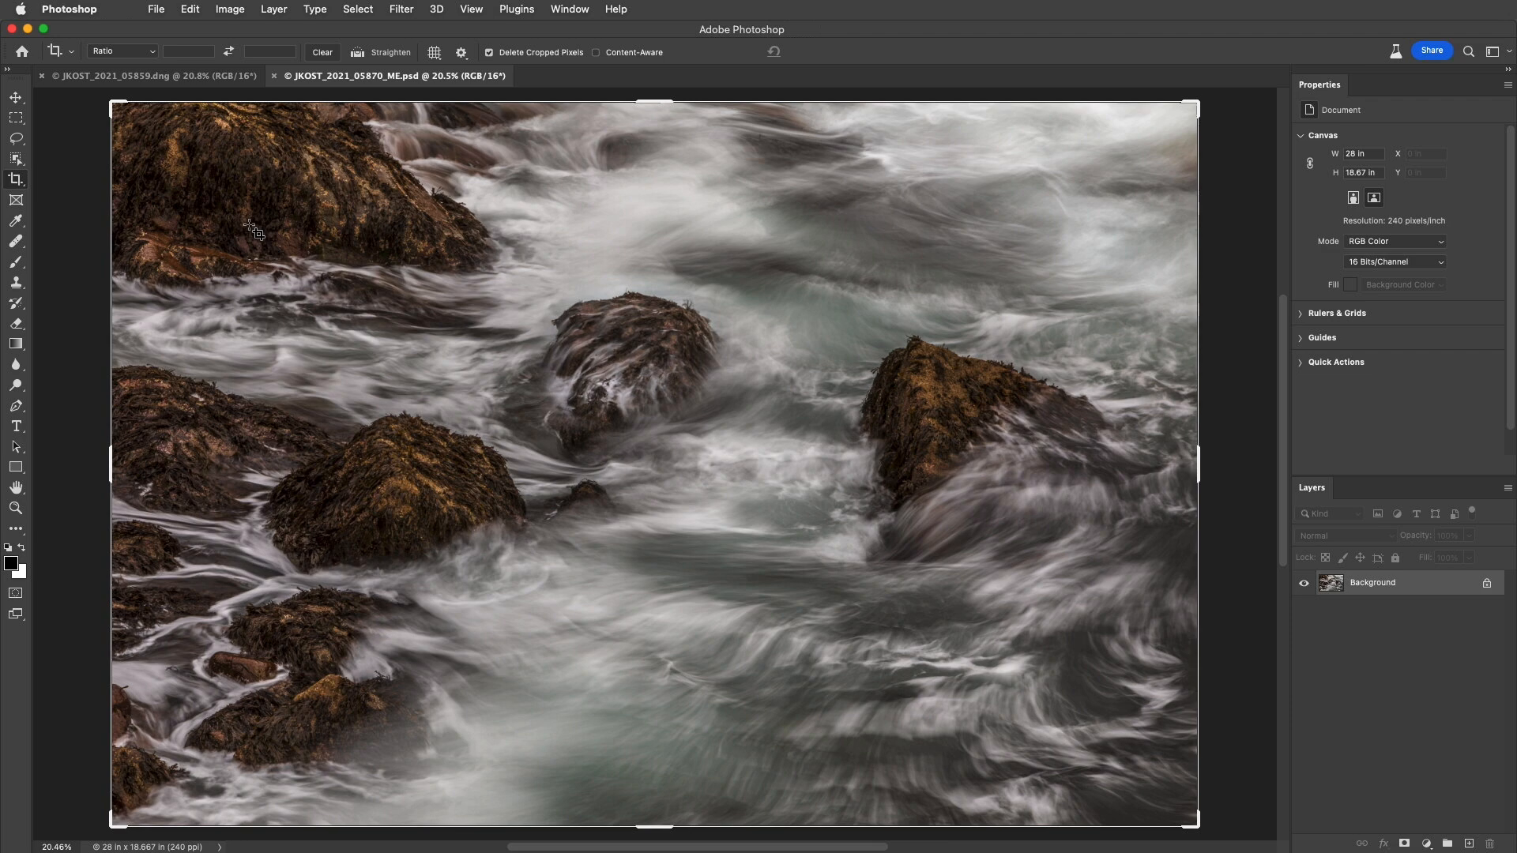
{"action": "mouse_move", "coordinate": [151, 143]}
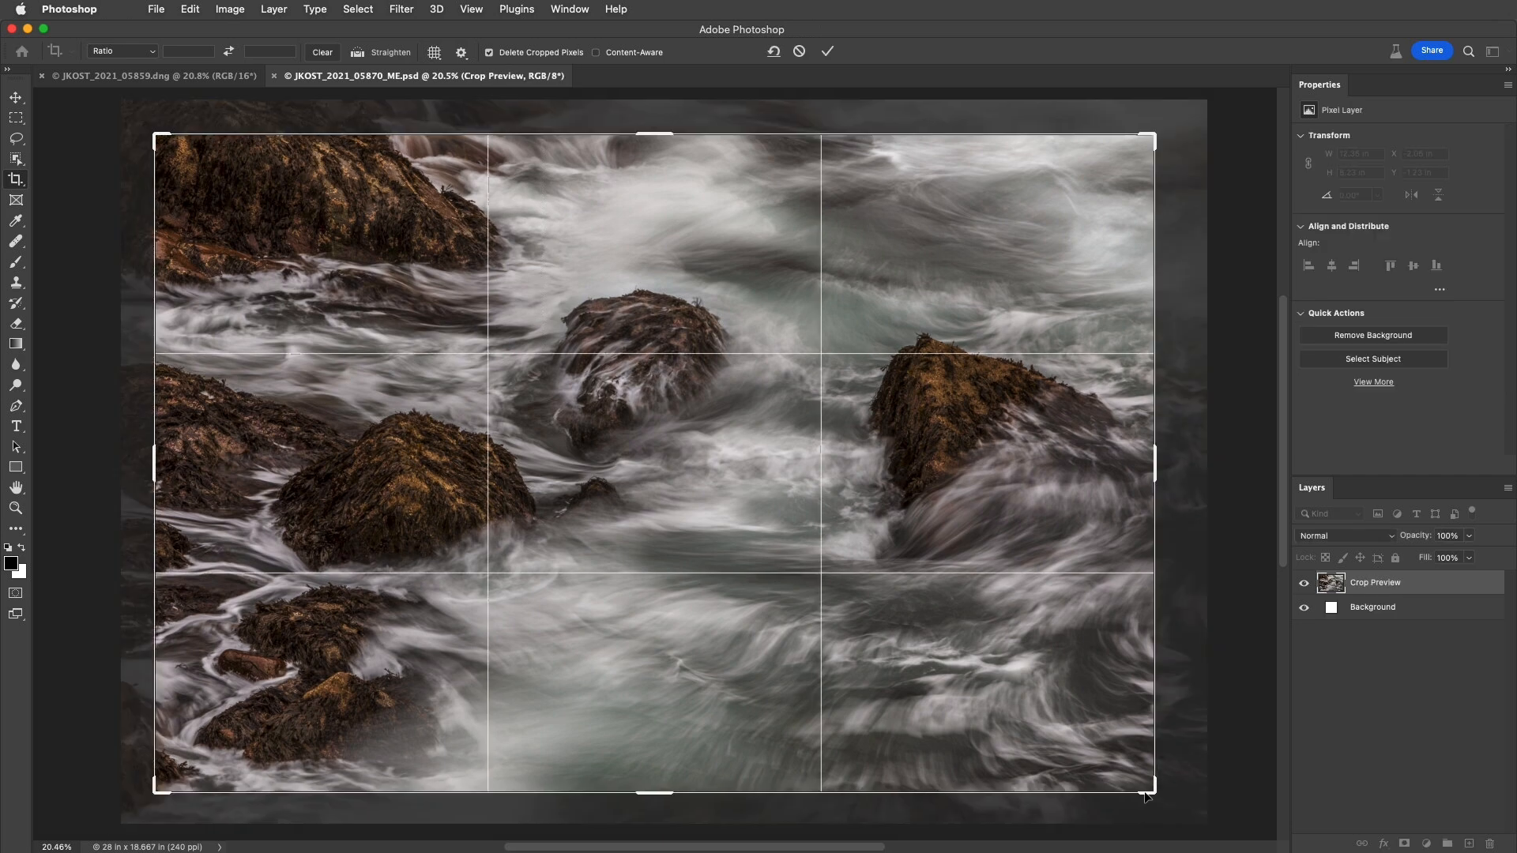
{"action": "mouse_move", "coordinate": [393, 297]}
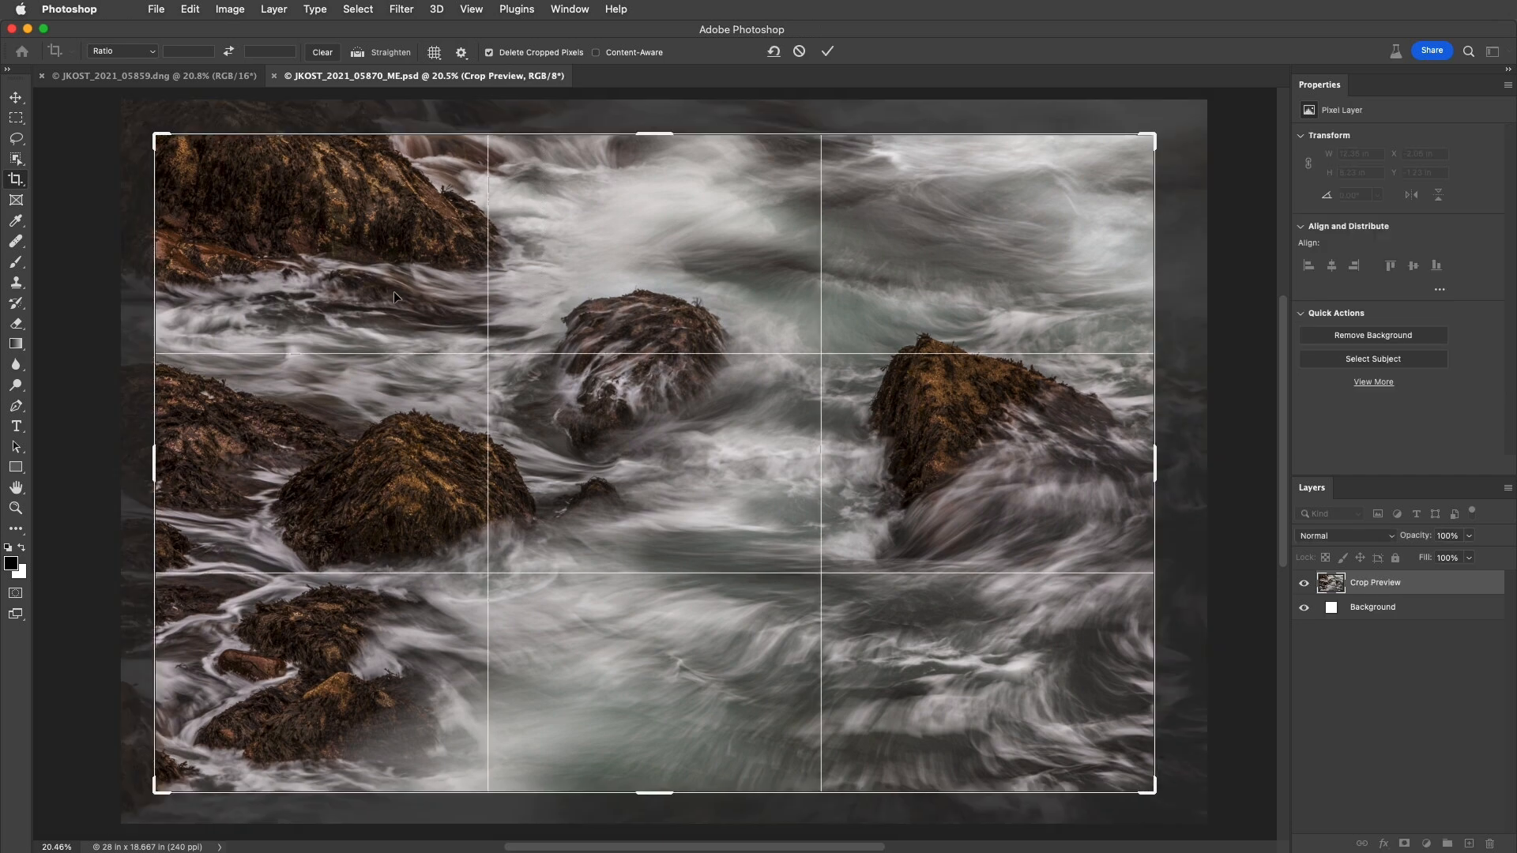
Pull the crop handle inward to tighten the boundary around the rocks, leaving it unrotated and pending
{"action": "left_click_drag", "start_coordinate": [392, 298], "coordinate": [376, 296]}
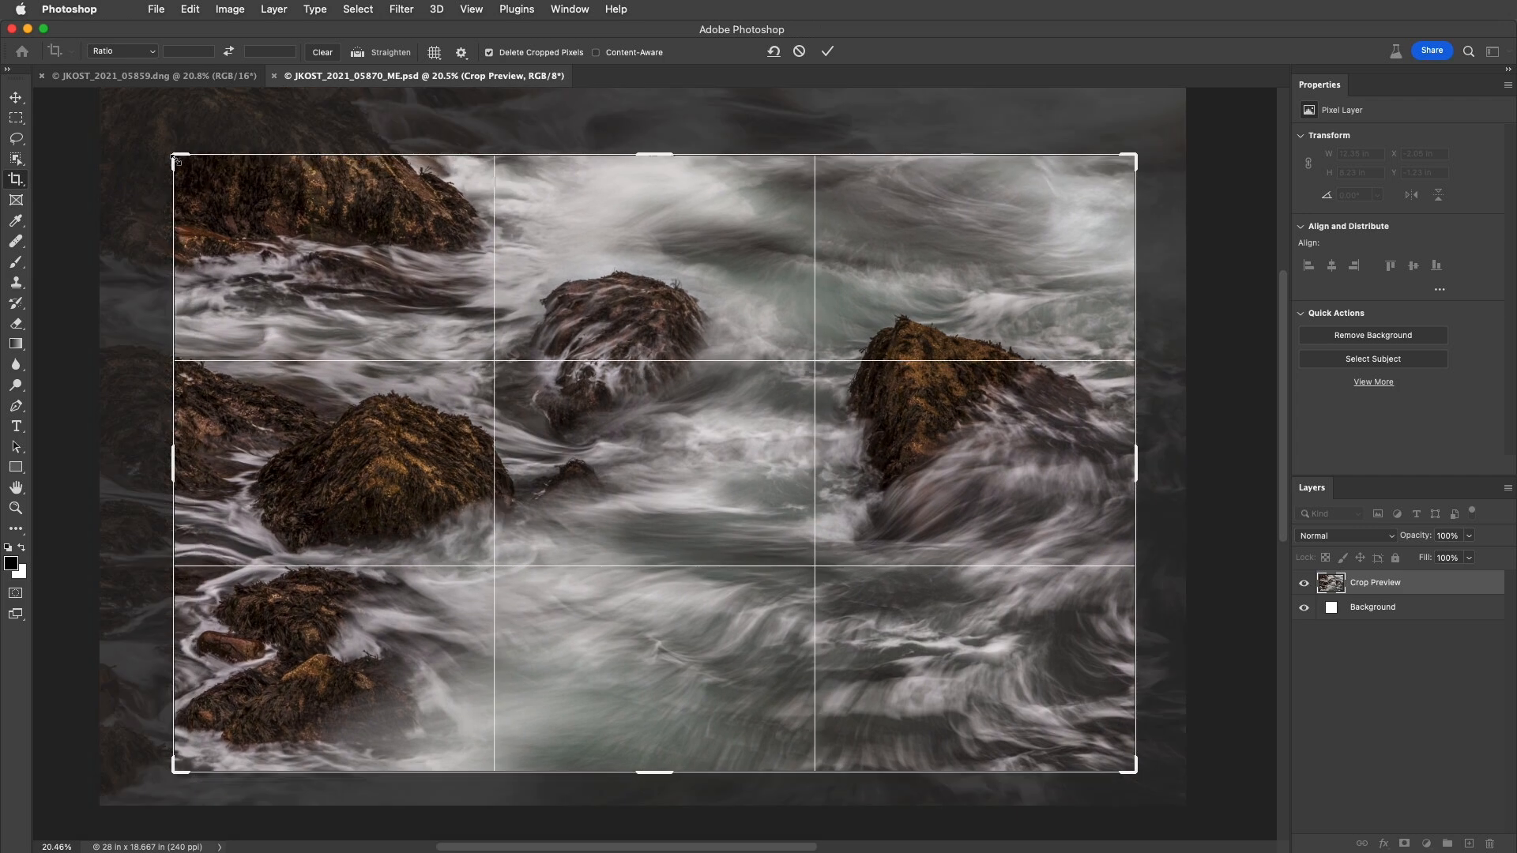
{"action": "mouse_move", "coordinate": [154, 141]}
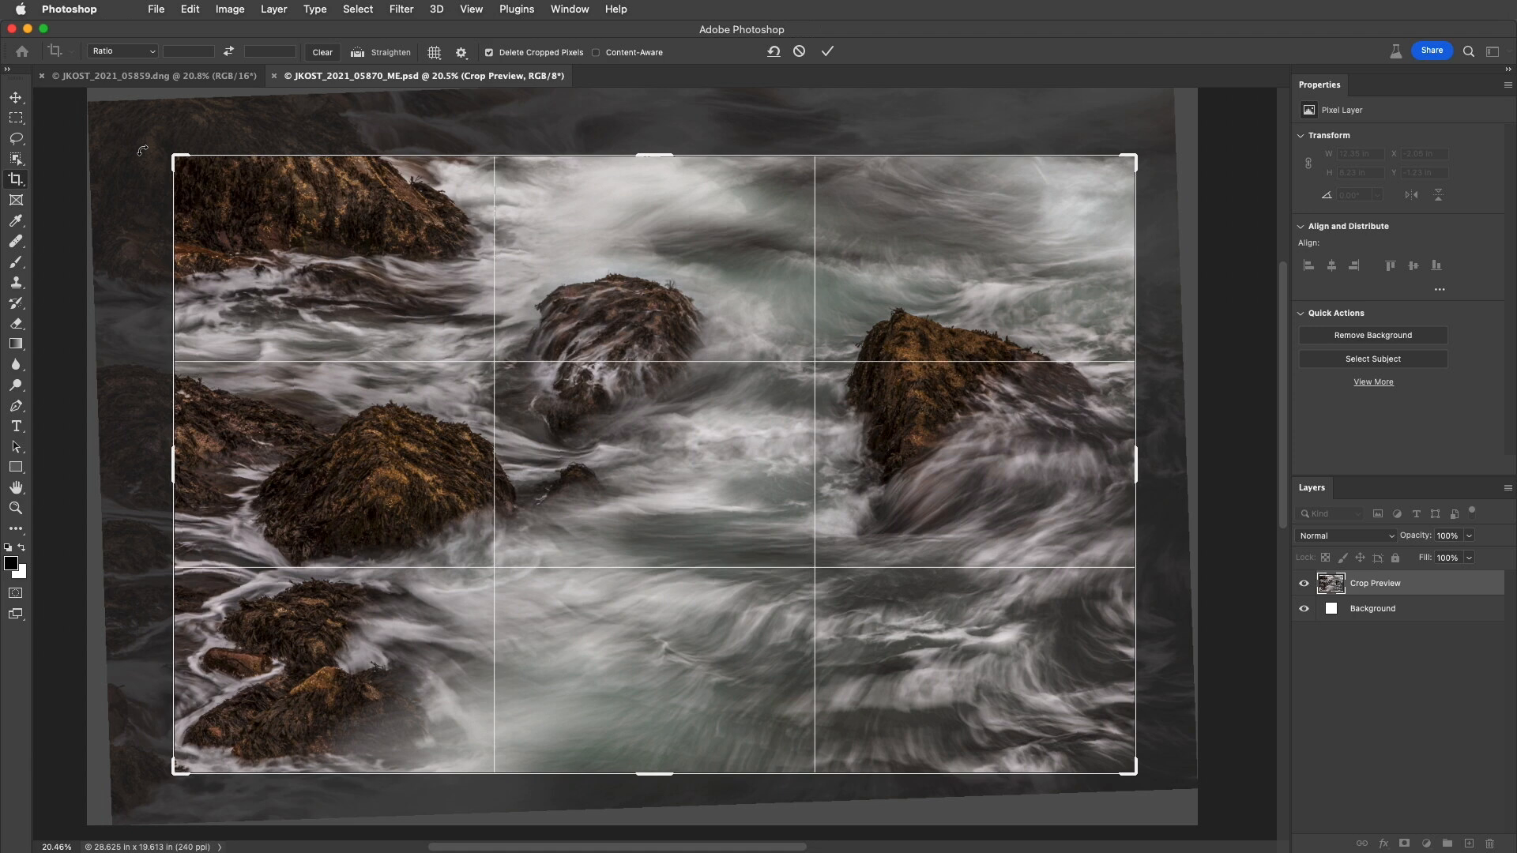
{"action": "mouse_move", "coordinate": [248, 95]}
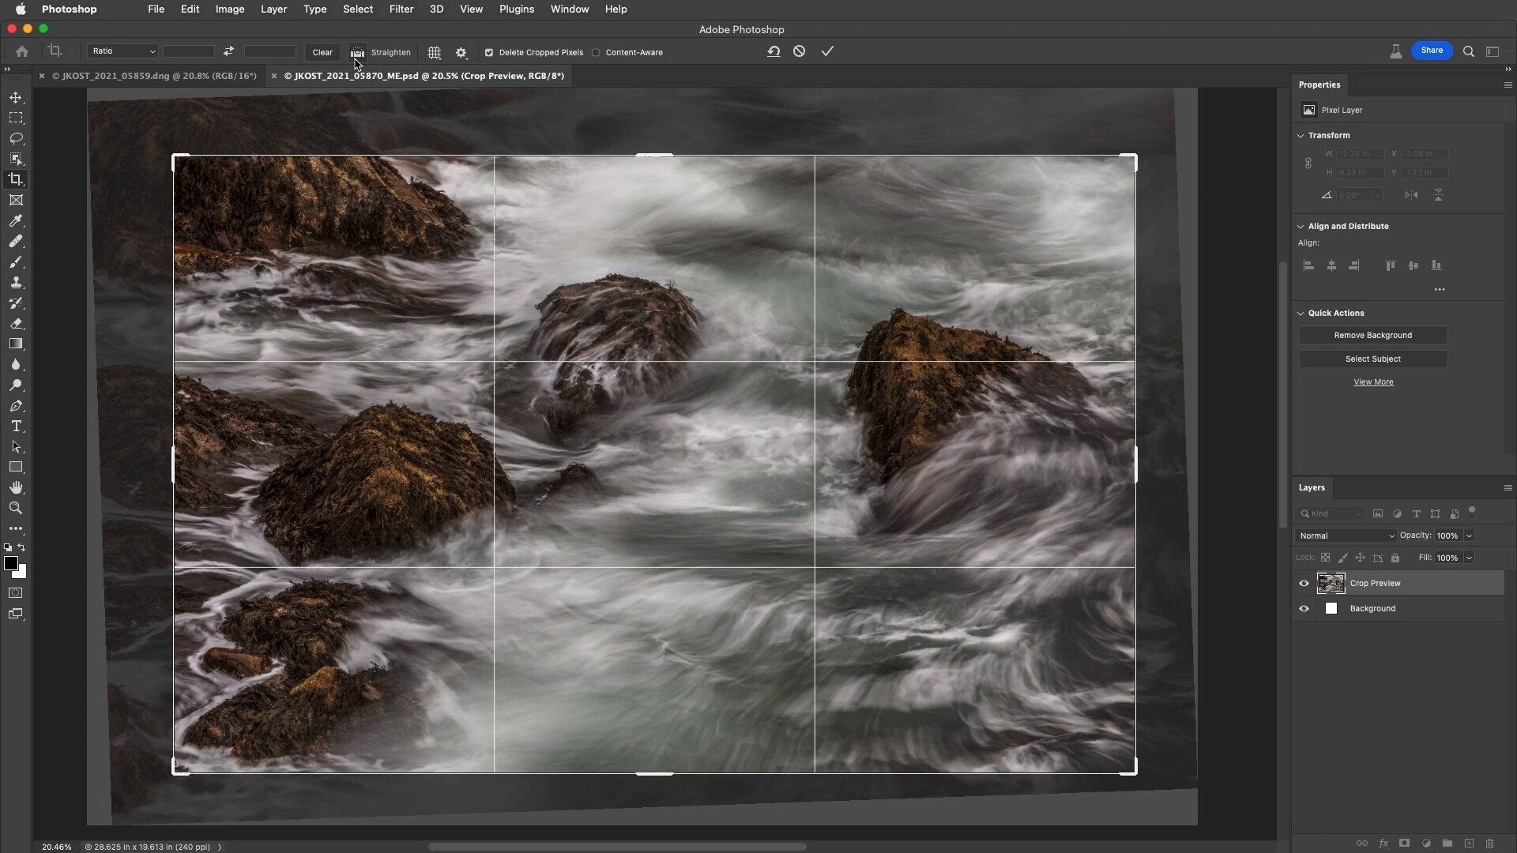
{"action": "mouse_move", "coordinate": [346, 98]}
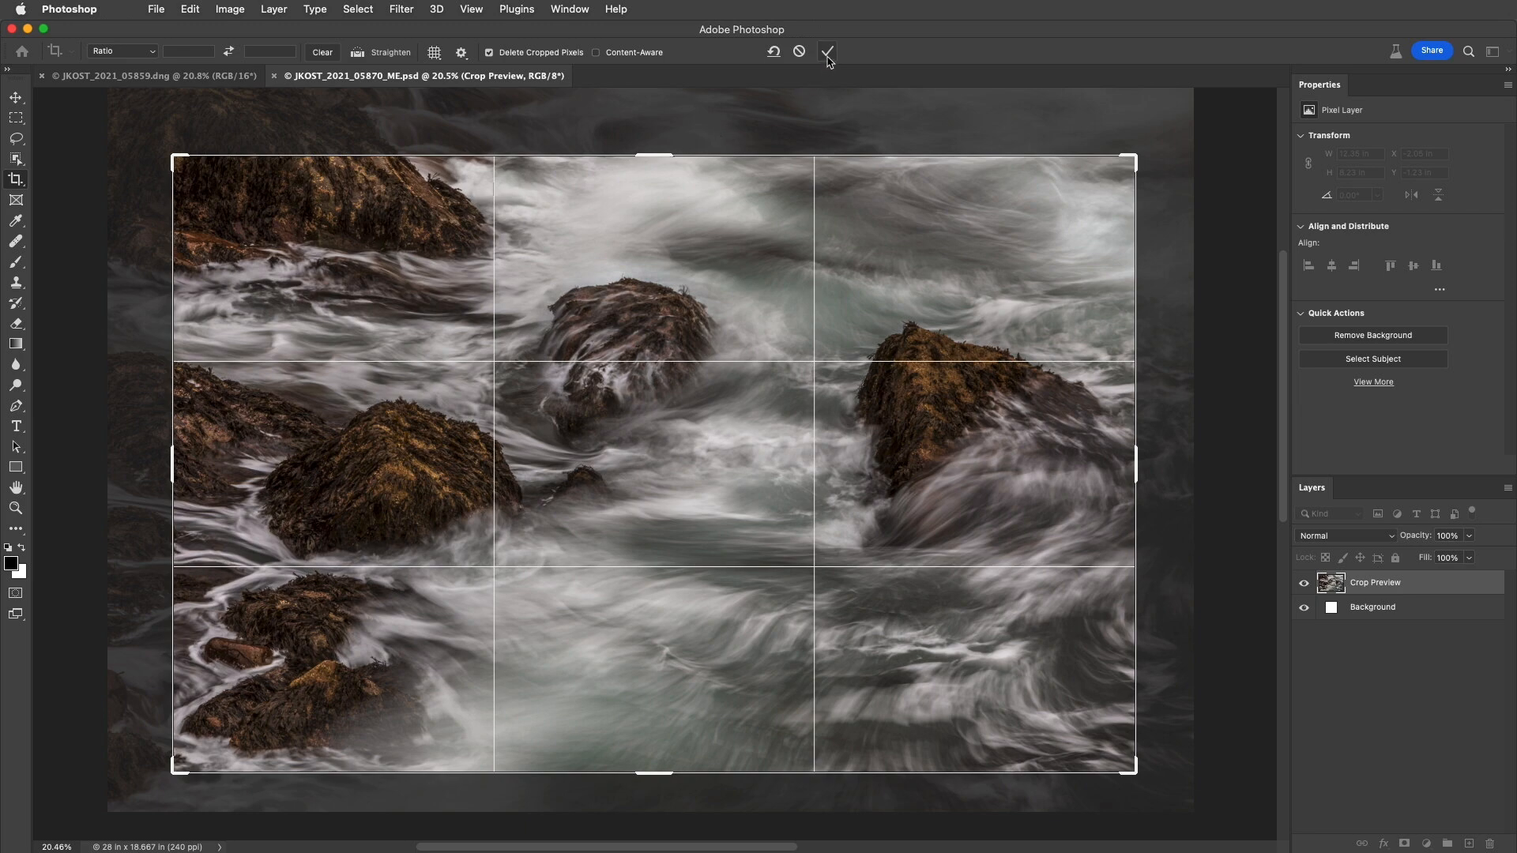
Commit the tightened crop, trimming the seascape to about 24.8 by 15.9 inches
{"action": "left_click", "coordinate": [826, 52]}
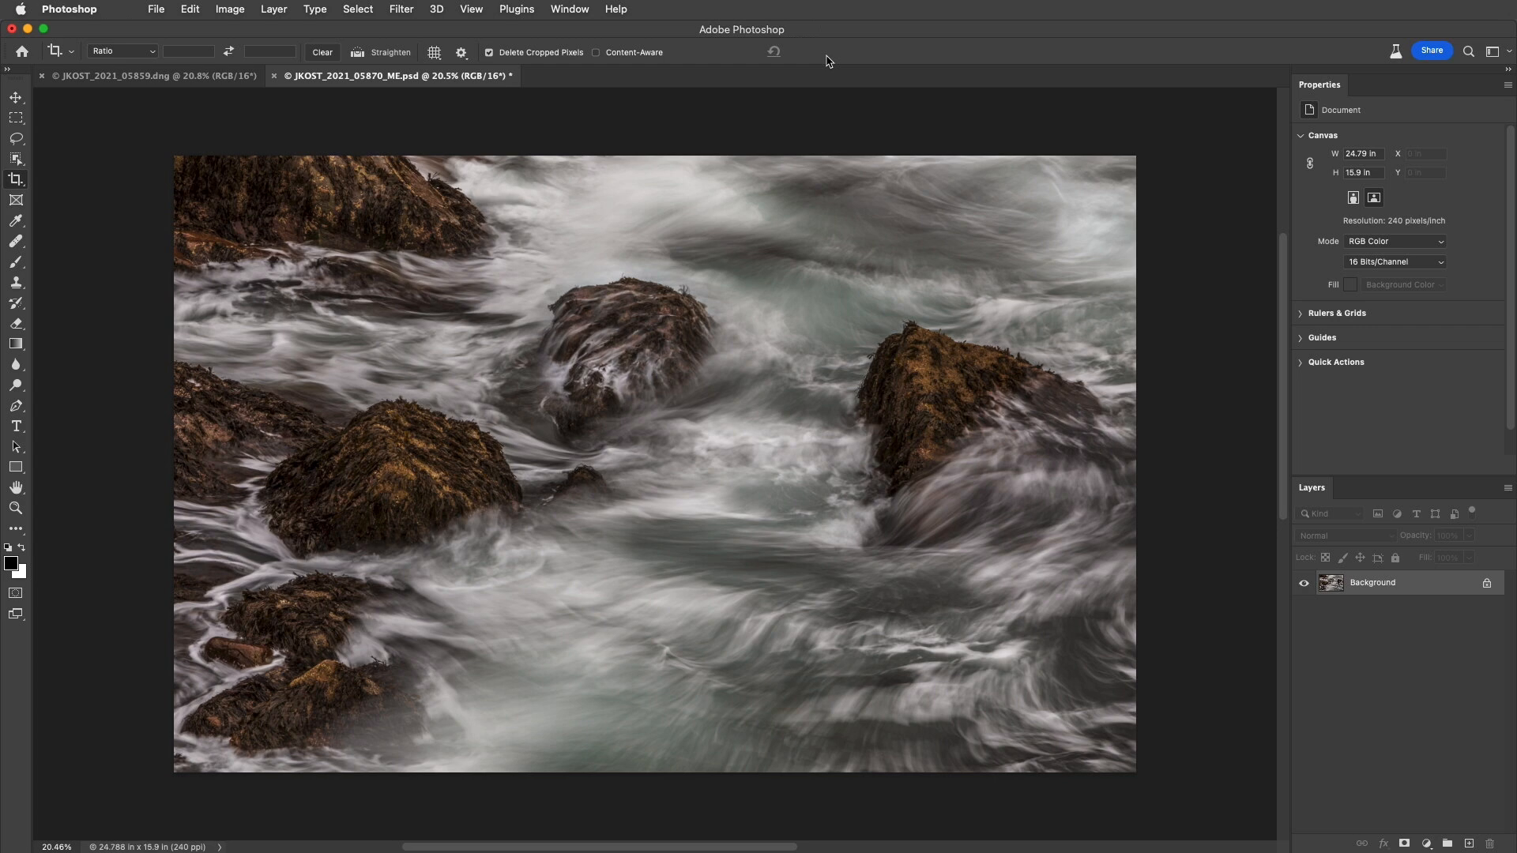
{"action": "mouse_move", "coordinate": [766, 165]}
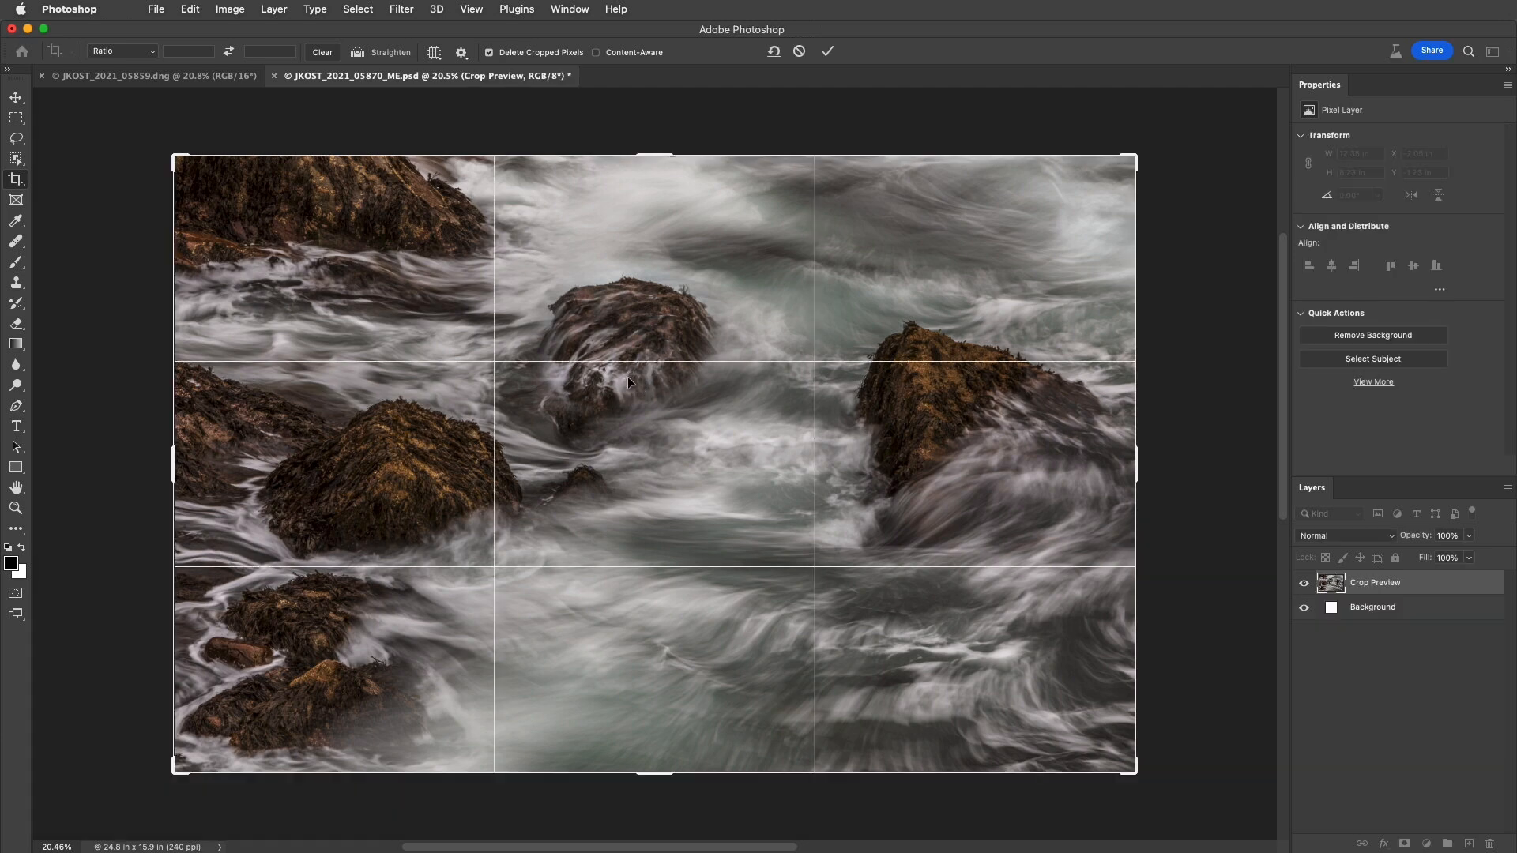
{"action": "mouse_move", "coordinate": [332, 348]}
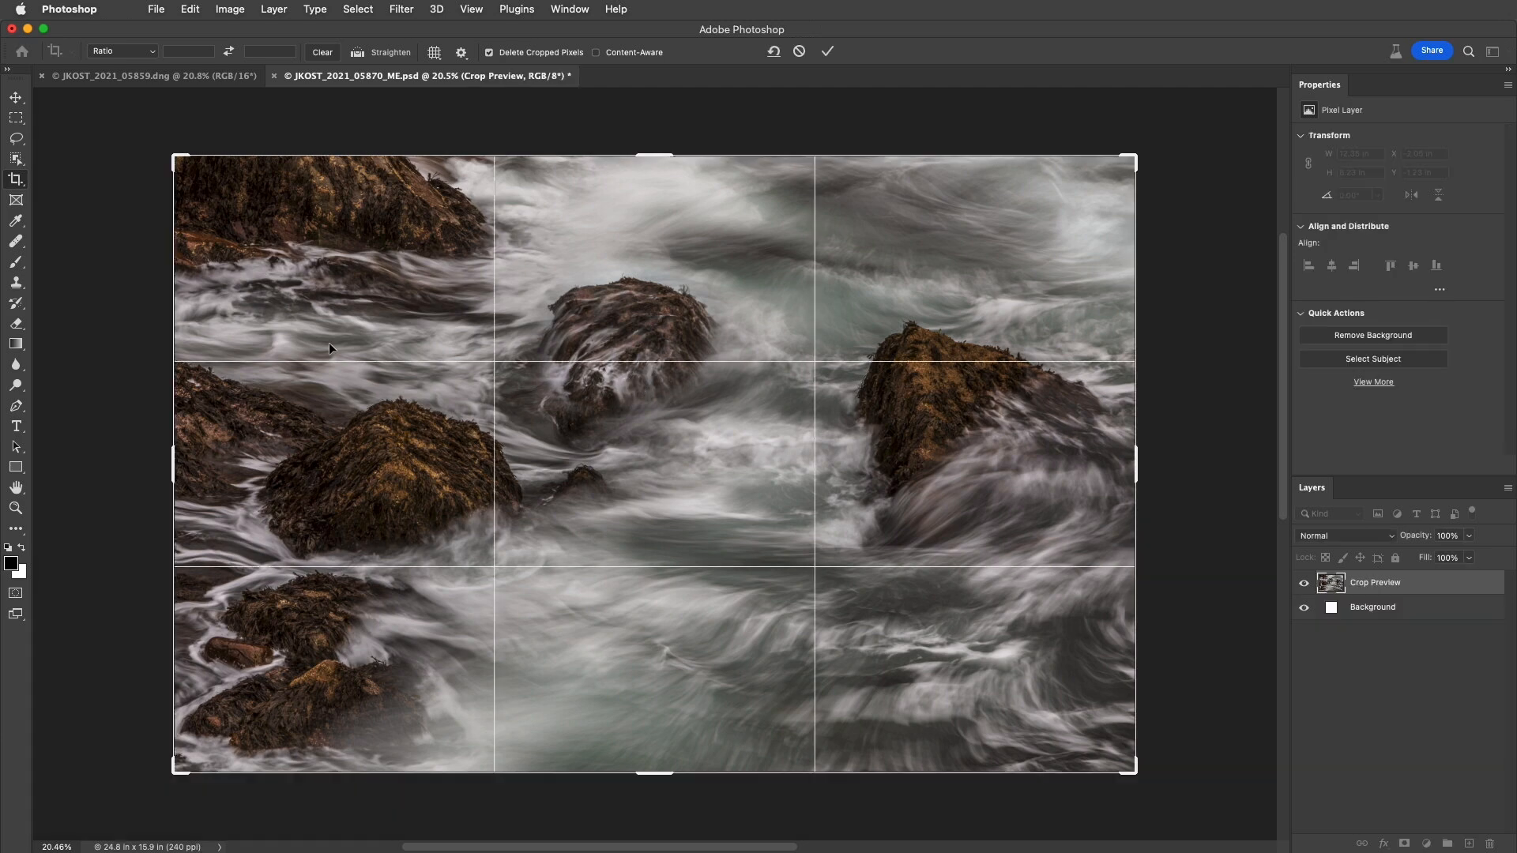
Reframe the crop to a short, wide strip and commit it with Delete Cropped Pixels off, giving about 21.3 by 11.6 inches
{"action": "left_click_drag", "start_coordinate": [173, 155], "coordinate": [244, 240]}
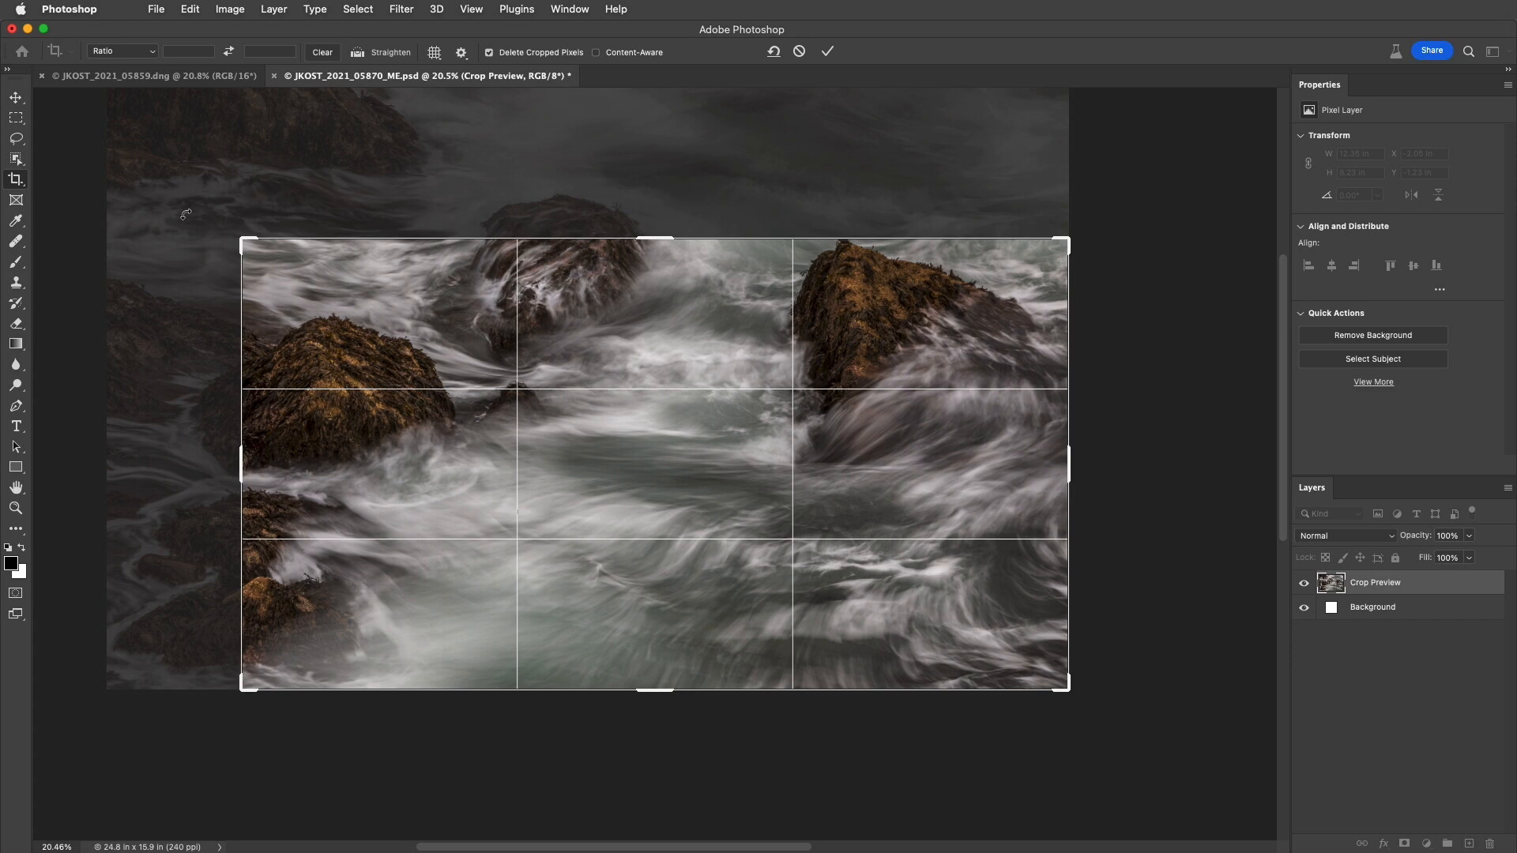
{"action": "mouse_move", "coordinate": [456, 107]}
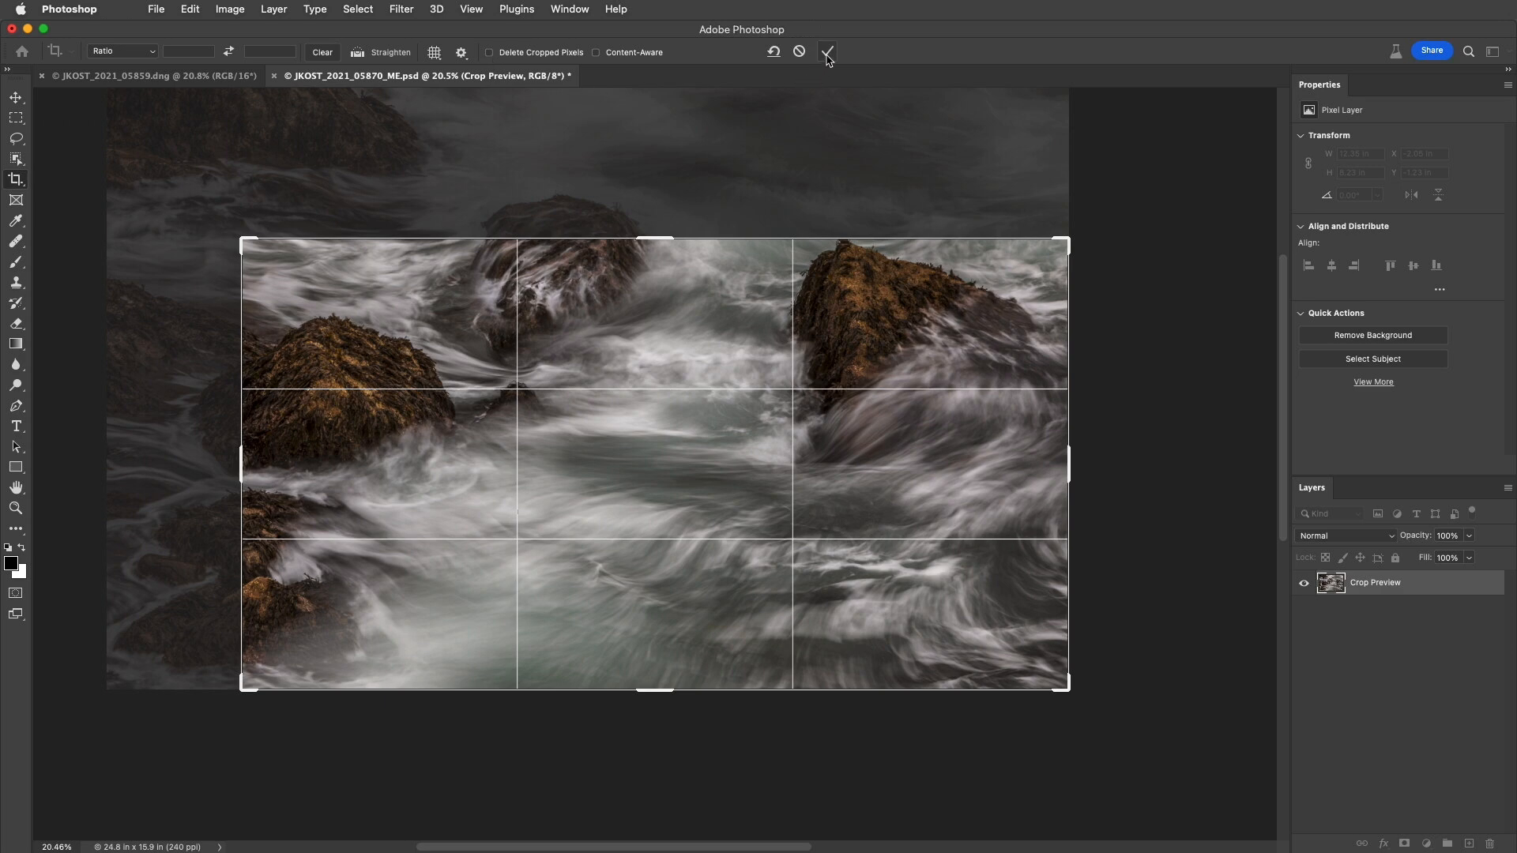
{"action": "left_click", "coordinate": [826, 51]}
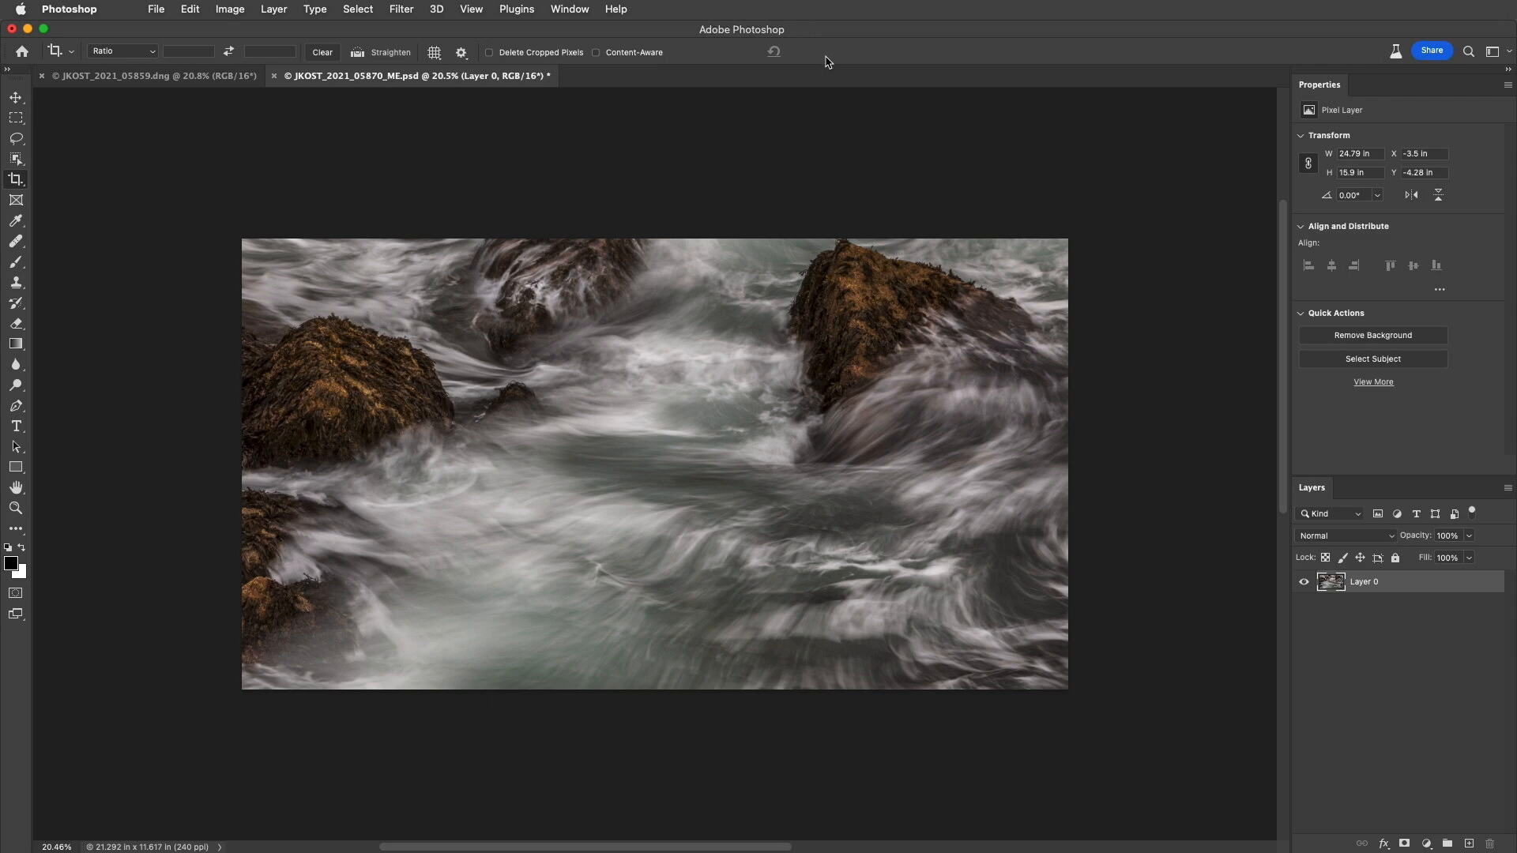
{"action": "mouse_move", "coordinate": [801, 190]}
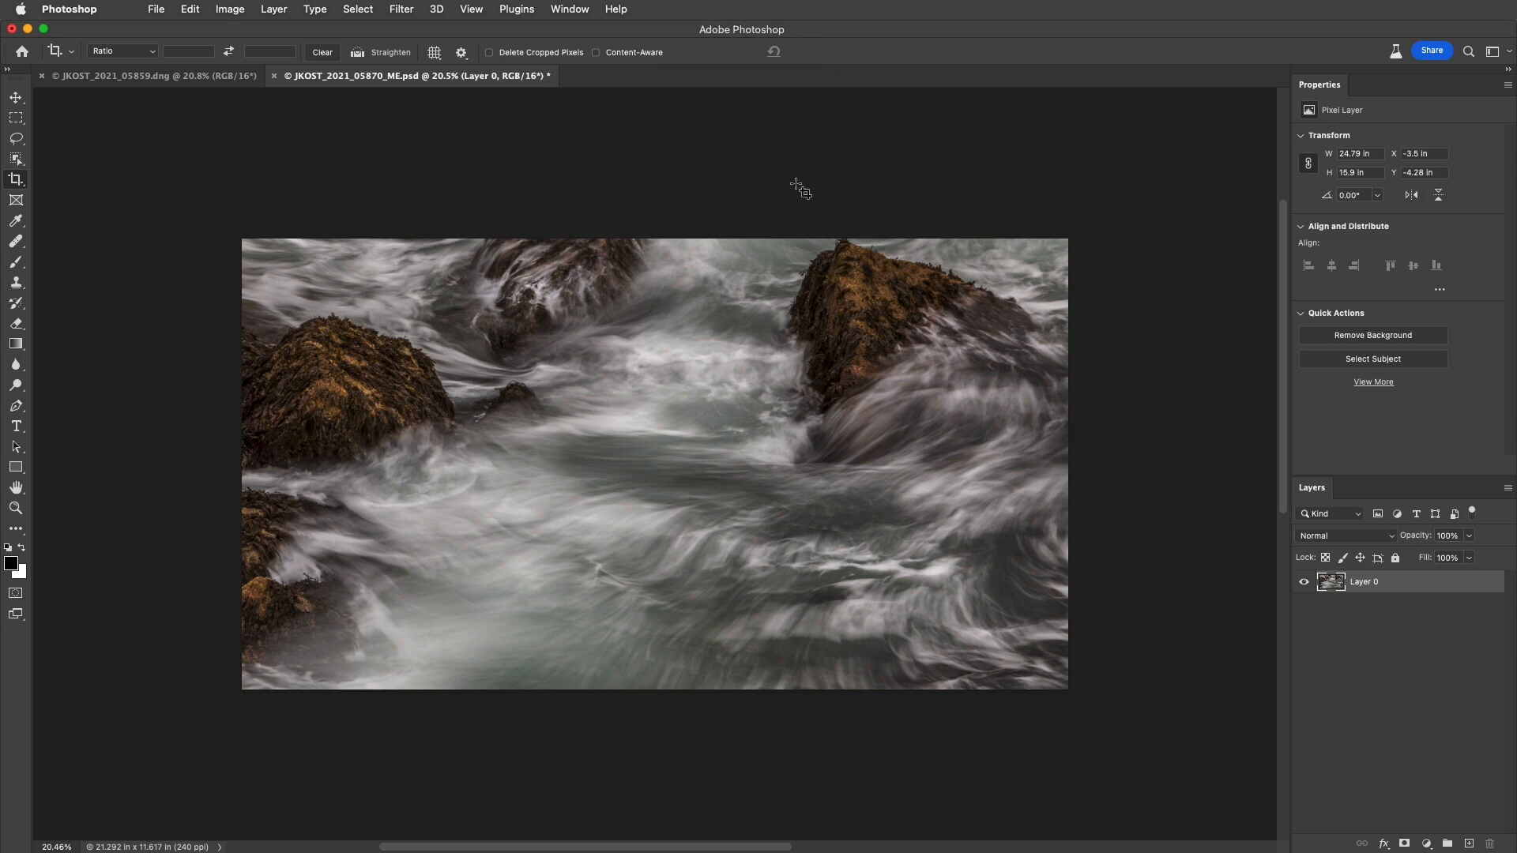
Move the layer to show the central rocks, select all, and use Image > Crop to discard hidden pixels
{"action": "left_click", "coordinate": [16, 97]}
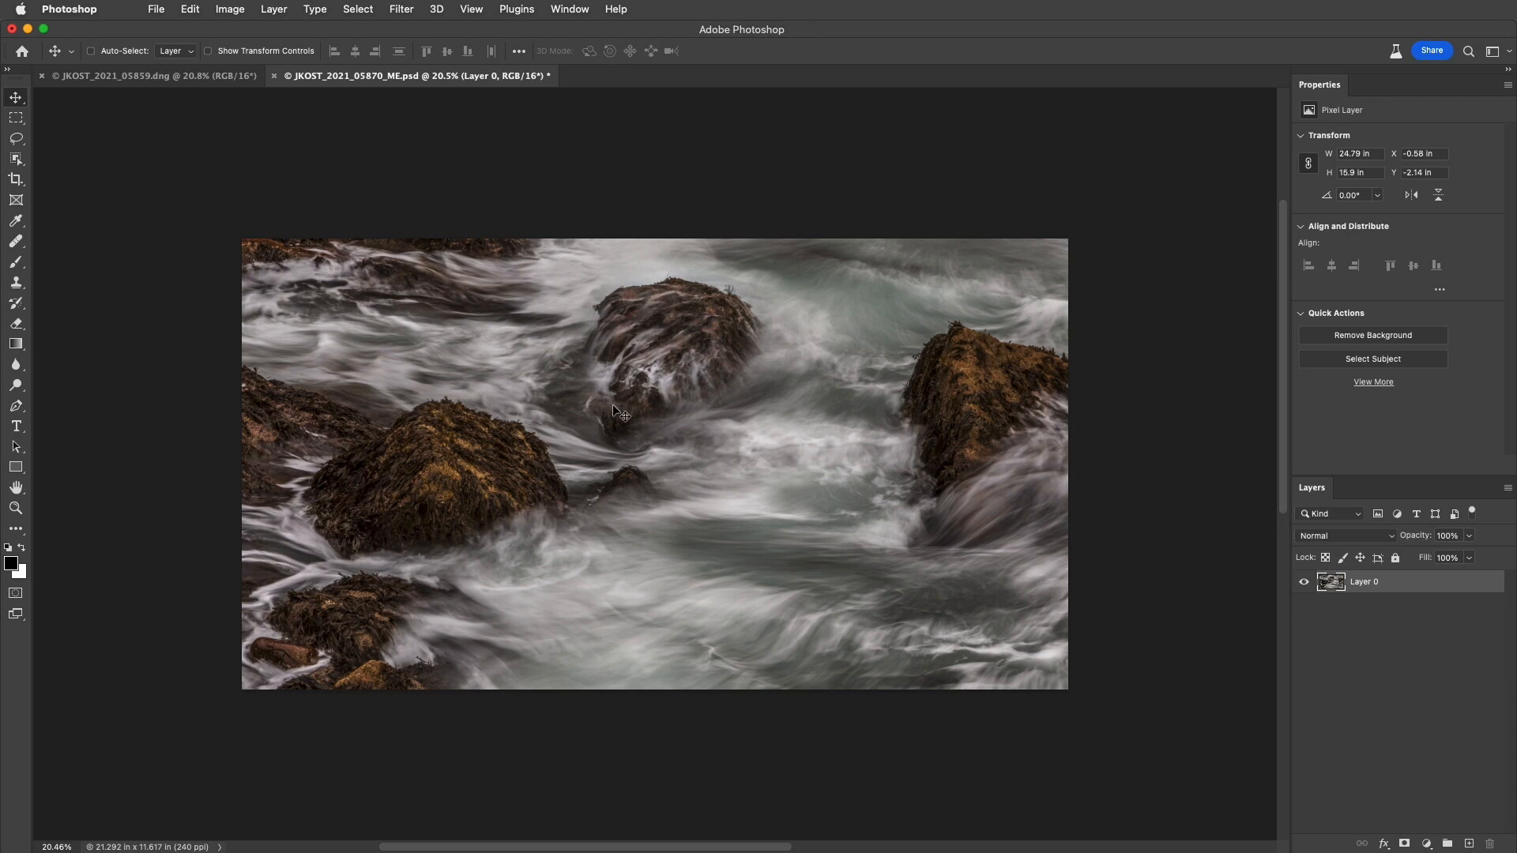
{"action": "mouse_move", "coordinate": [477, 213]}
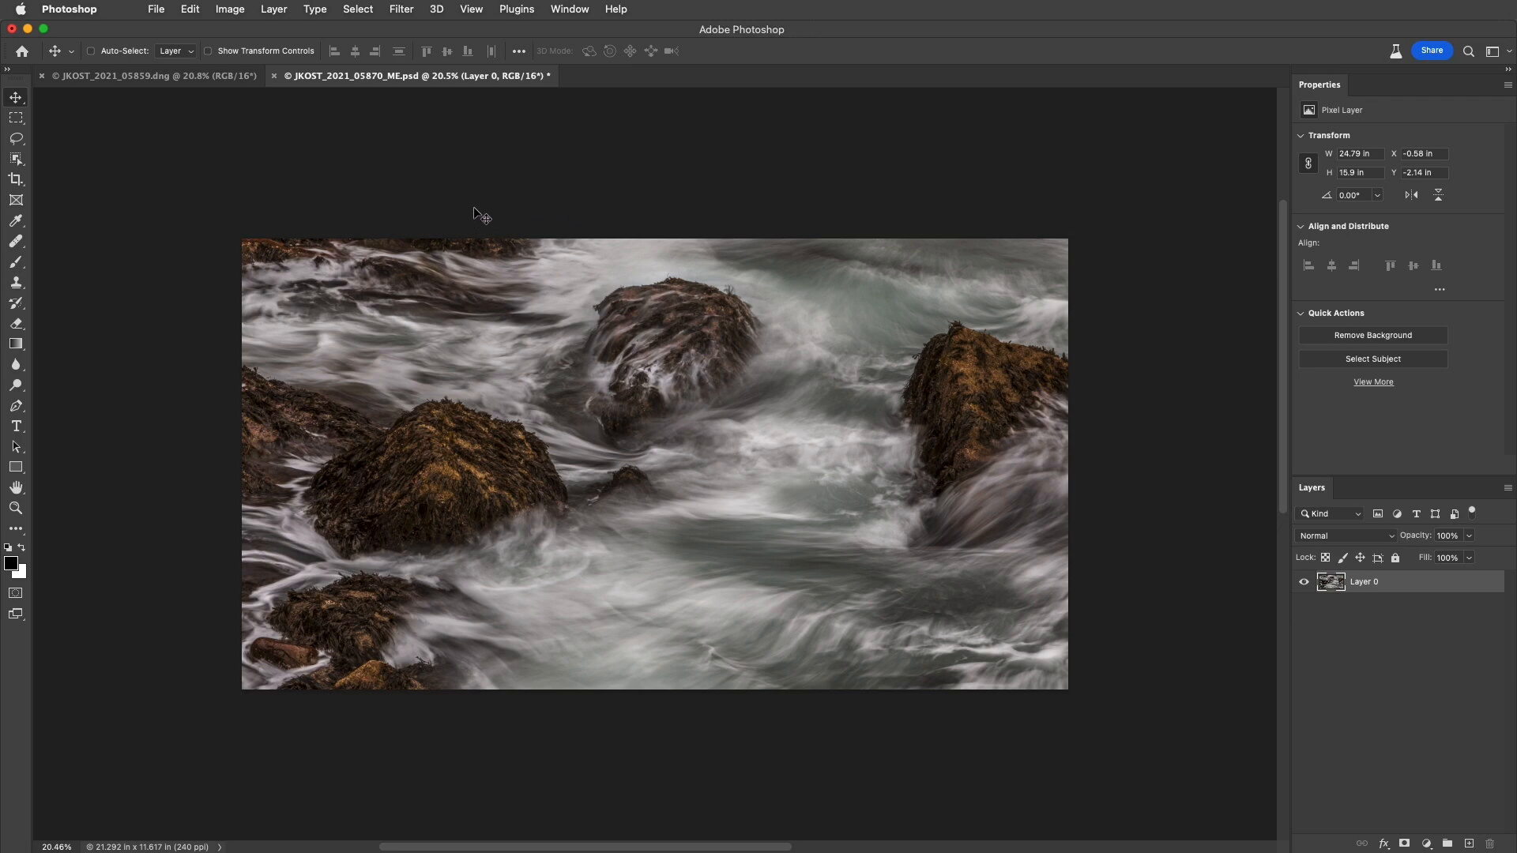
{"action": "mouse_move", "coordinate": [554, 214]}
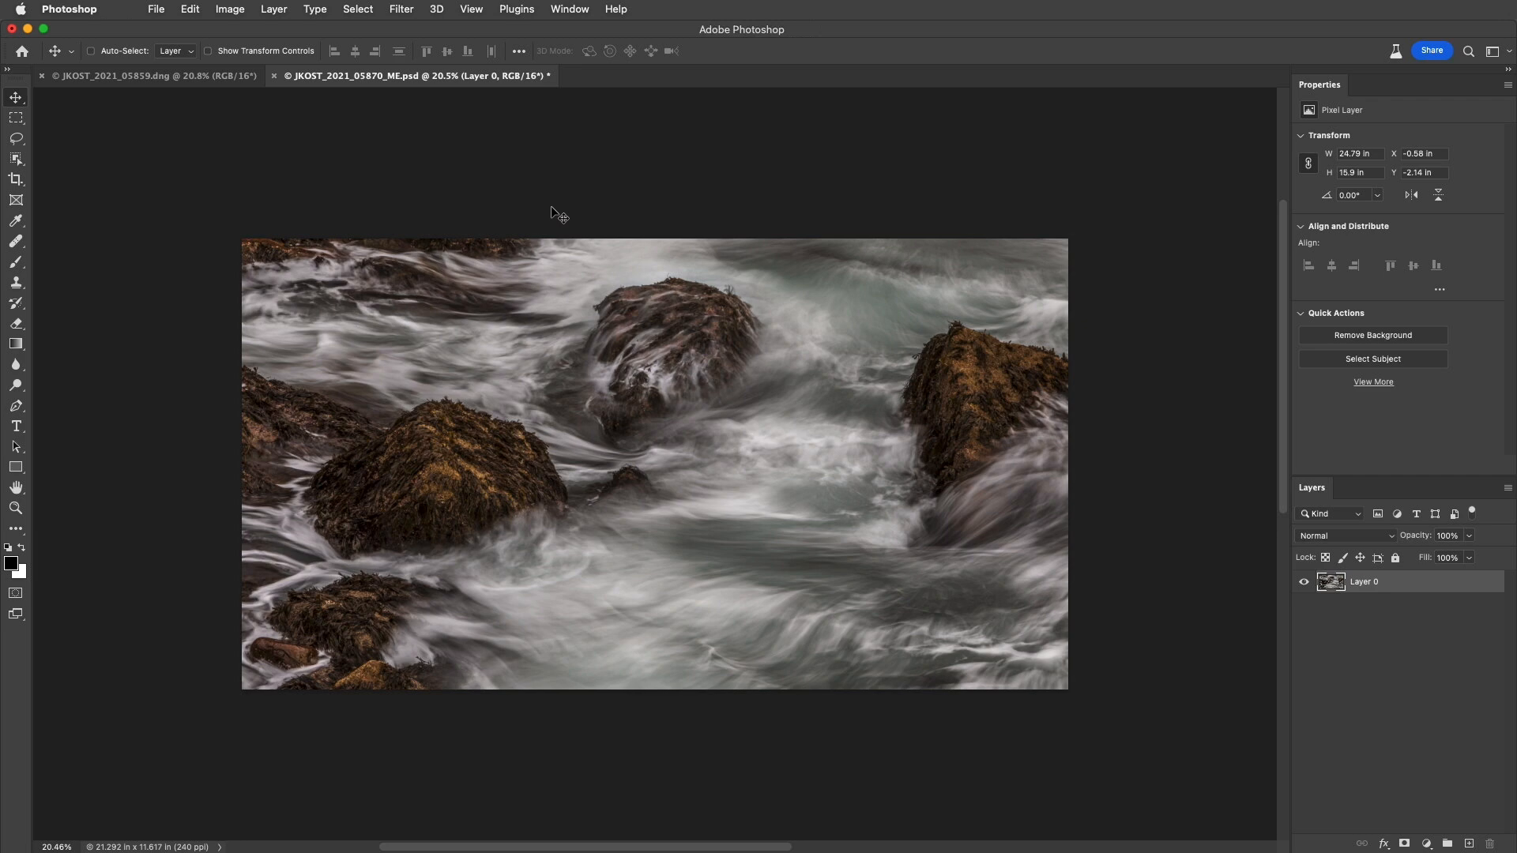
{"action": "left_click", "coordinate": [357, 9]}
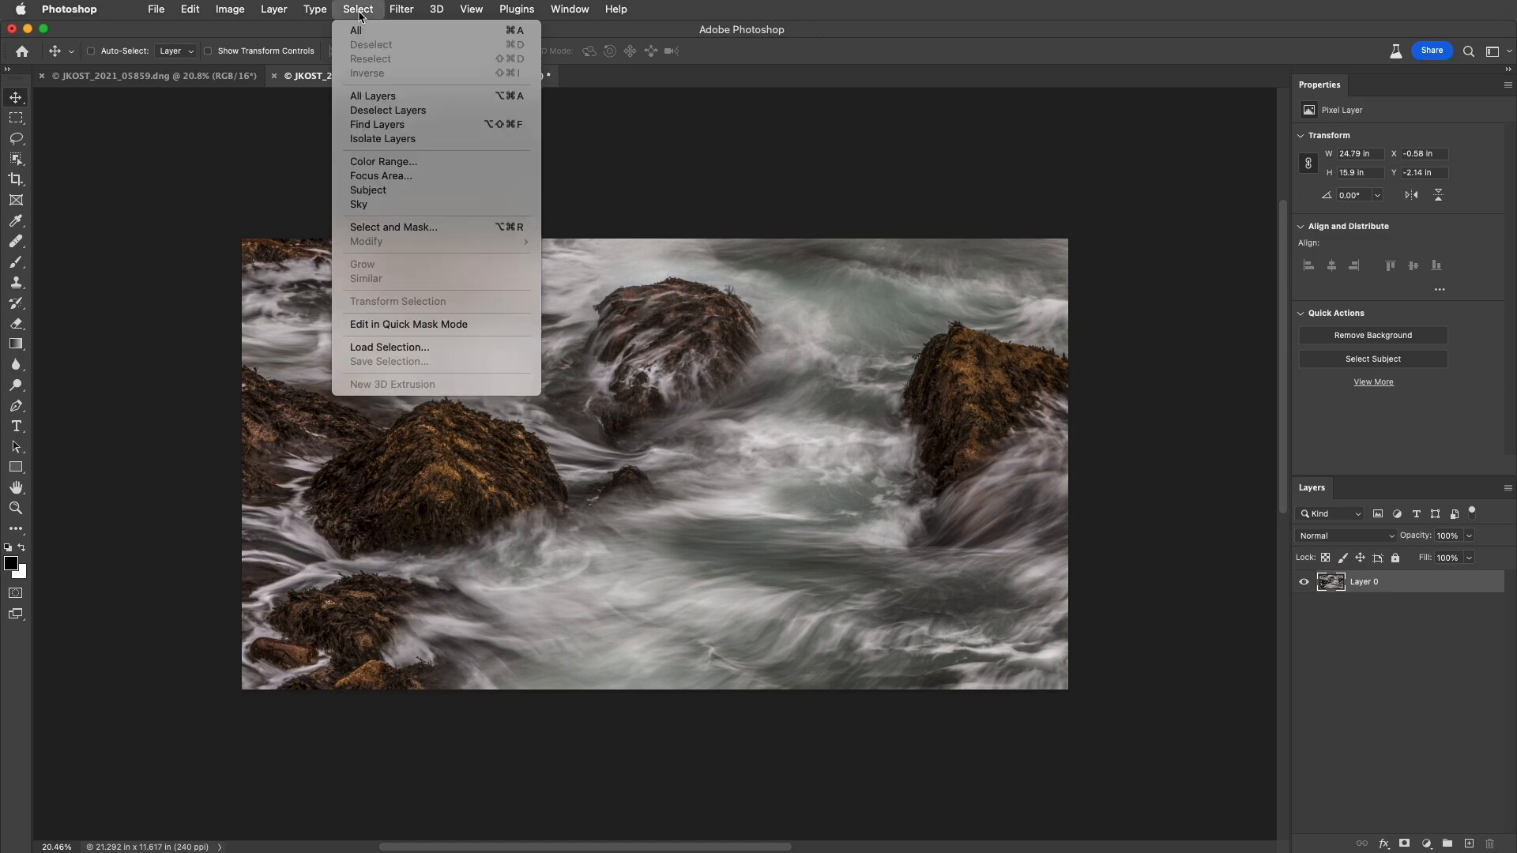
{"action": "left_click", "coordinate": [230, 9]}
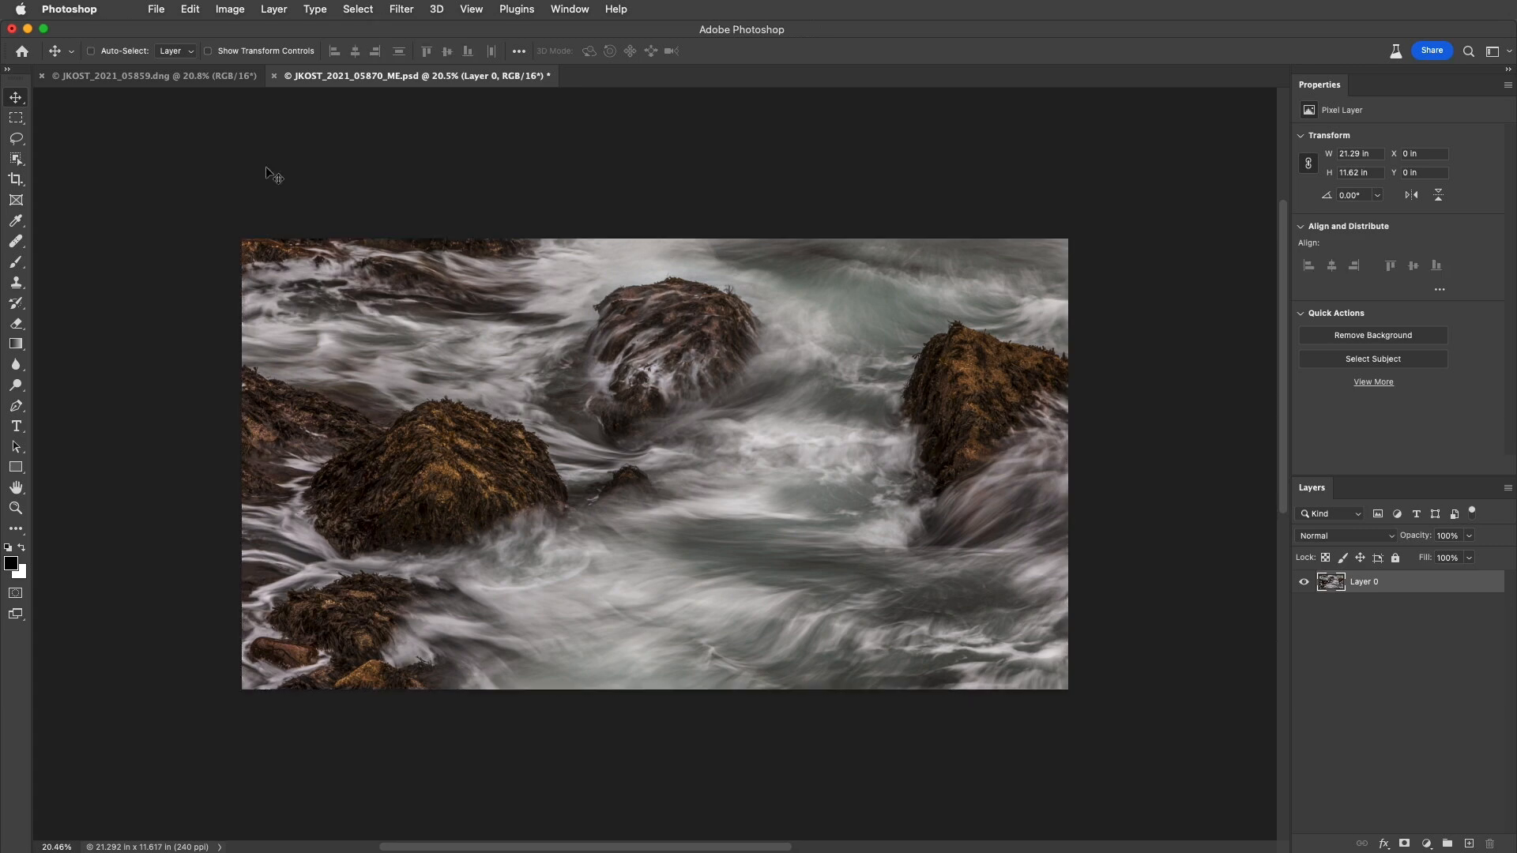
{"action": "left_click", "coordinate": [154, 10]}
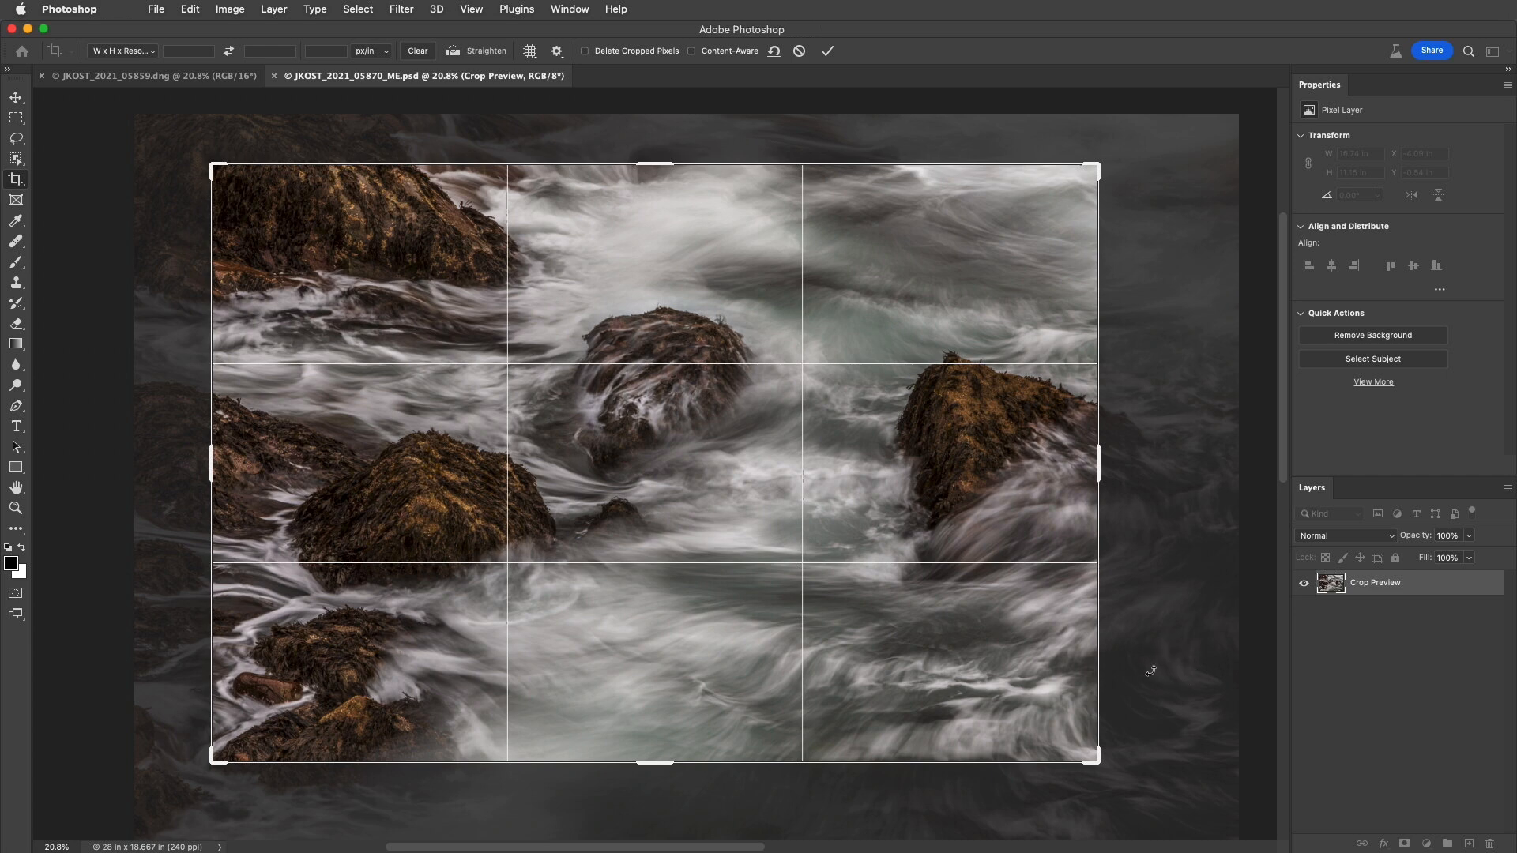
{"action": "mouse_move", "coordinate": [1171, 665]}
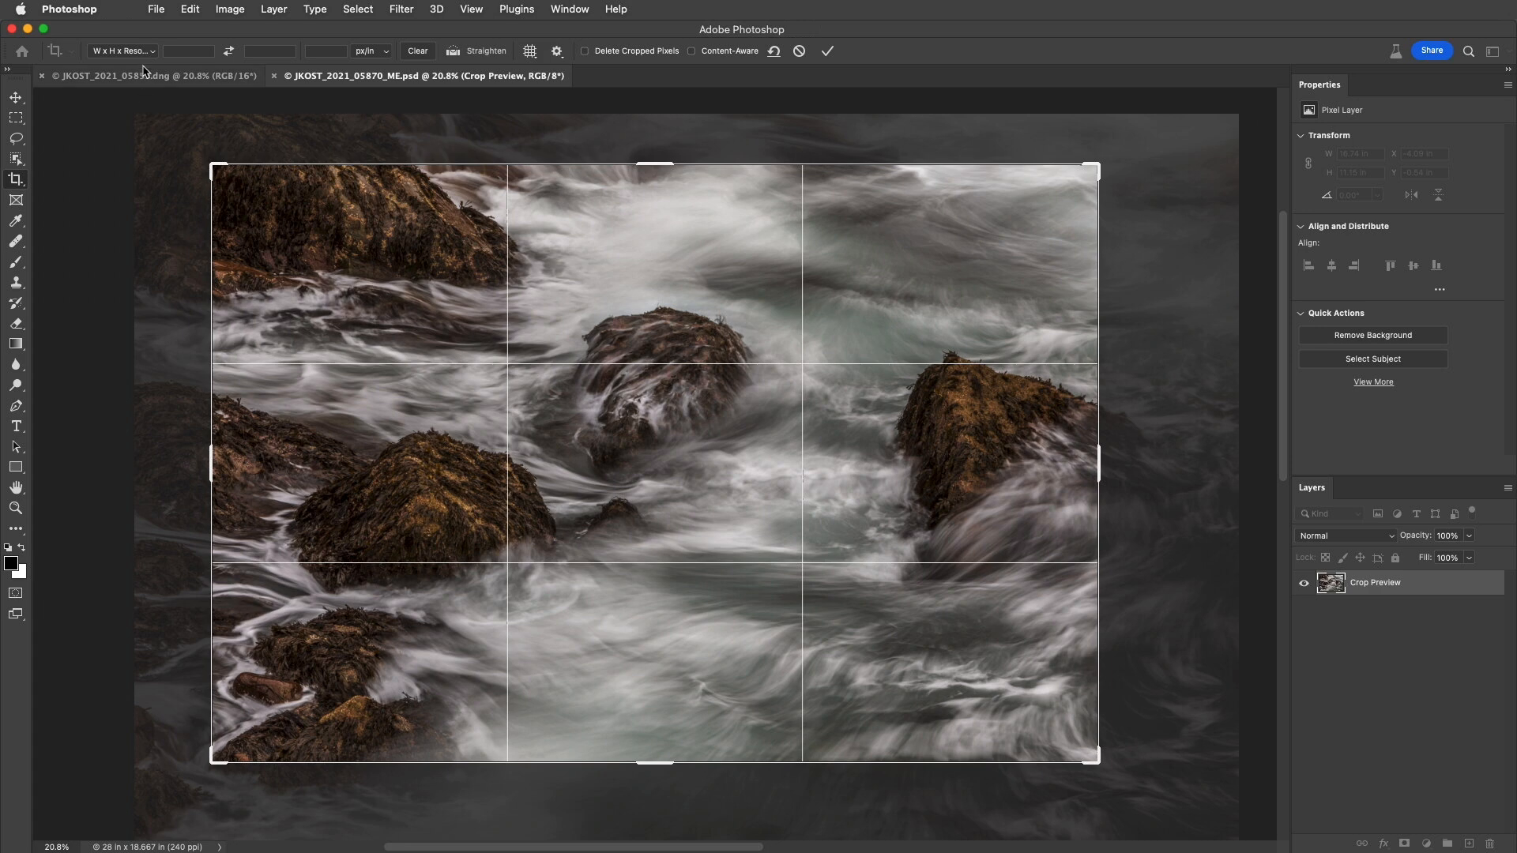
Constrain the crop to the 5 : 7 ratio preset, narrowing the frame around the rocks
{"action": "left_click", "coordinate": [120, 50]}
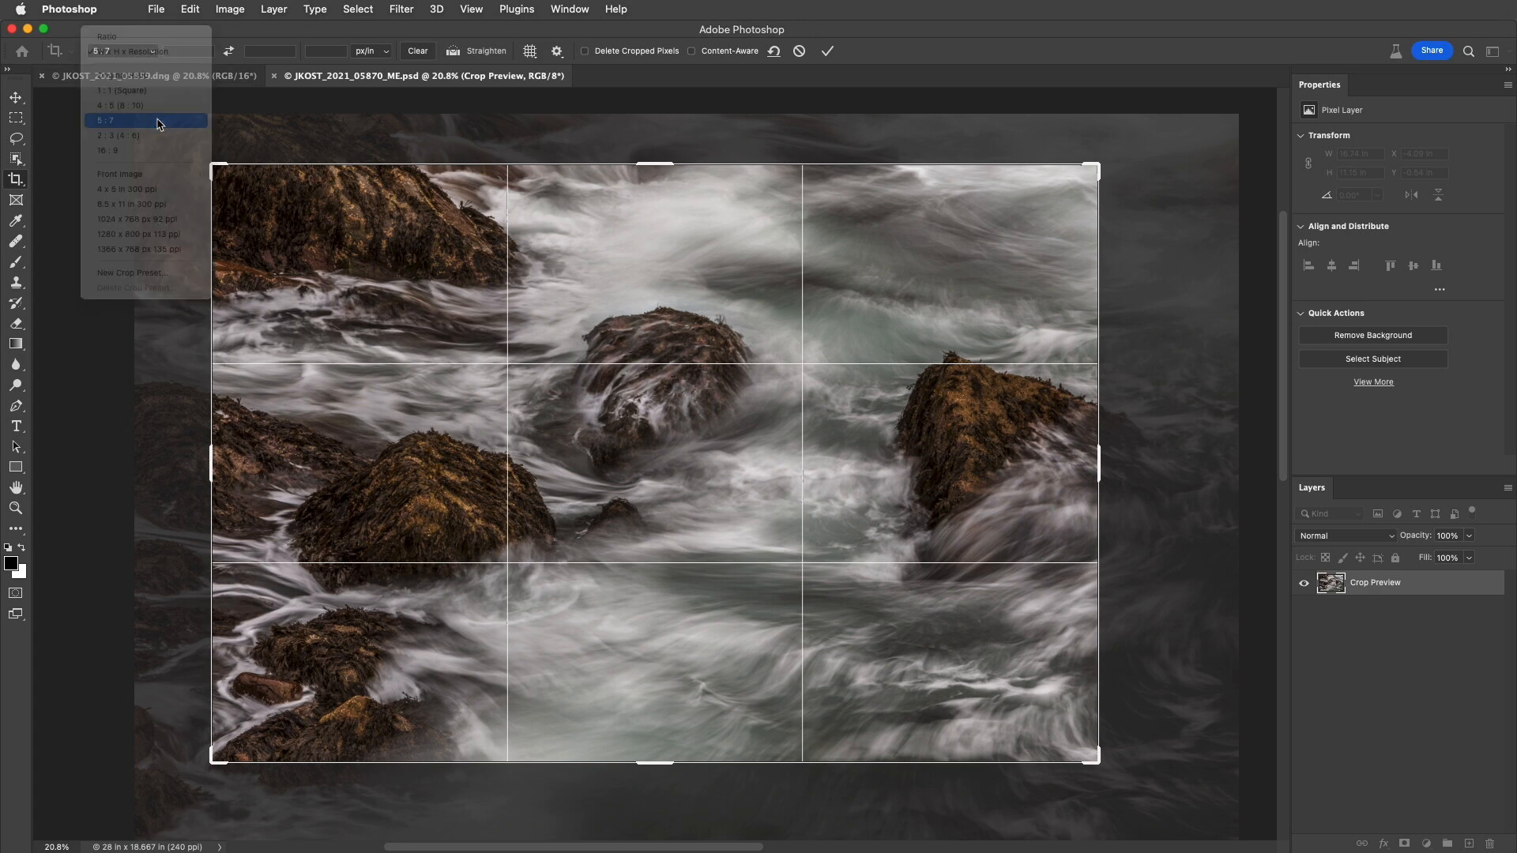
{"action": "left_click", "coordinate": [104, 120]}
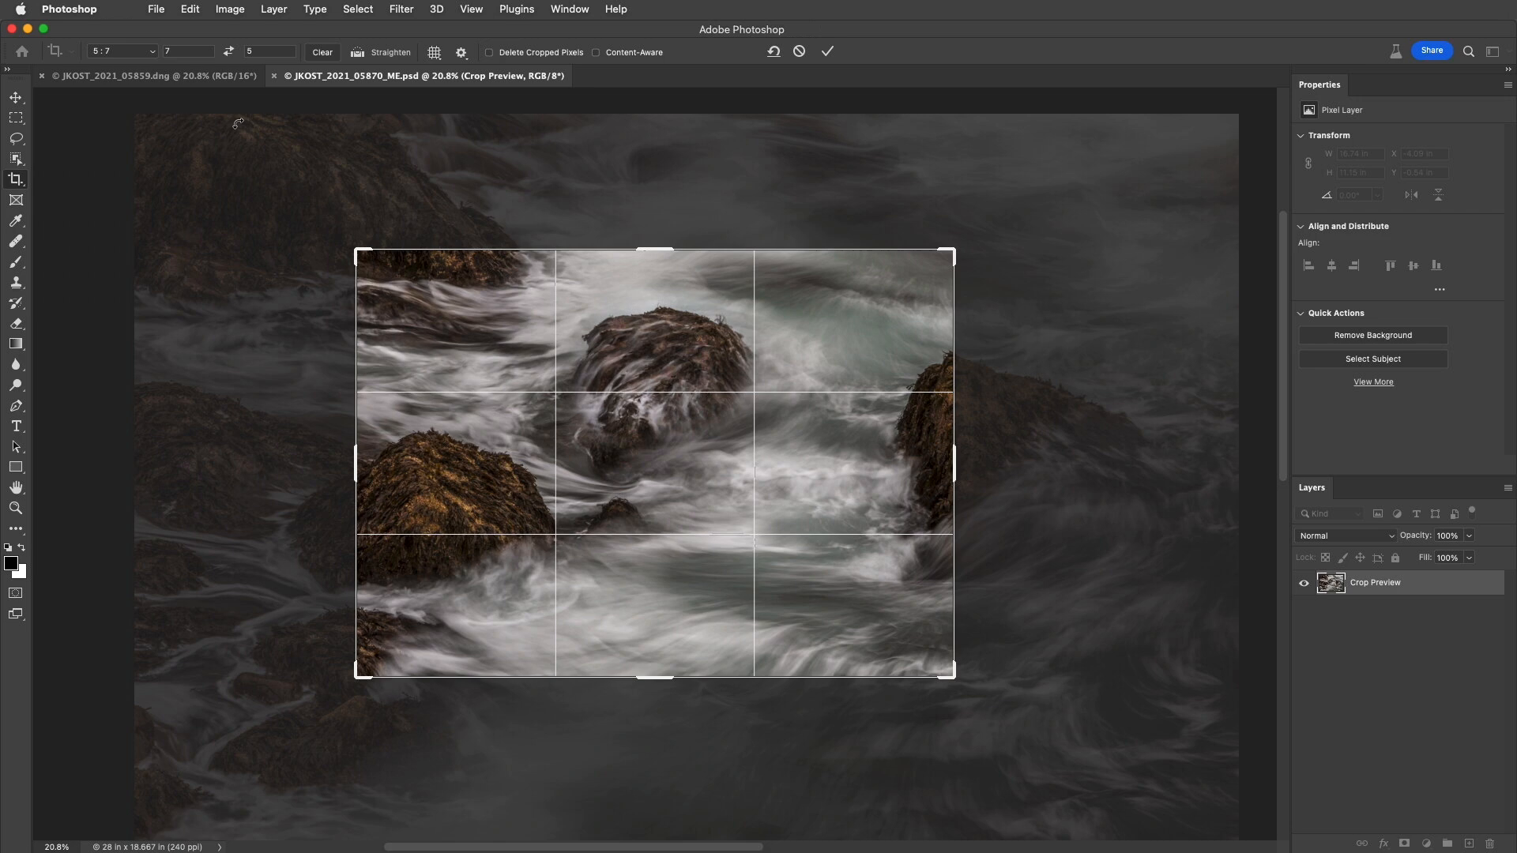
Swap the crop ratio to landscape orientation ahead of the 10 by 8 inch, 300 ppi crop
{"action": "left_click", "coordinate": [151, 50]}
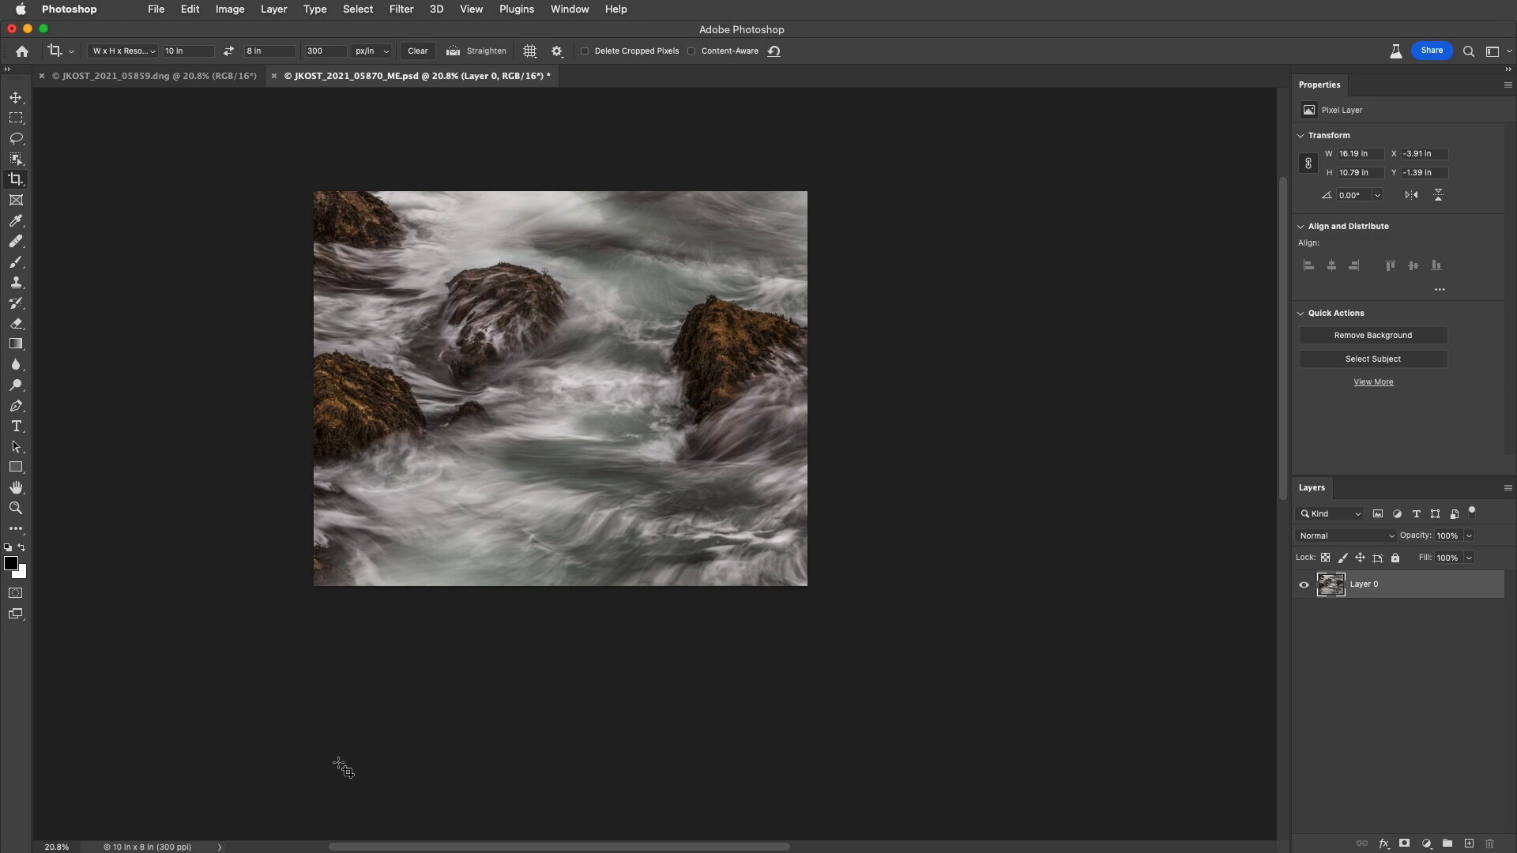
{"action": "mouse_move", "coordinate": [209, 847]}
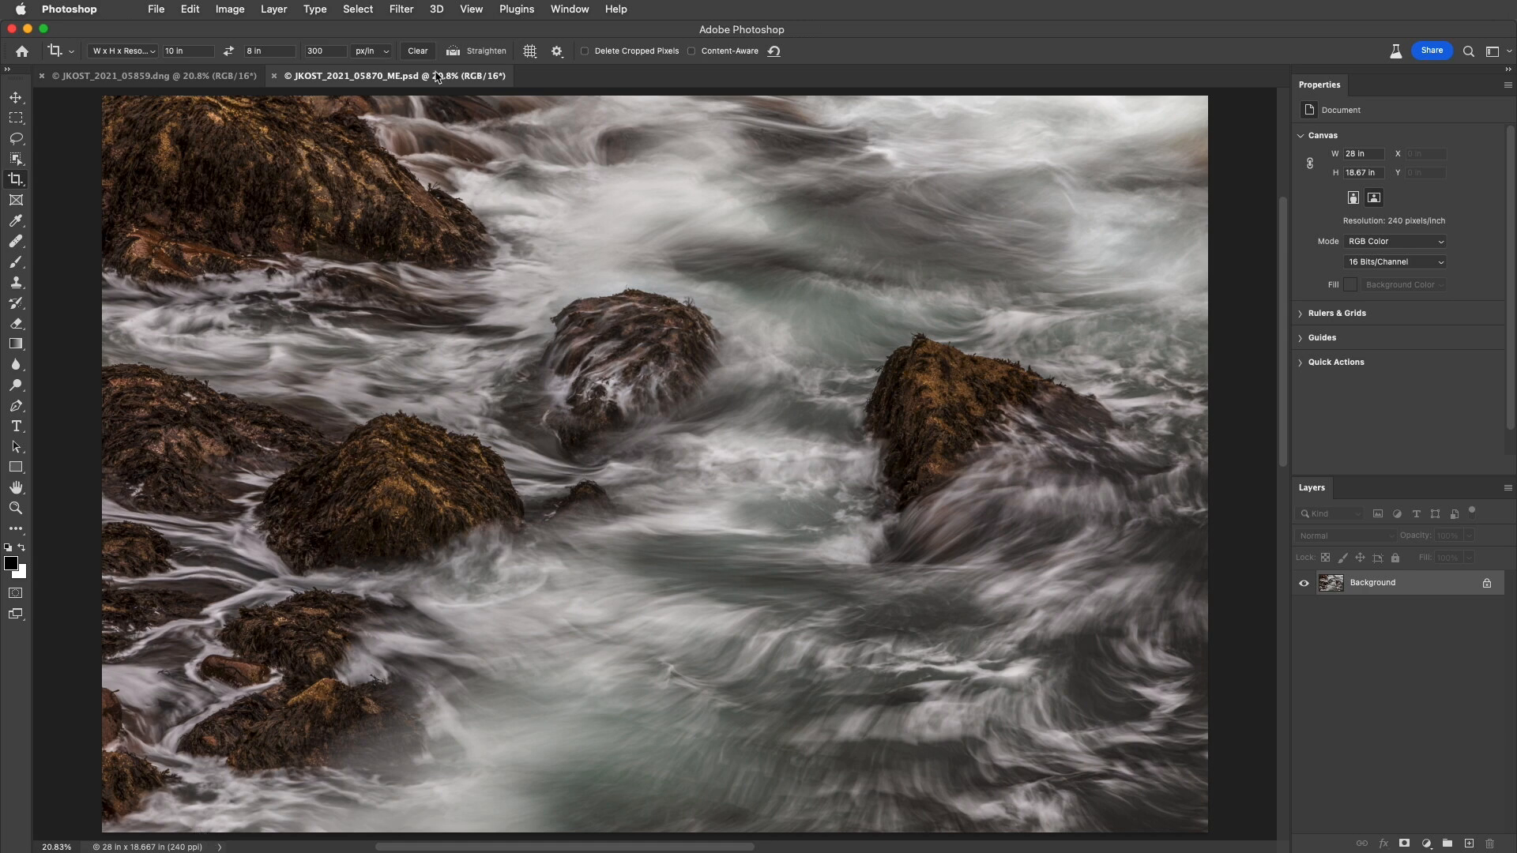
Clear the crop fields, then load Front Image so the crop uses about 16.6 by 18.7 inches at 240 ppi
{"action": "left_click", "coordinate": [417, 51]}
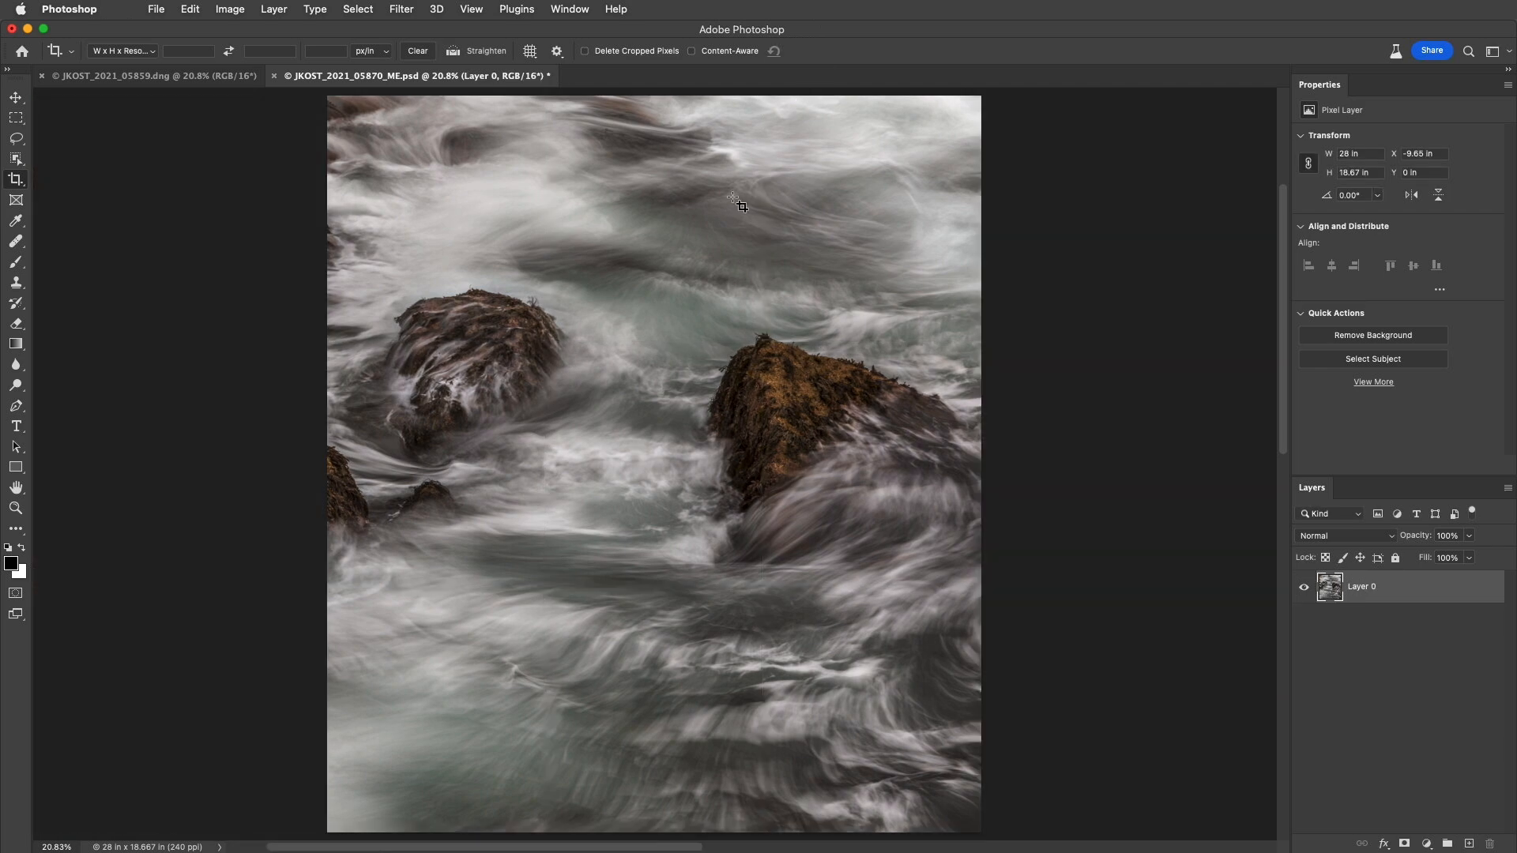
{"action": "left_click", "coordinate": [122, 50]}
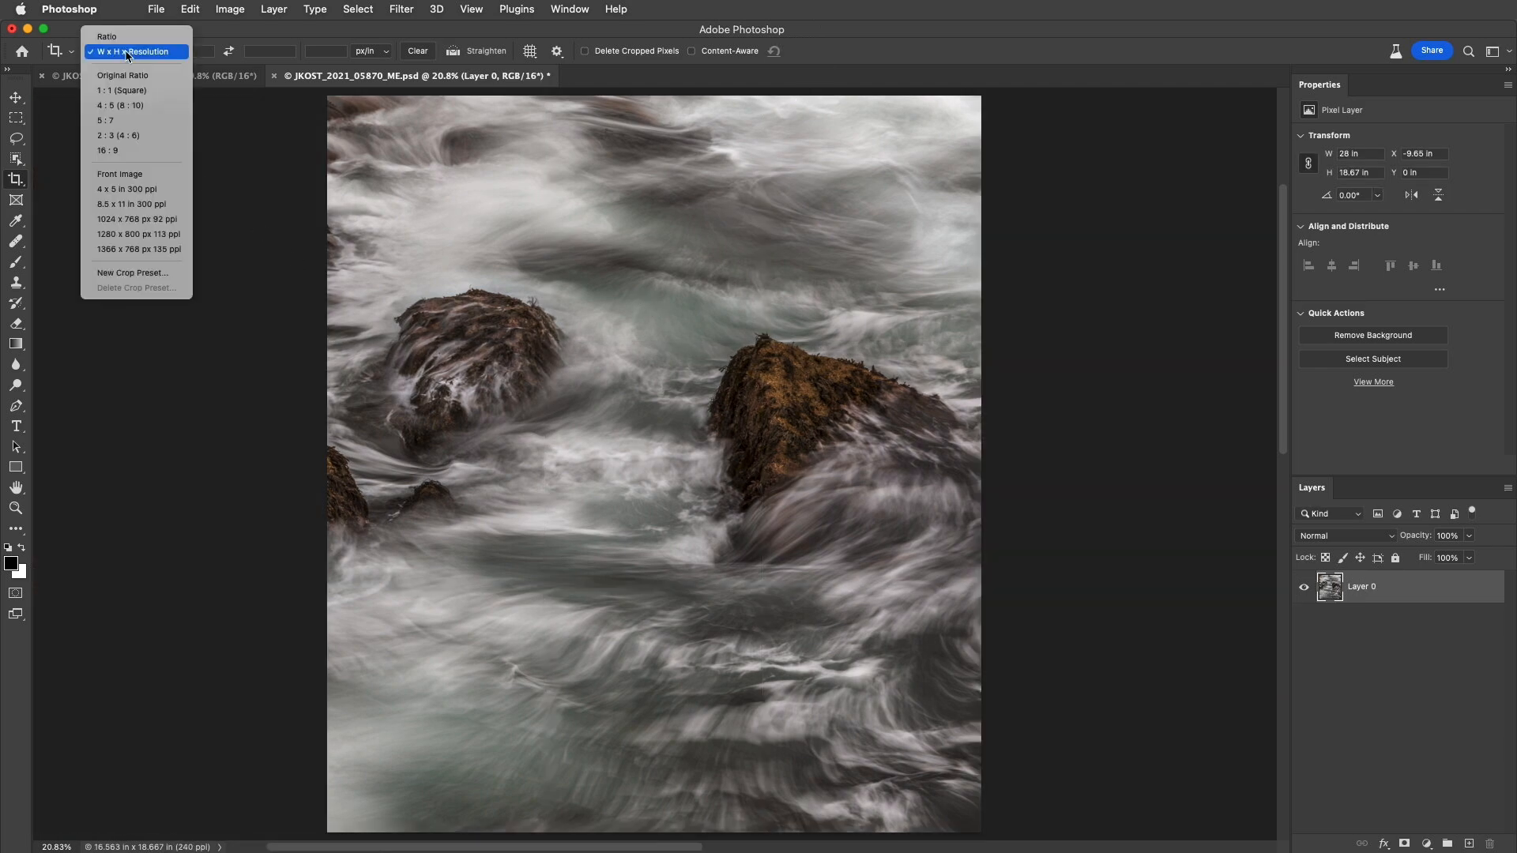
{"action": "mouse_move", "coordinate": [145, 175]}
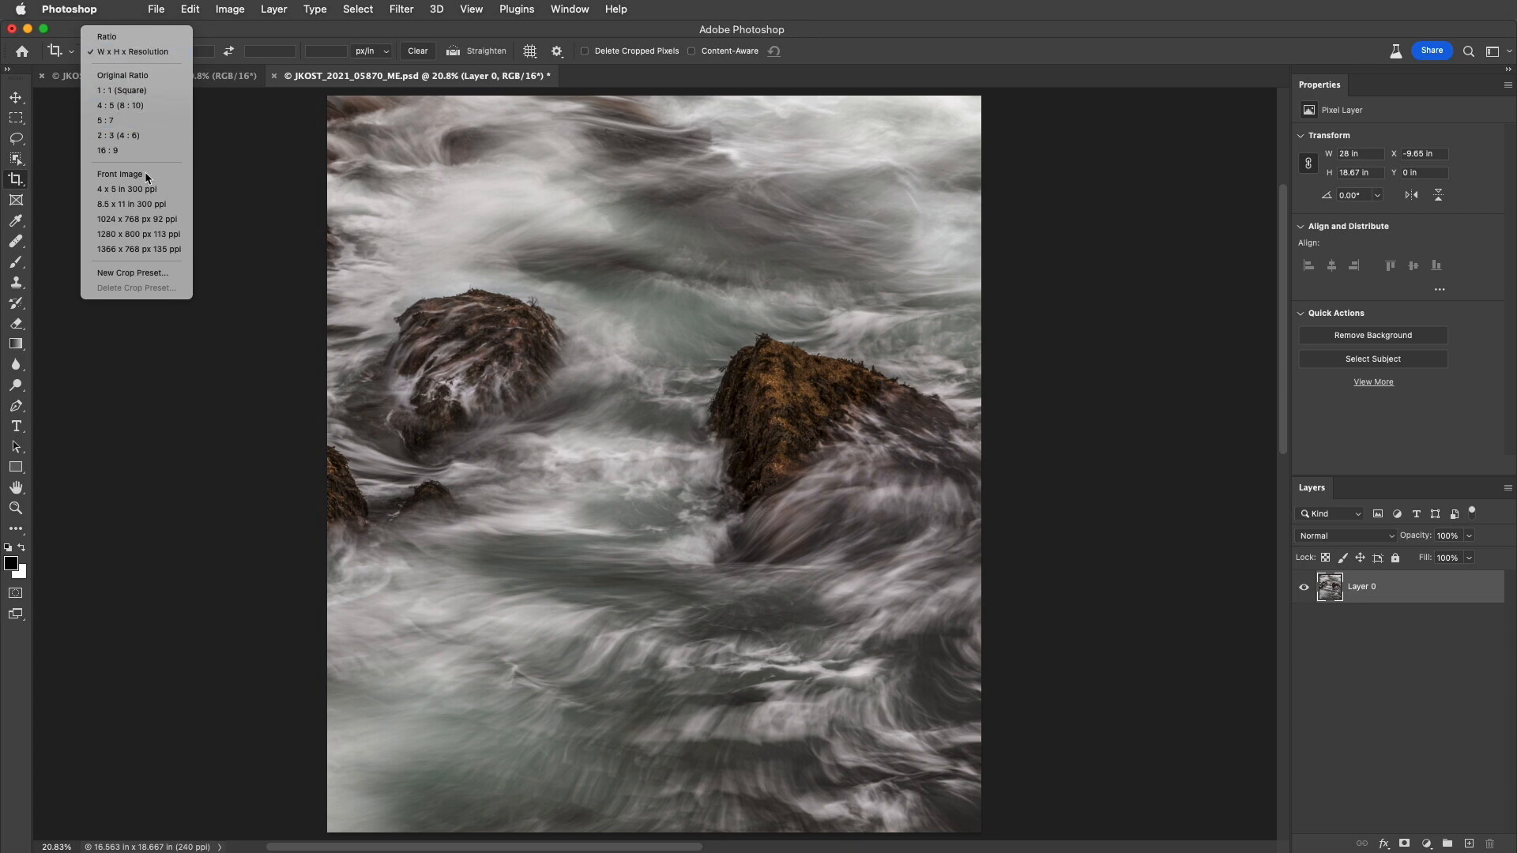
{"action": "left_click", "coordinate": [133, 51]}
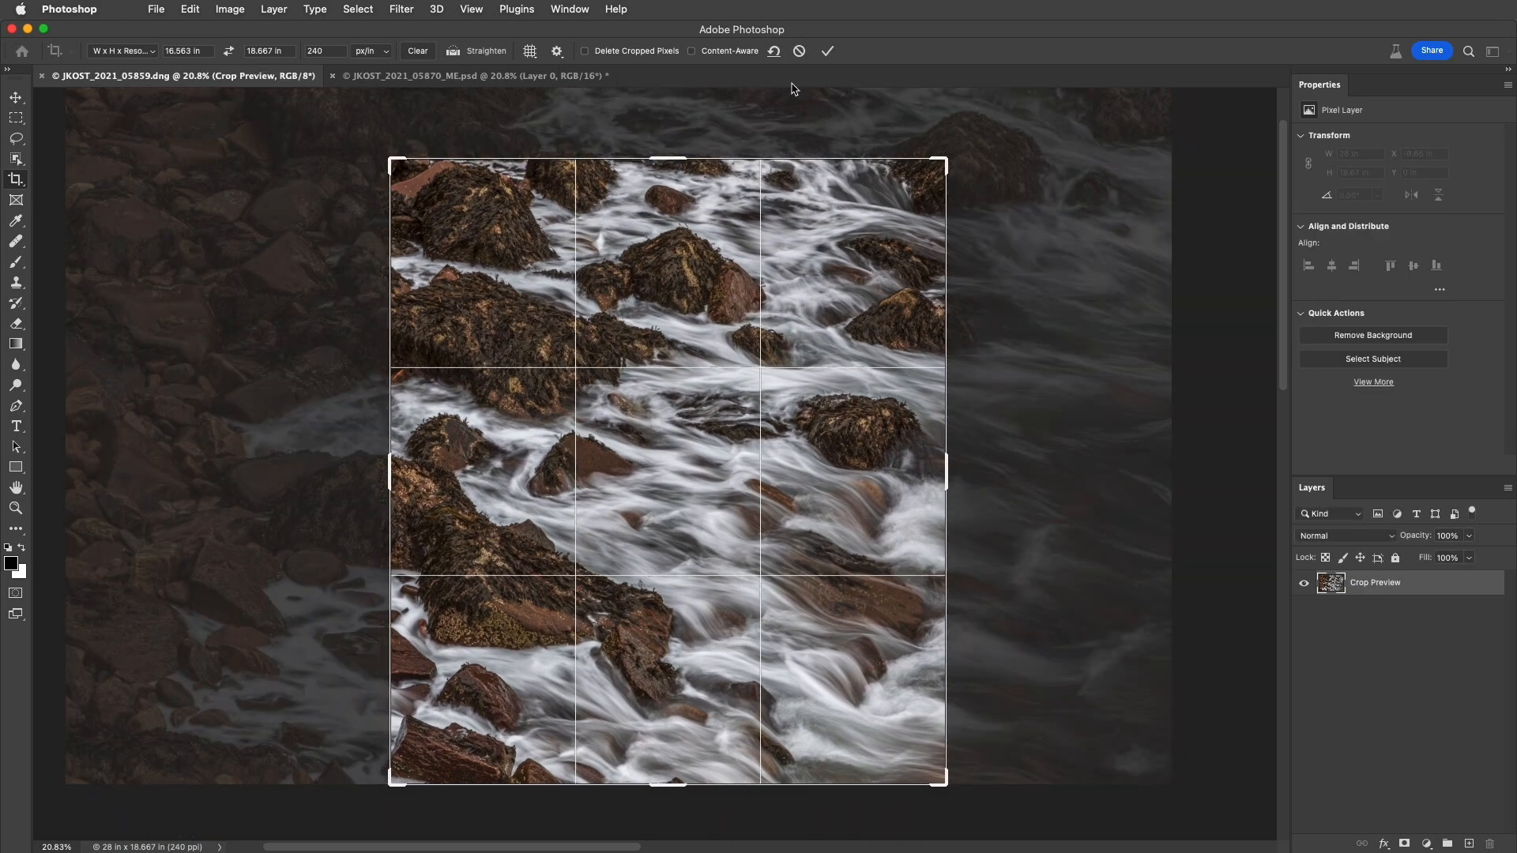
Commit the matching 16.563 by 18.667 inch, 240 ppi portrait crop on the second rocky-stream photo
{"action": "left_click", "coordinate": [827, 51]}
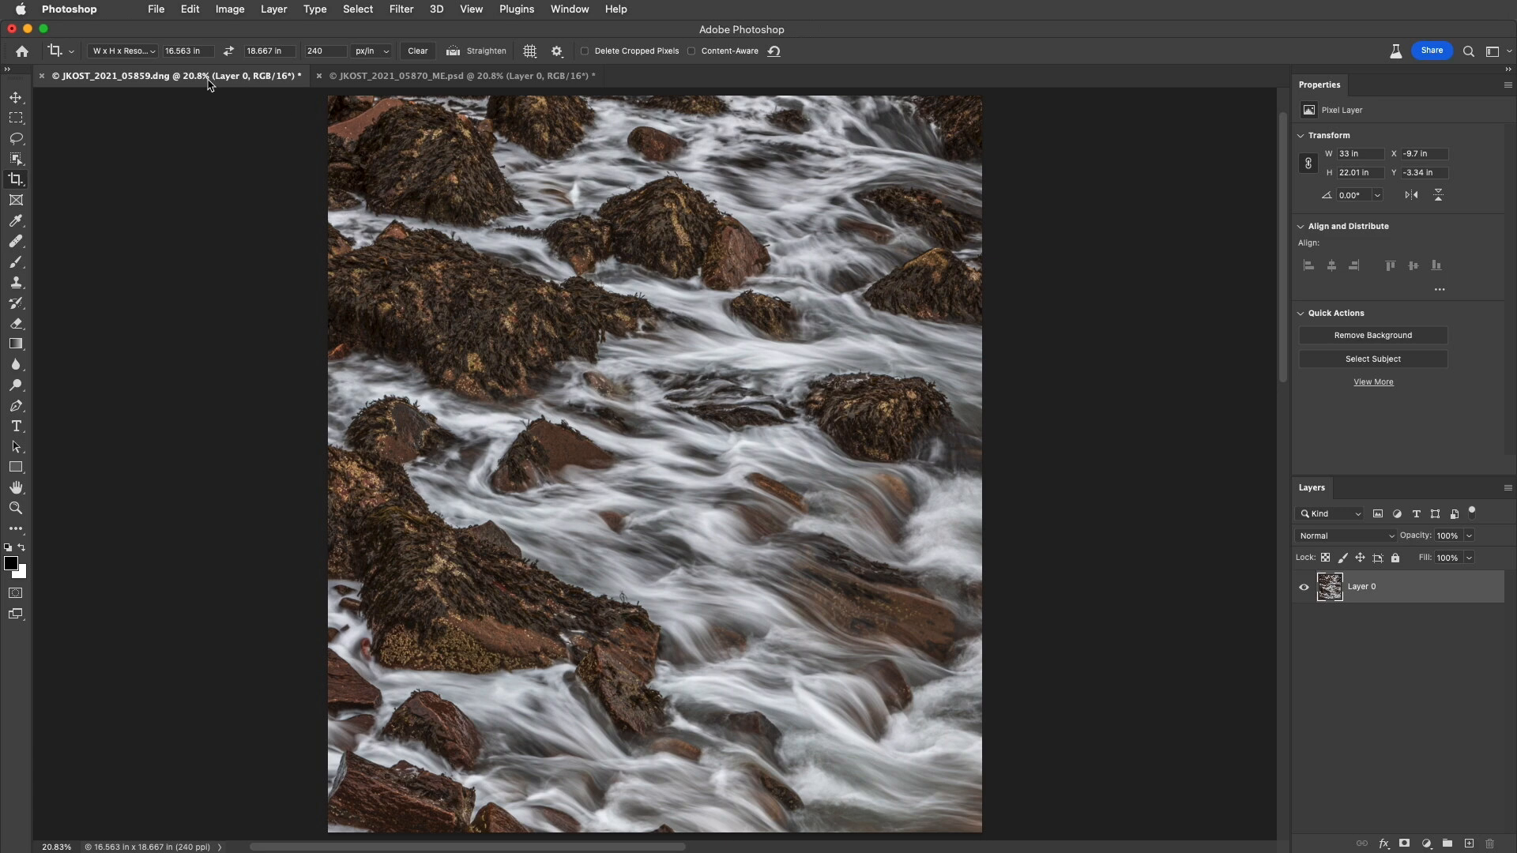
{"action": "mouse_move", "coordinate": [417, 54]}
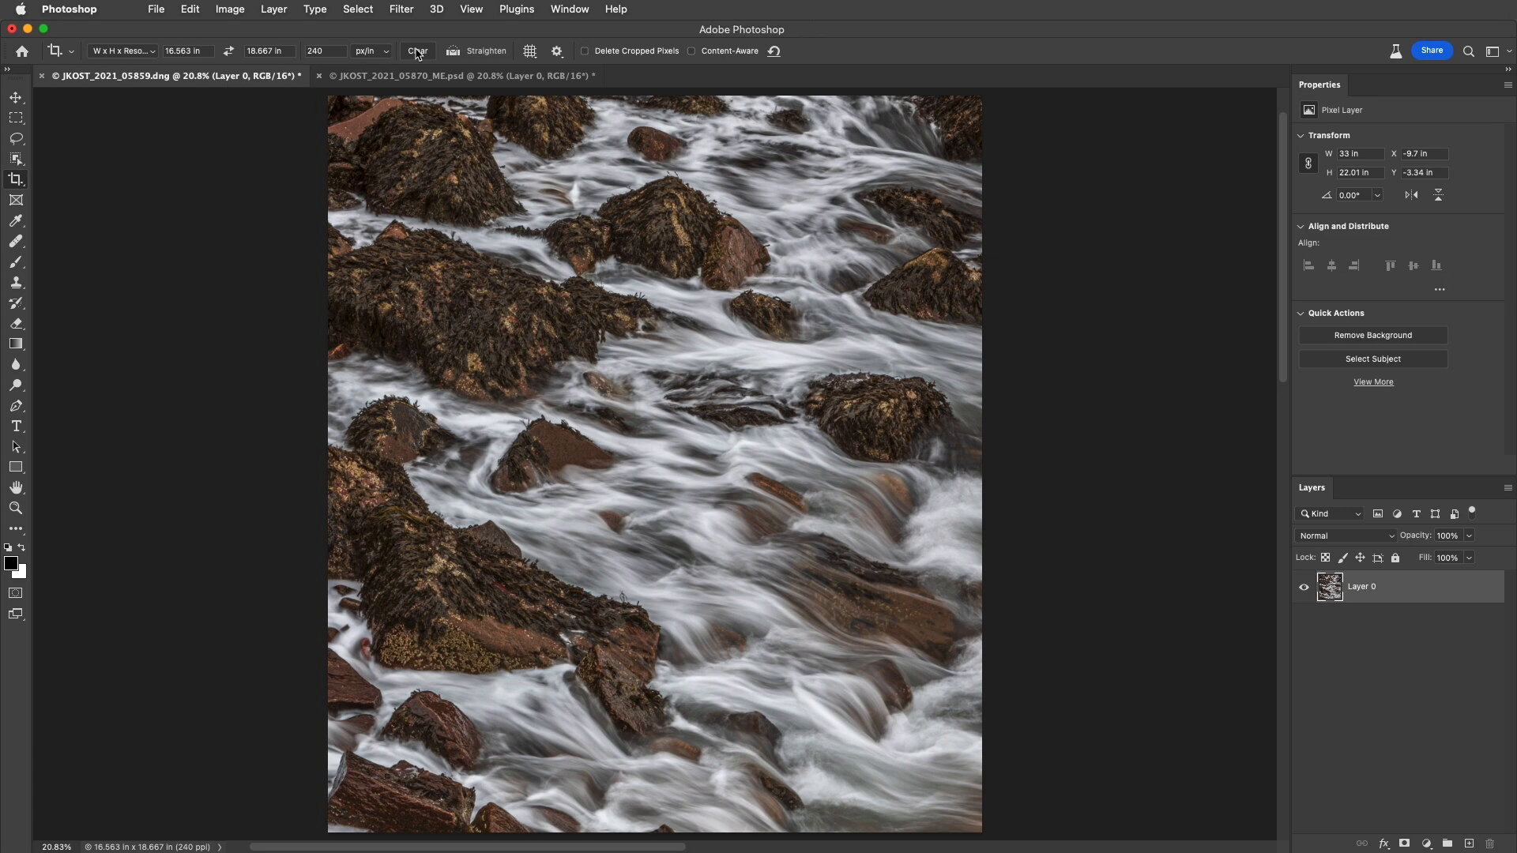
Clear the stored crop width, height and resolution so cropping is unconstrained
{"action": "left_click", "coordinate": [415, 50]}
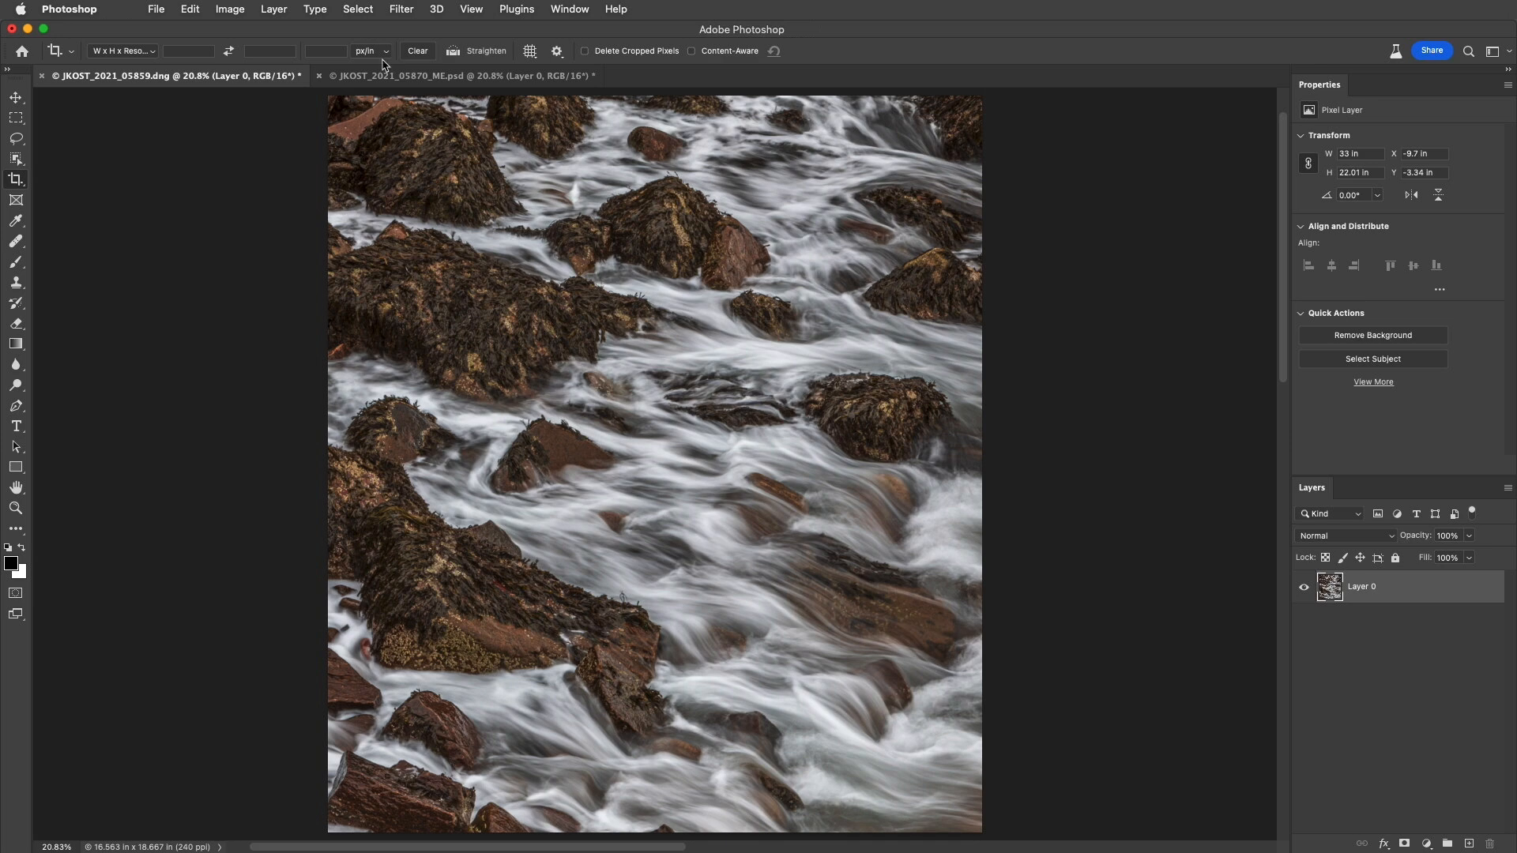
{"action": "mouse_move", "coordinate": [188, 30]}
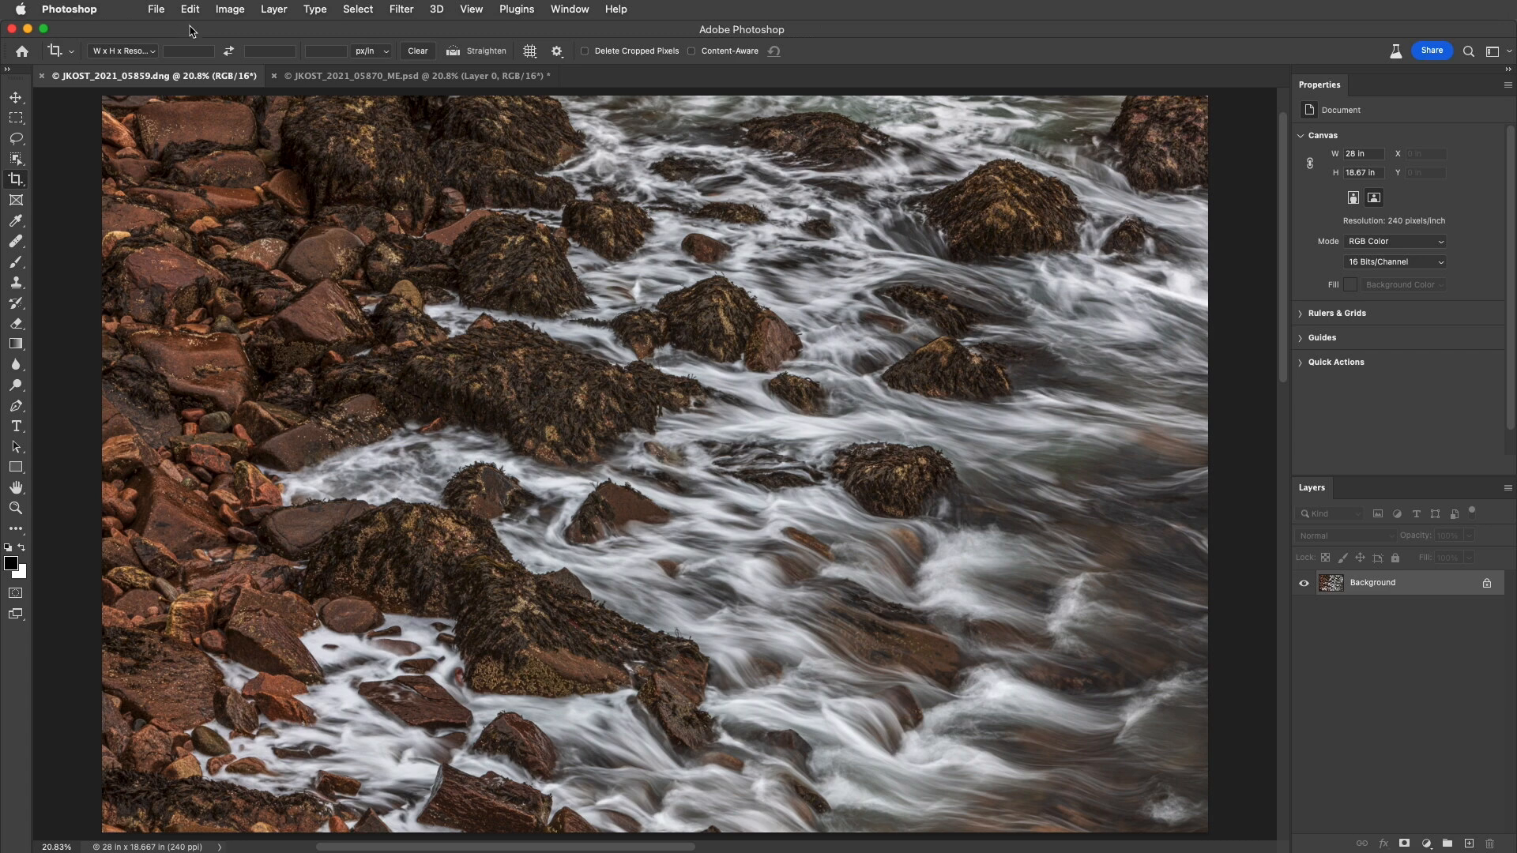
{"action": "mouse_move", "coordinate": [1400, 589]}
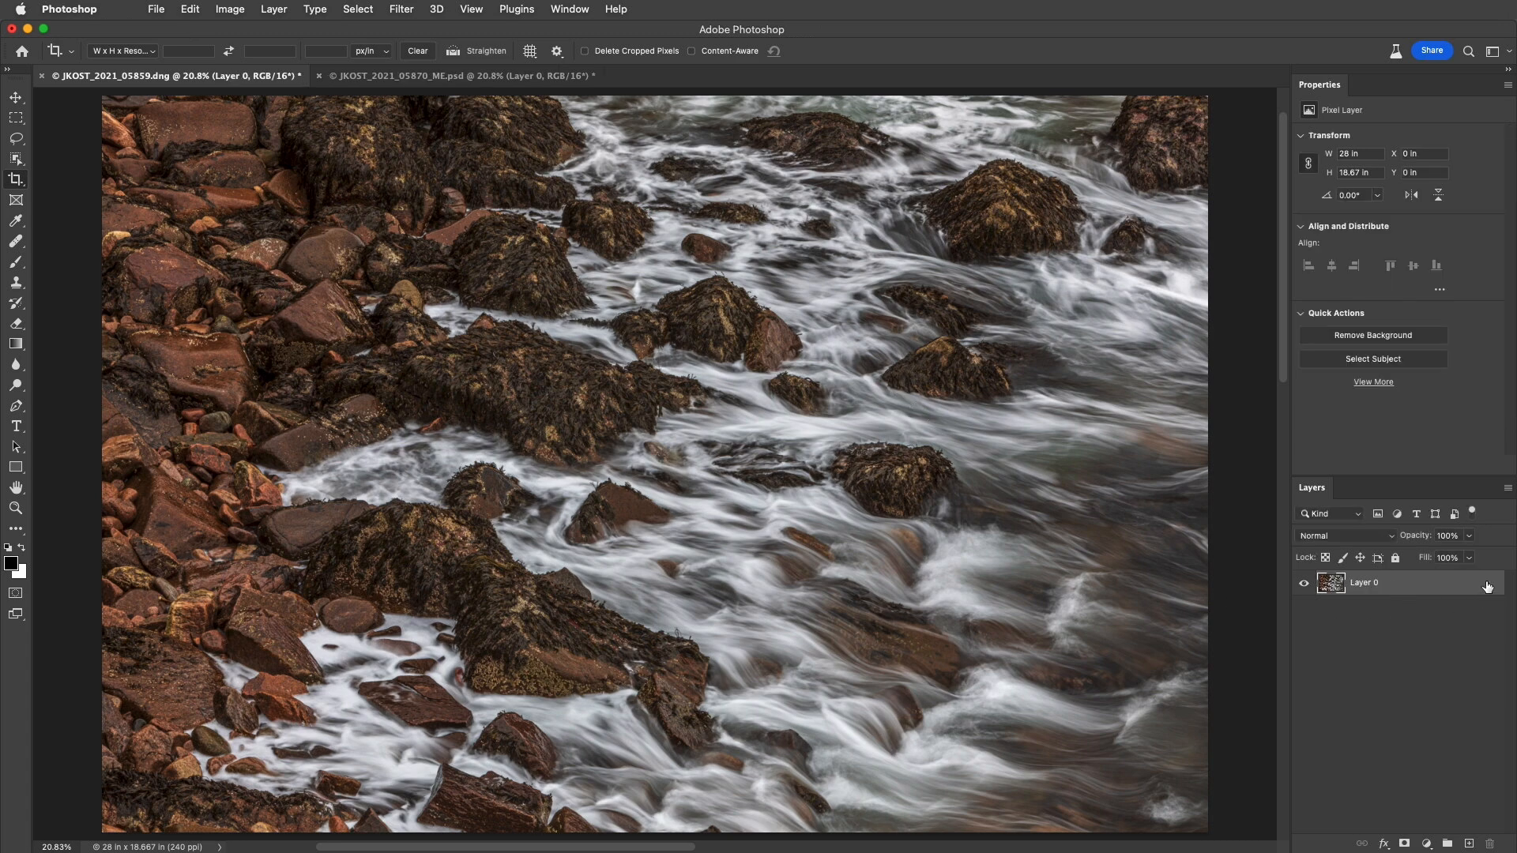
Extend the canvas with a blank strip on the right to about 30 by 18.7 inches and commit it
{"action": "left_click", "coordinate": [16, 180]}
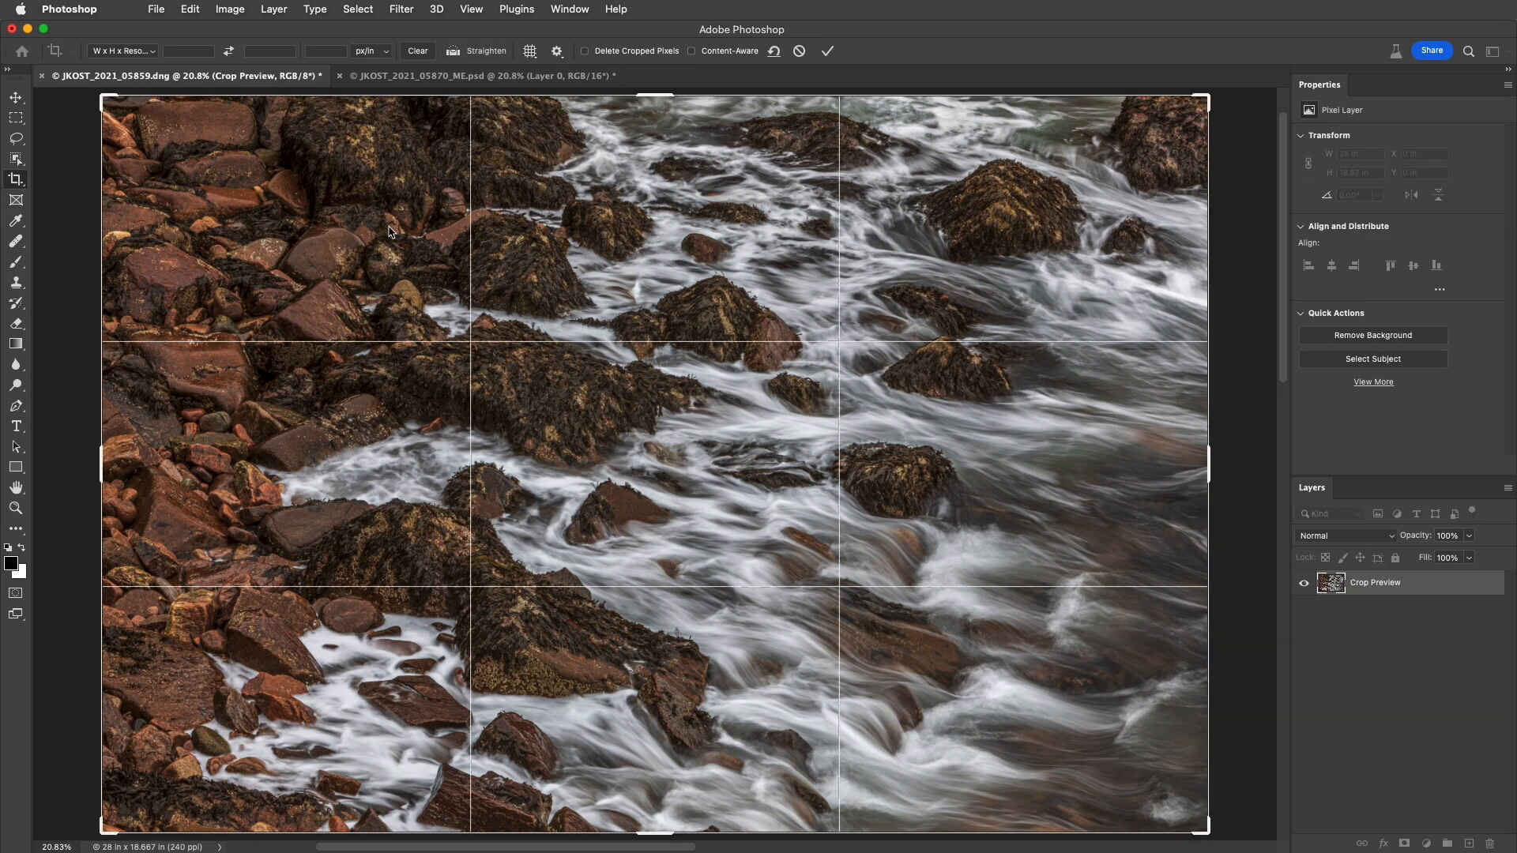
{"action": "mouse_move", "coordinate": [1098, 450]}
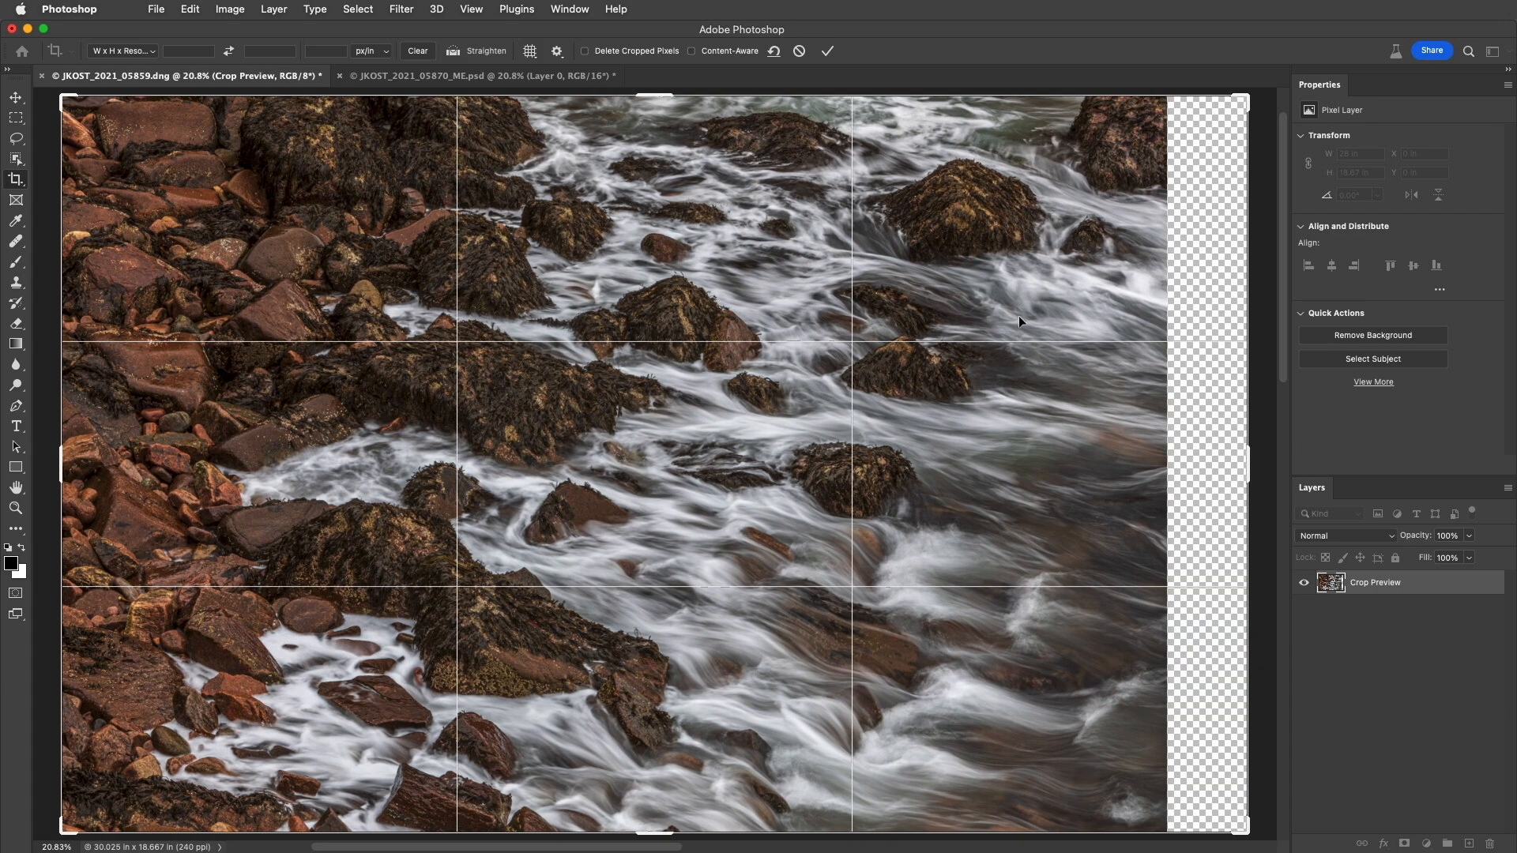
{"action": "left_click", "coordinate": [827, 50]}
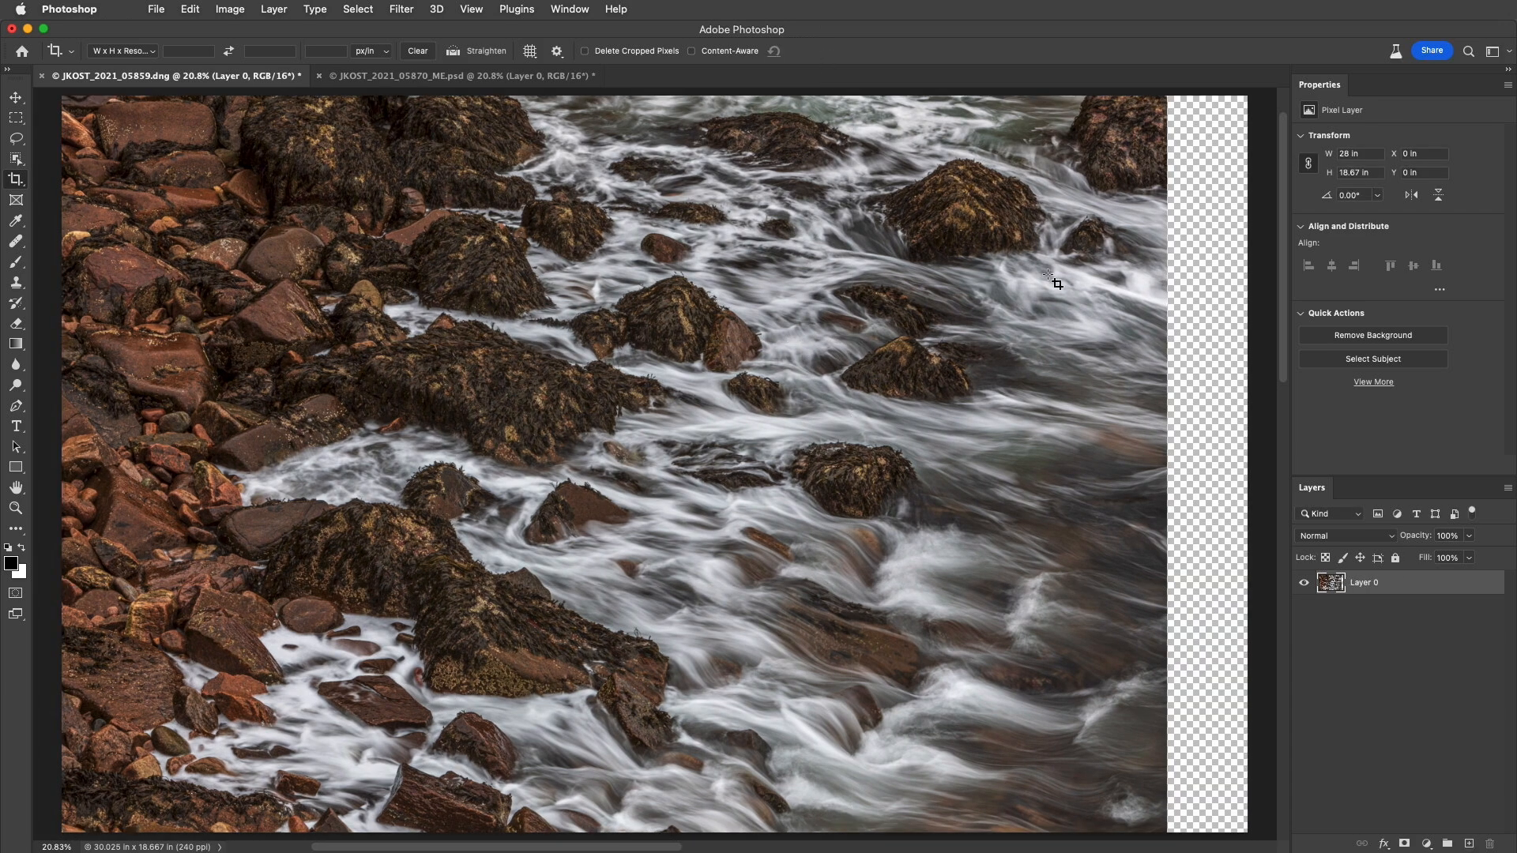
{"action": "mouse_move", "coordinate": [1214, 332]}
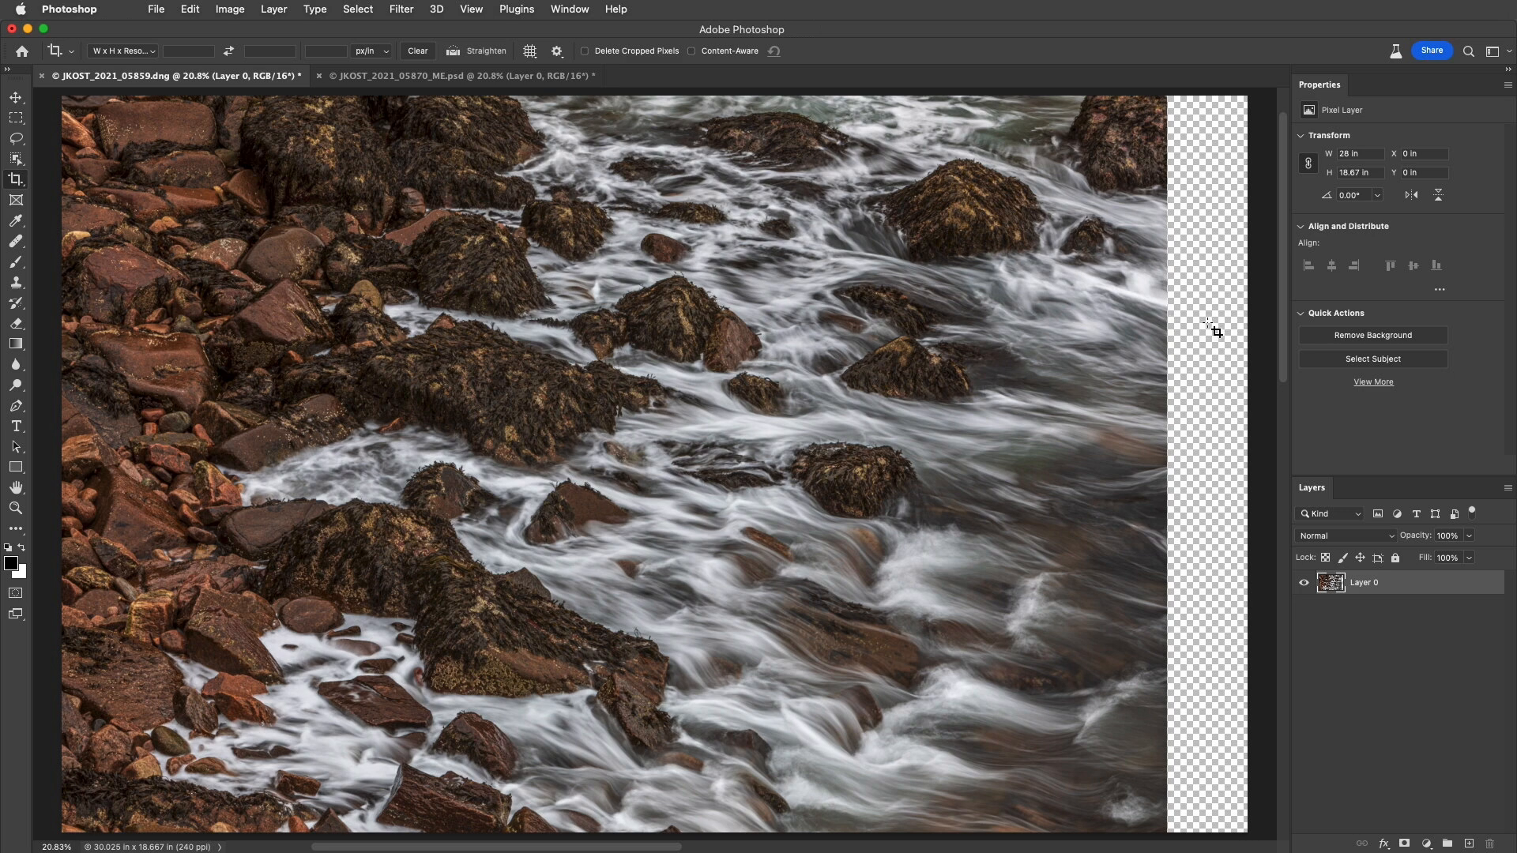
{"action": "mouse_move", "coordinate": [1199, 347]}
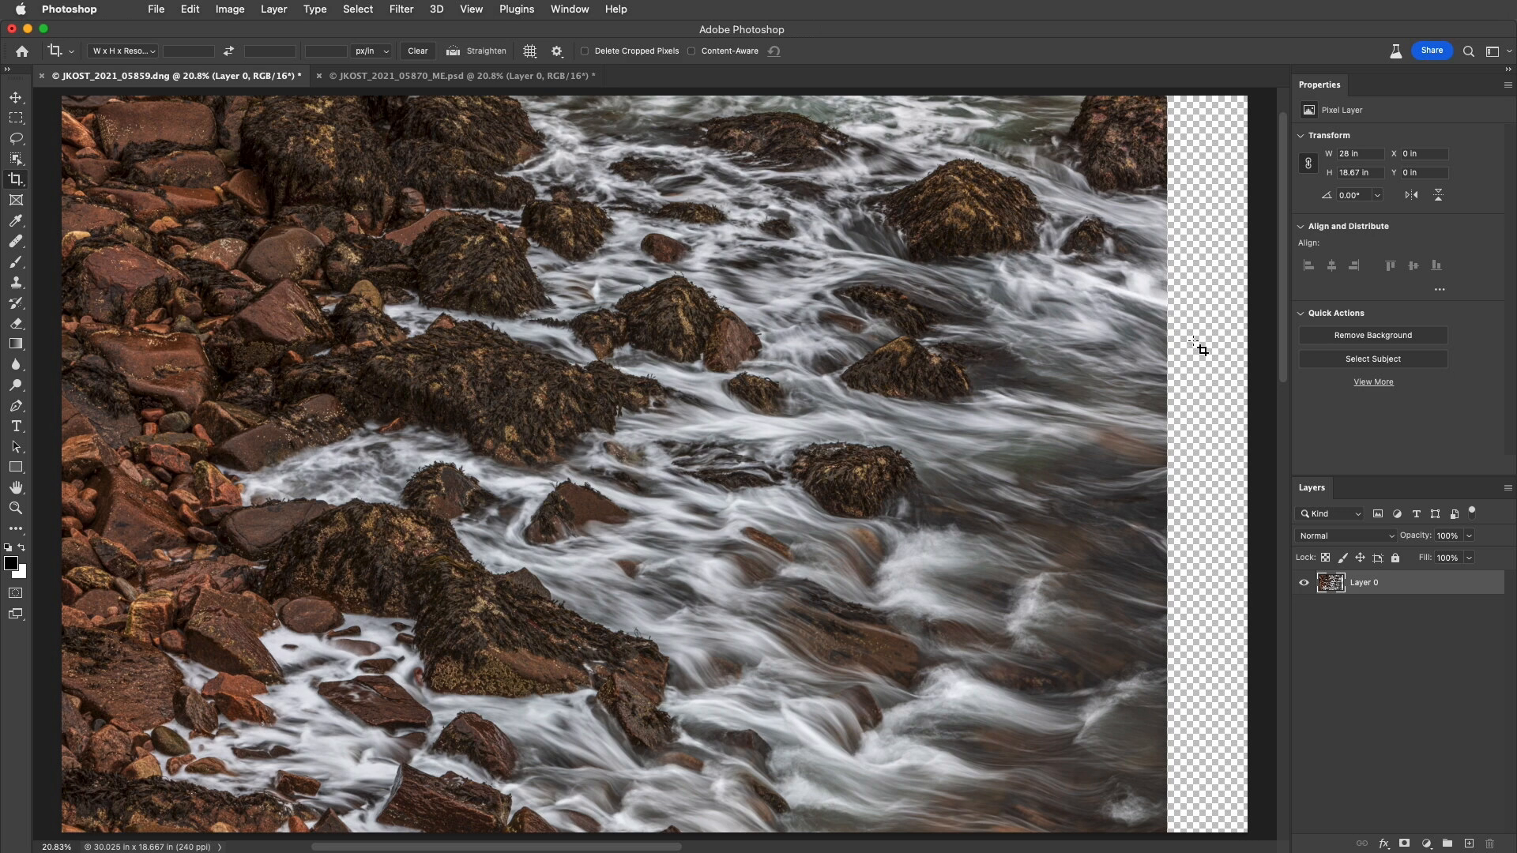
{"action": "mouse_move", "coordinate": [1406, 589]}
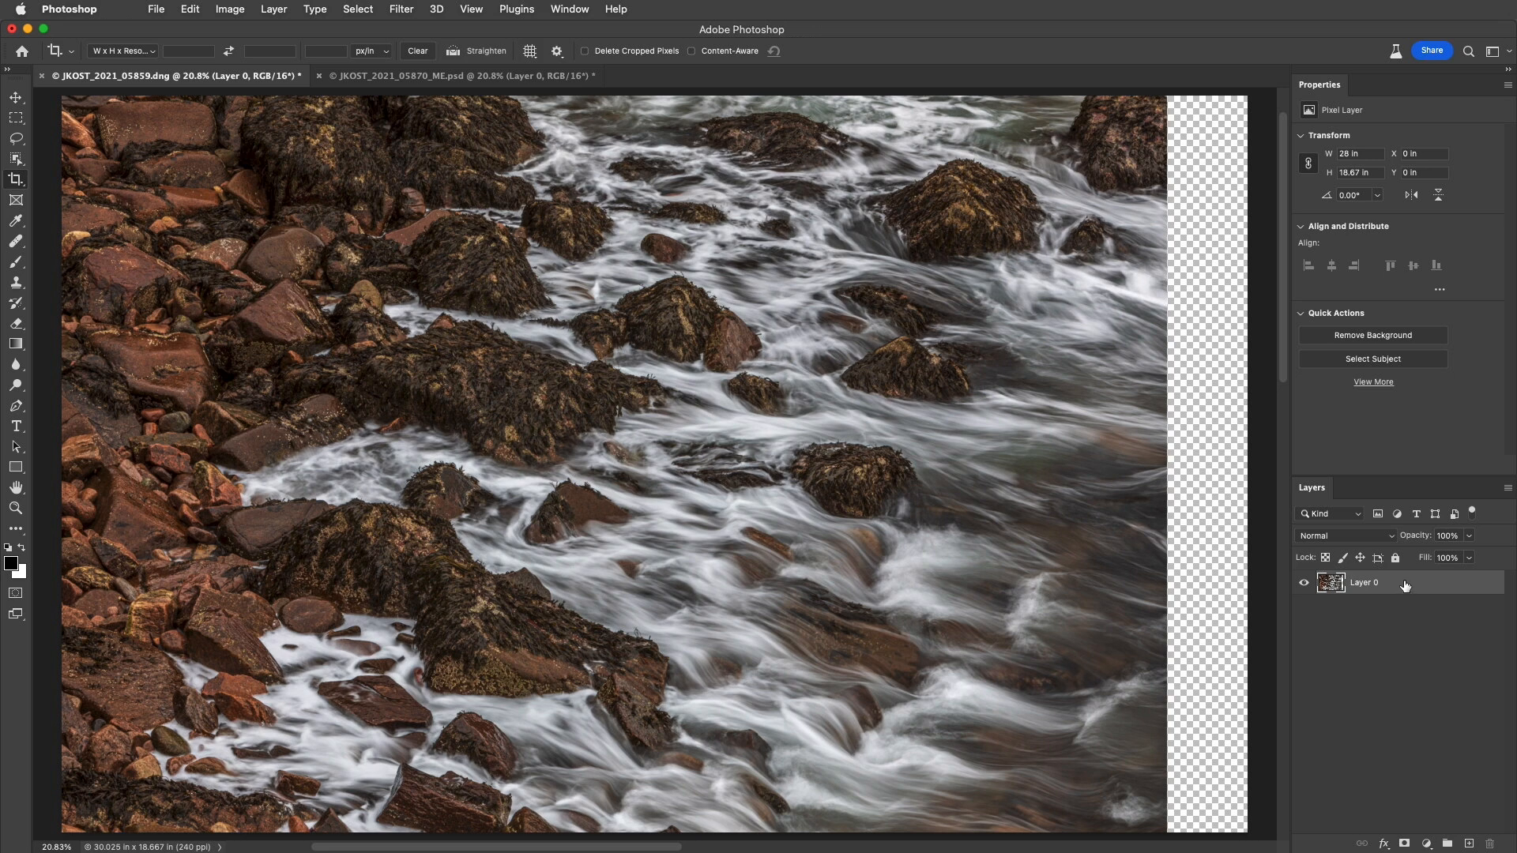
{"action": "mouse_move", "coordinate": [1200, 512]}
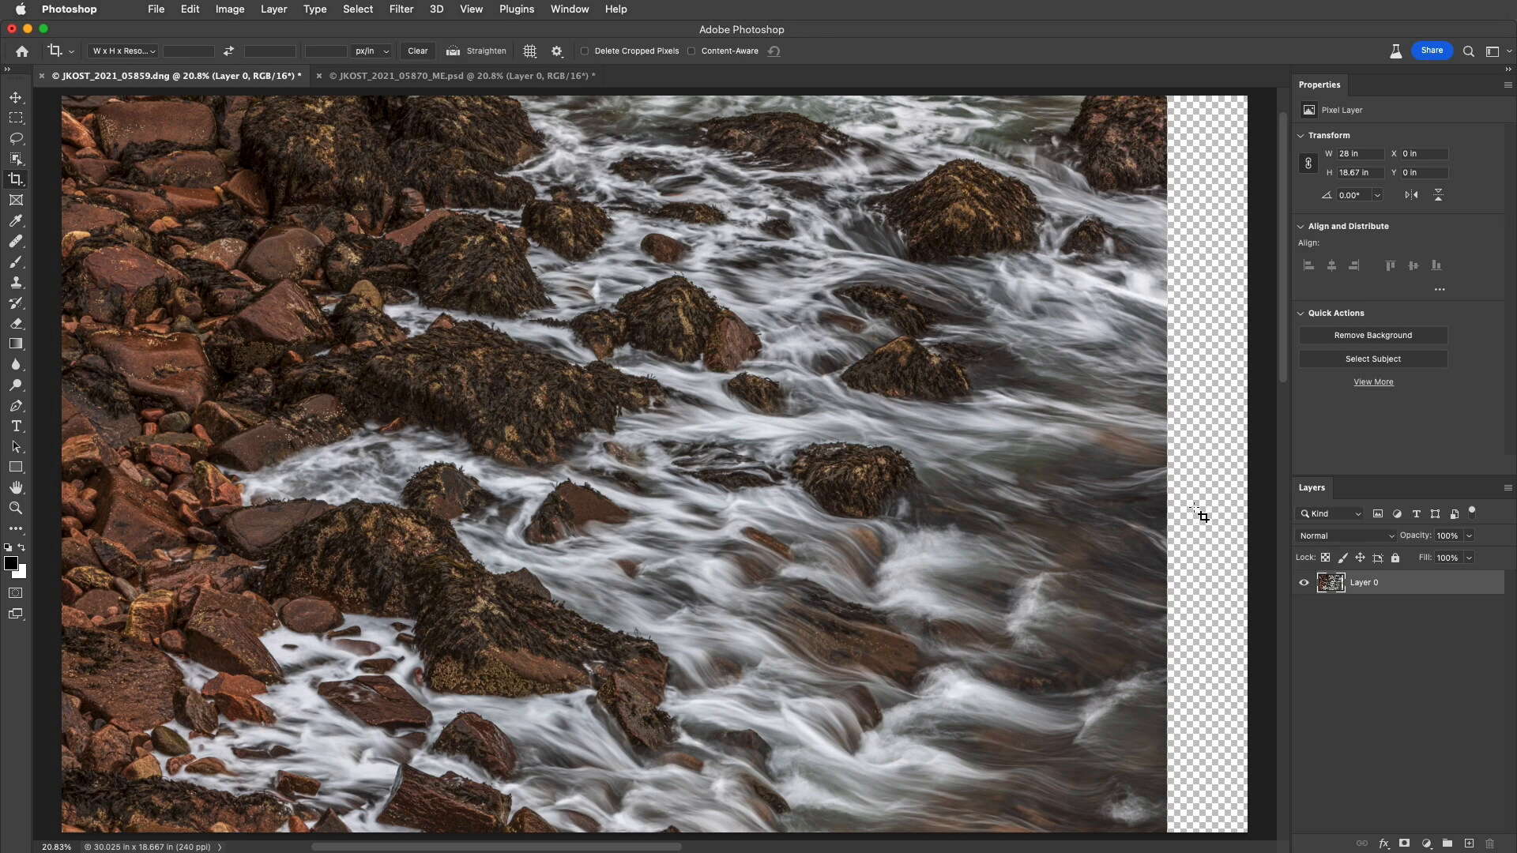
{"action": "mouse_move", "coordinate": [246, 569]}
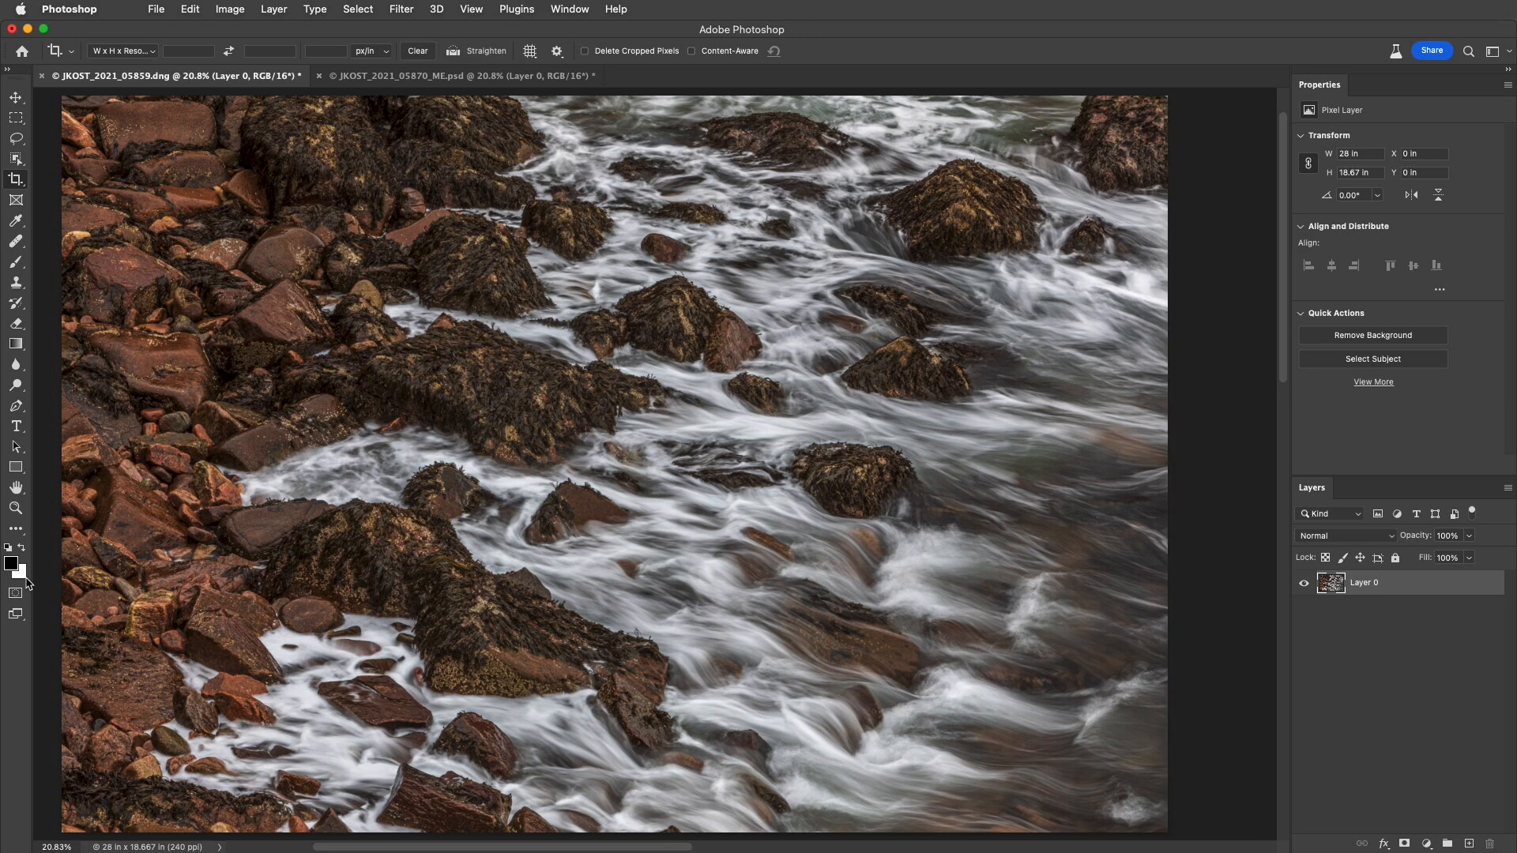
Extend the canvas right and bottom to about 28.7 × 19.2 in with Content-Aware fill
{"action": "left_click", "coordinate": [16, 180]}
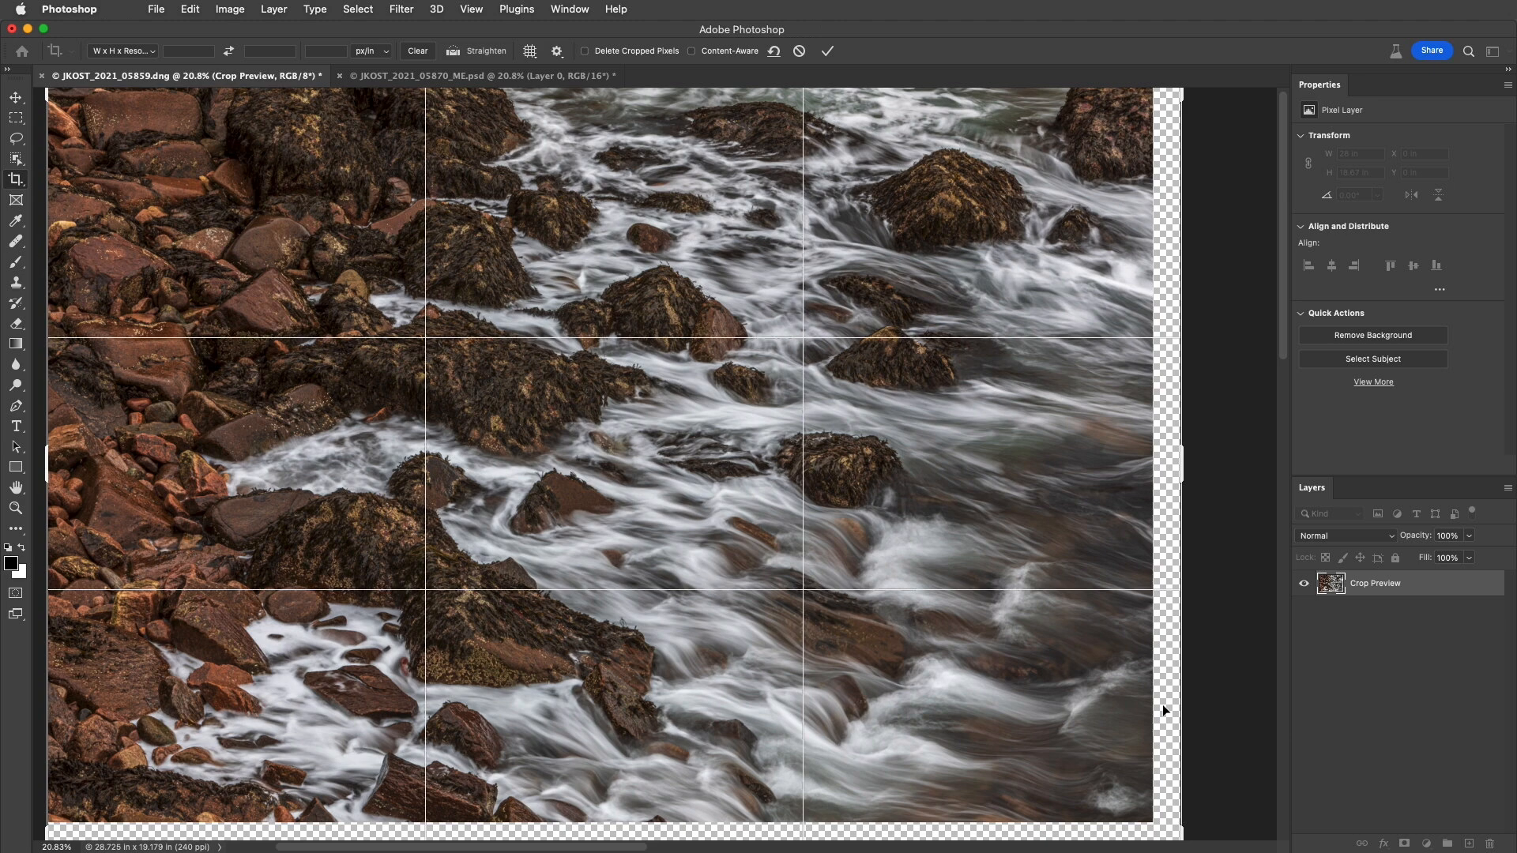
{"action": "mouse_move", "coordinate": [1164, 705]}
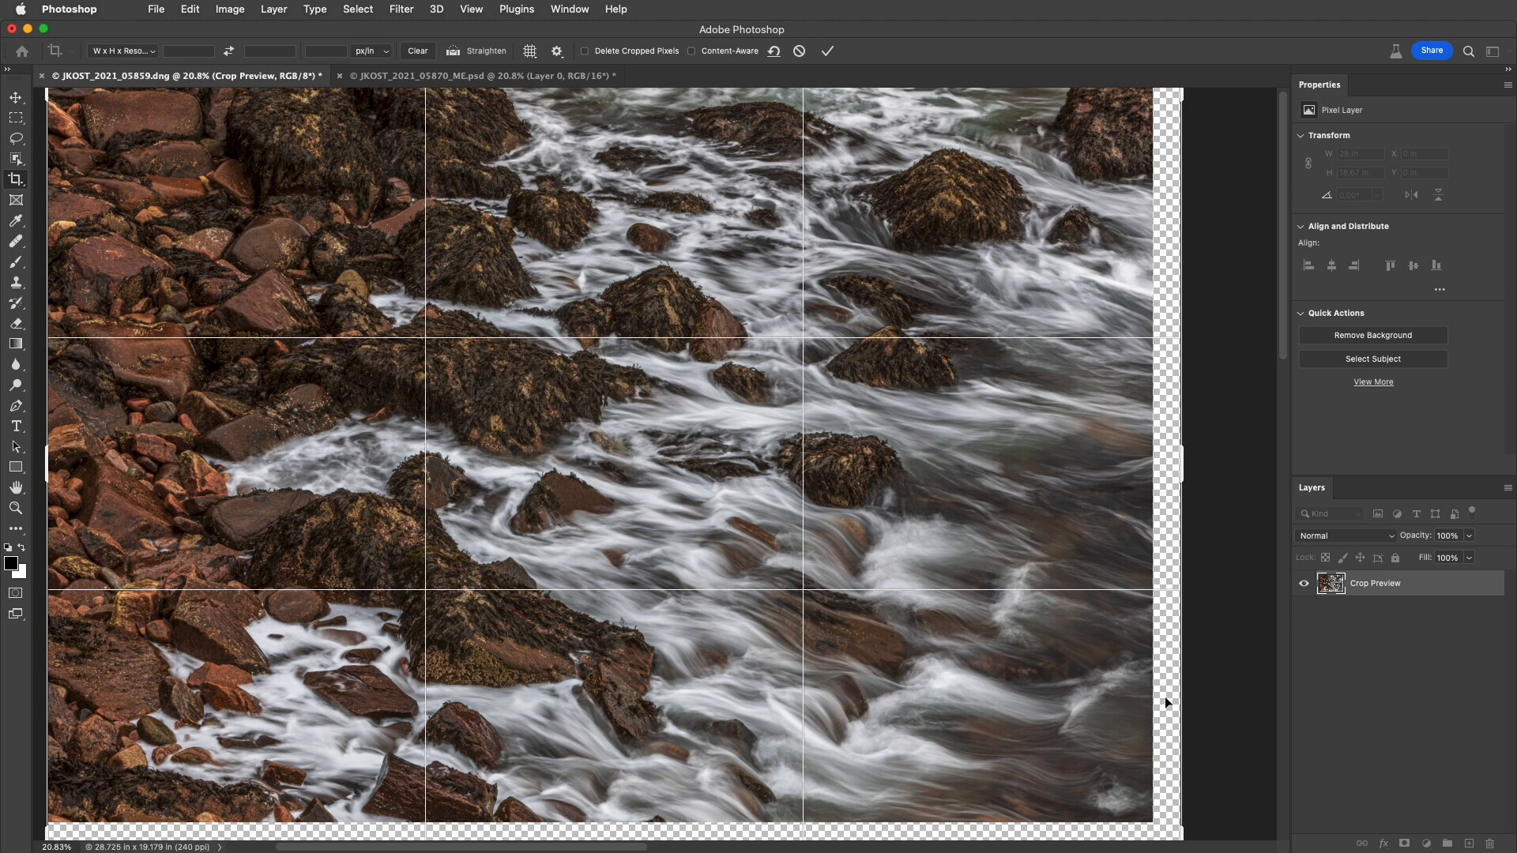
{"action": "mouse_move", "coordinate": [1166, 662]}
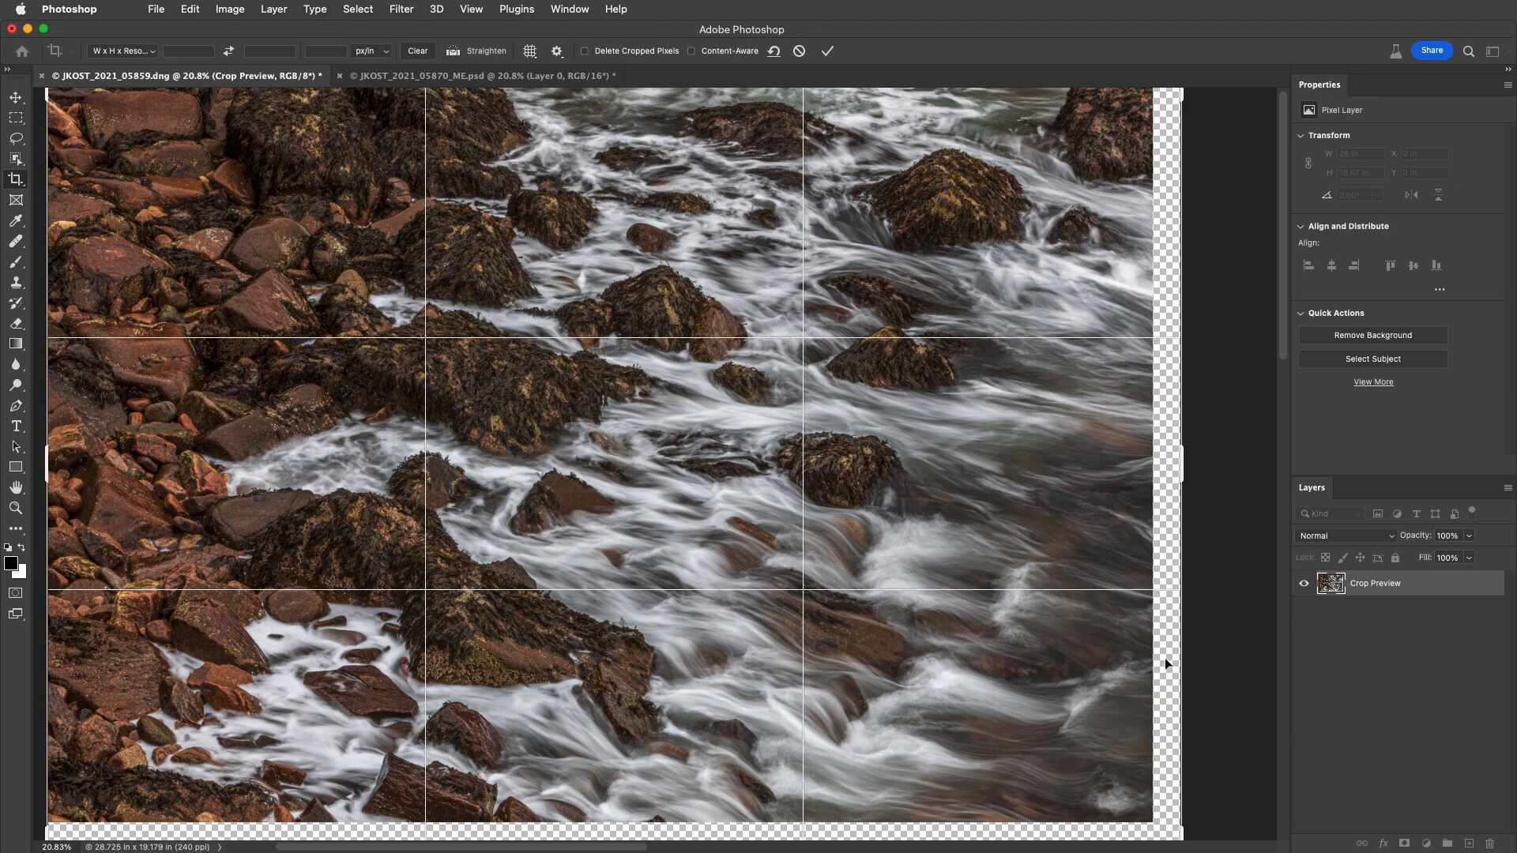
{"action": "mouse_move", "coordinate": [1167, 648]}
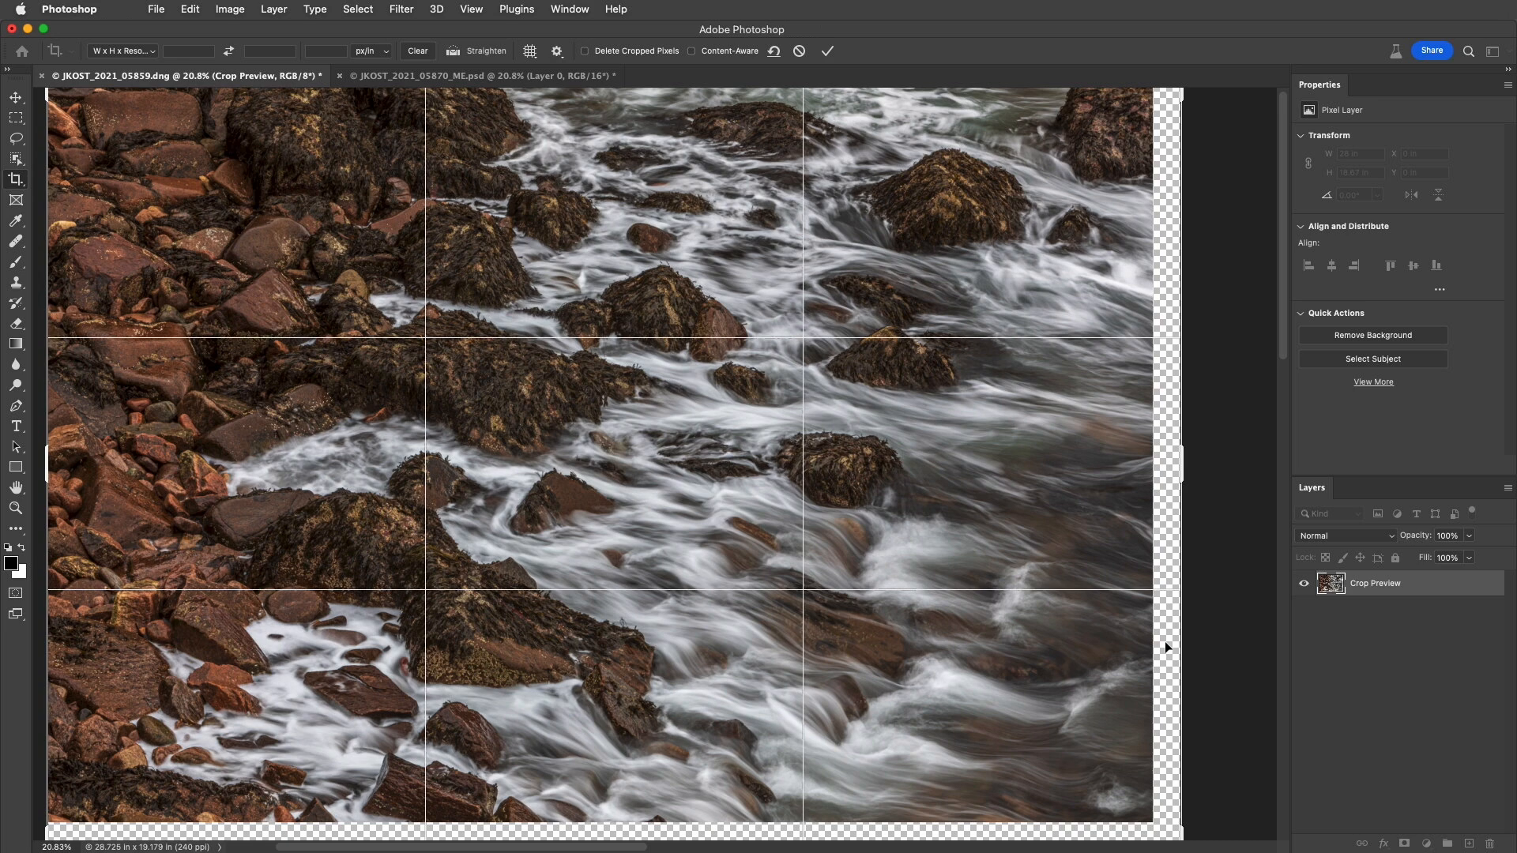
{"action": "mouse_move", "coordinate": [721, 77]}
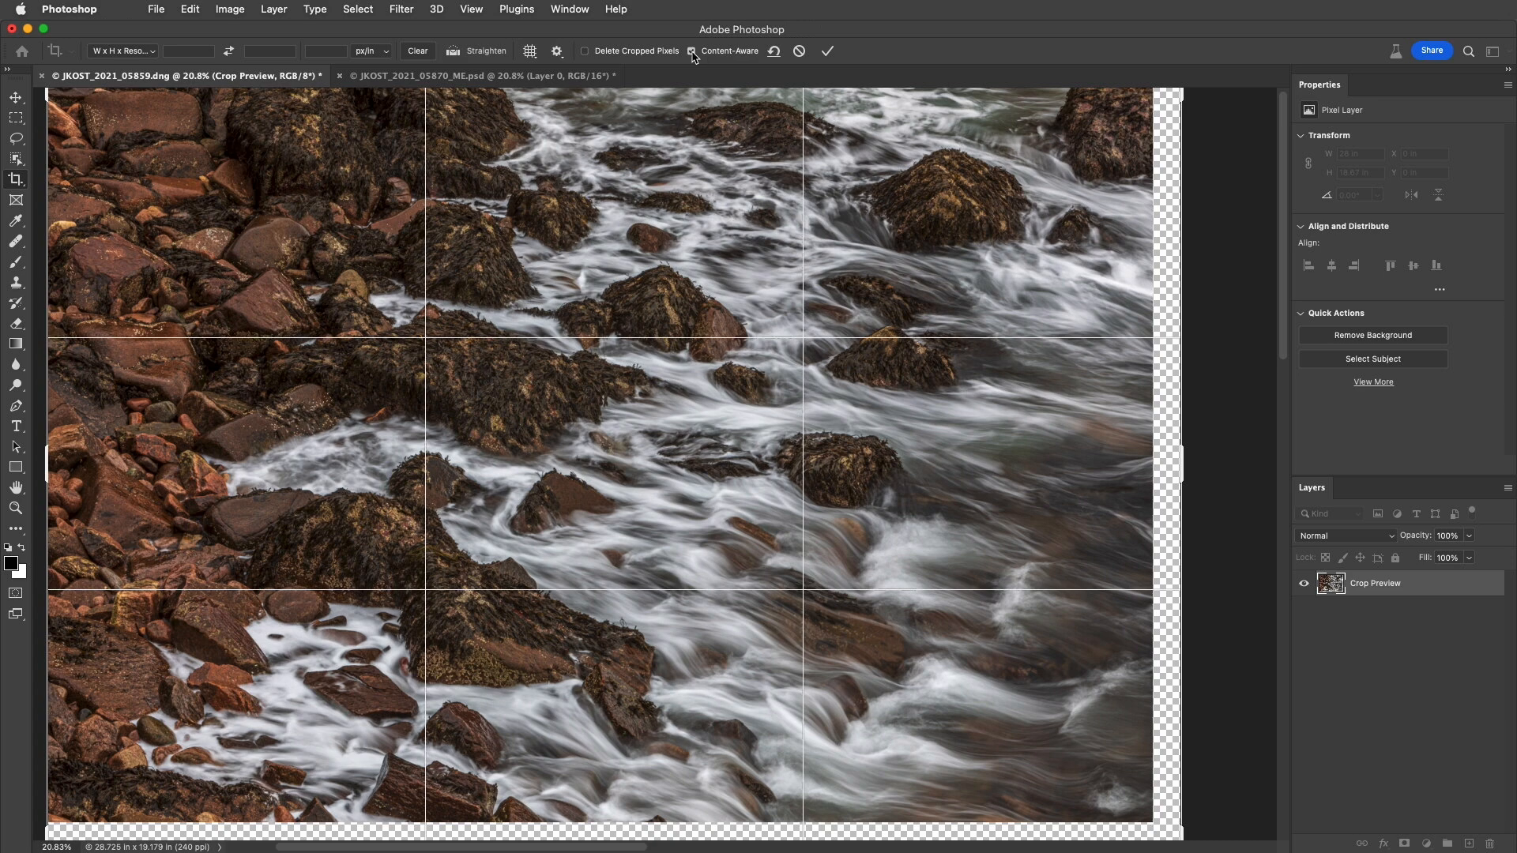
{"action": "left_click", "coordinate": [826, 50]}
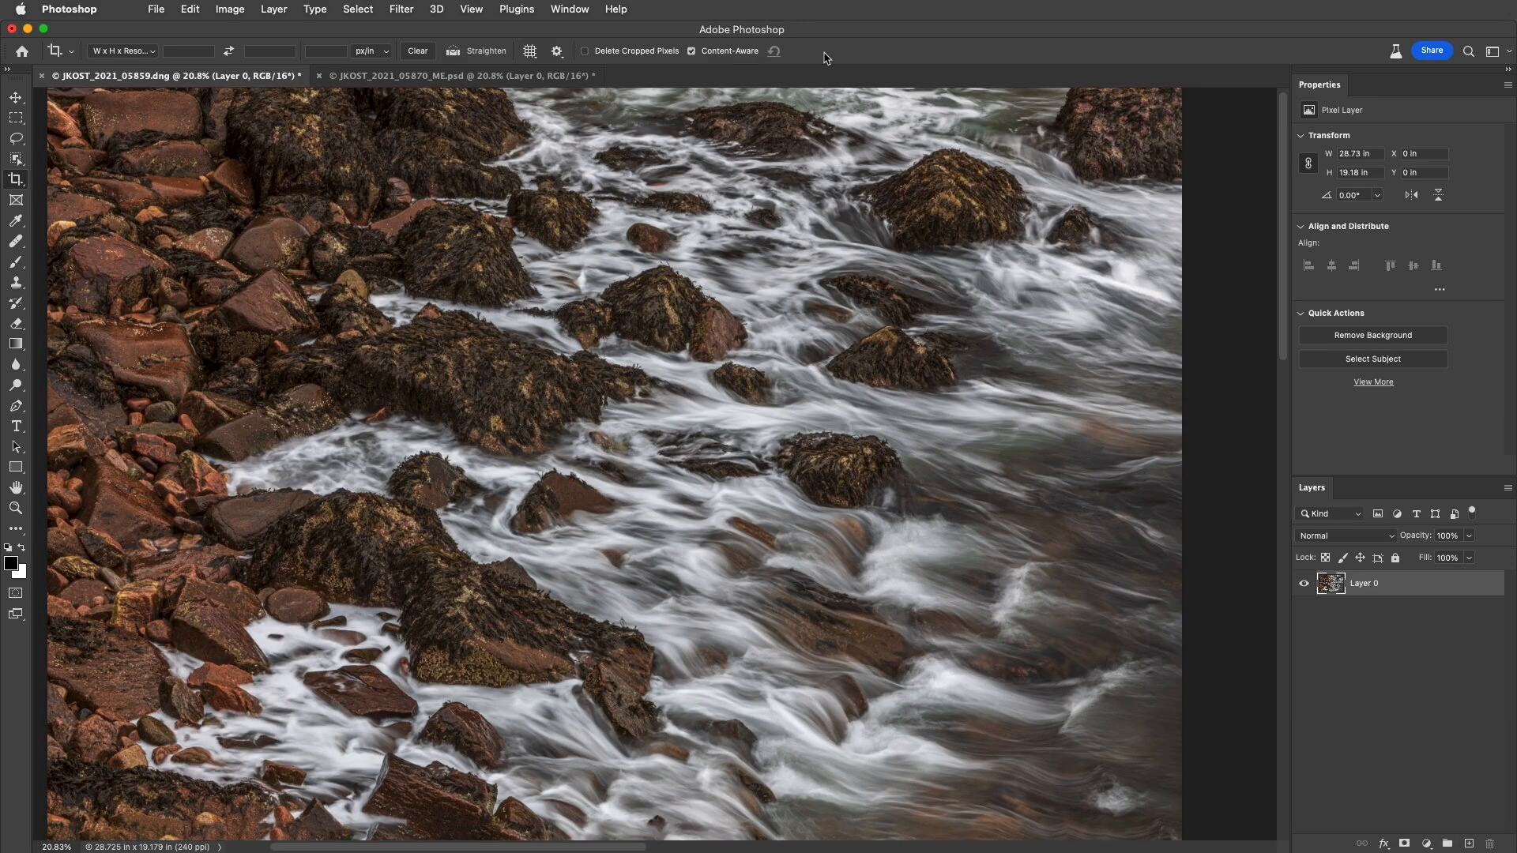
{"action": "mouse_move", "coordinate": [1255, 550]}
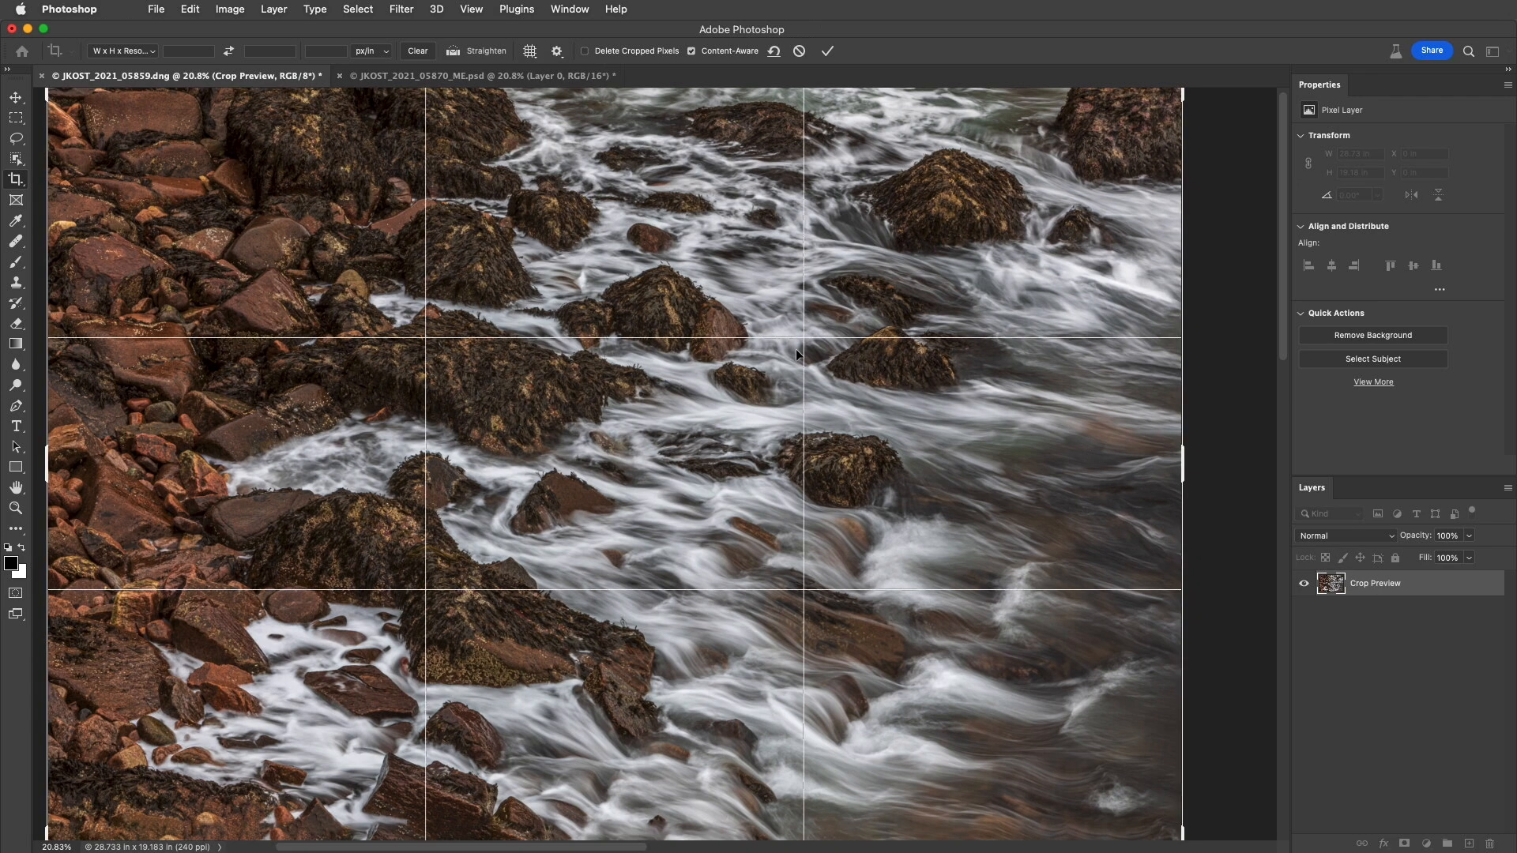
Explore crop guide overlay options, then commit the tighter crop at about 28 × 18.7 in
{"action": "left_click", "coordinate": [531, 51]}
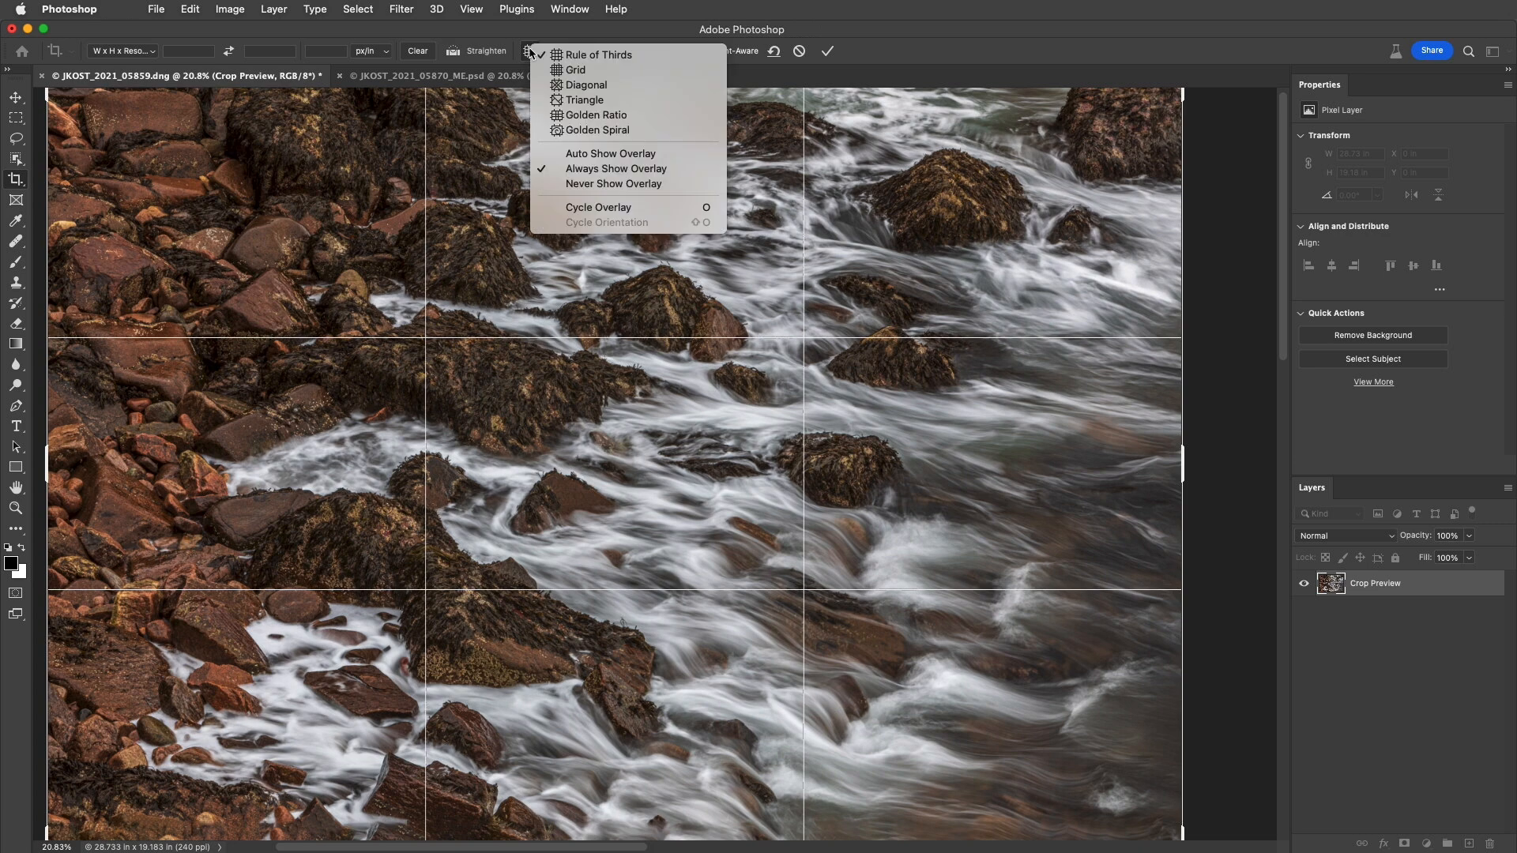
{"action": "mouse_move", "coordinate": [597, 114]}
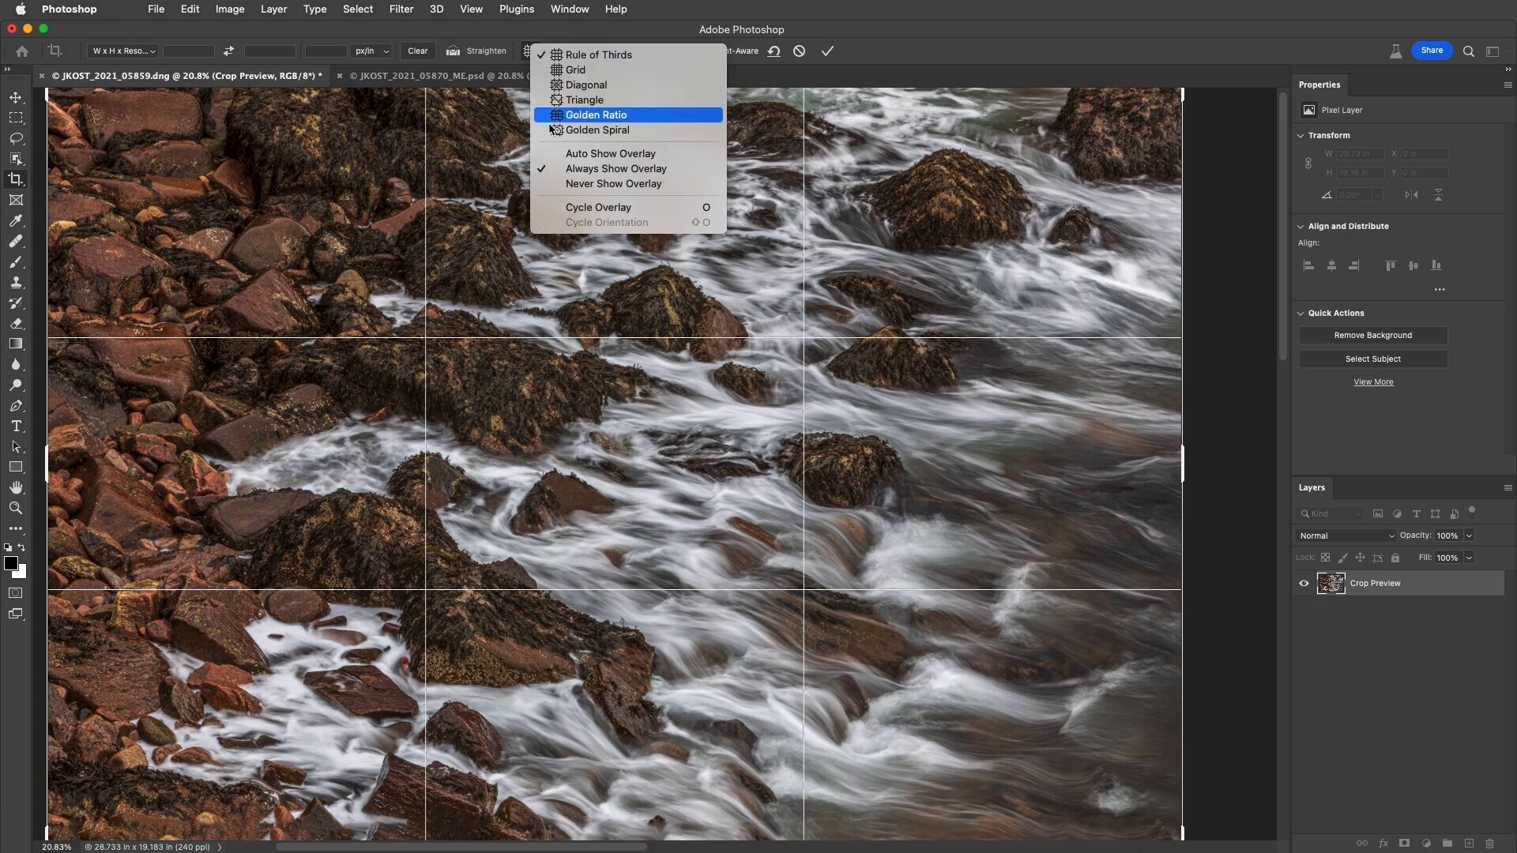
{"action": "mouse_move", "coordinate": [597, 207]}
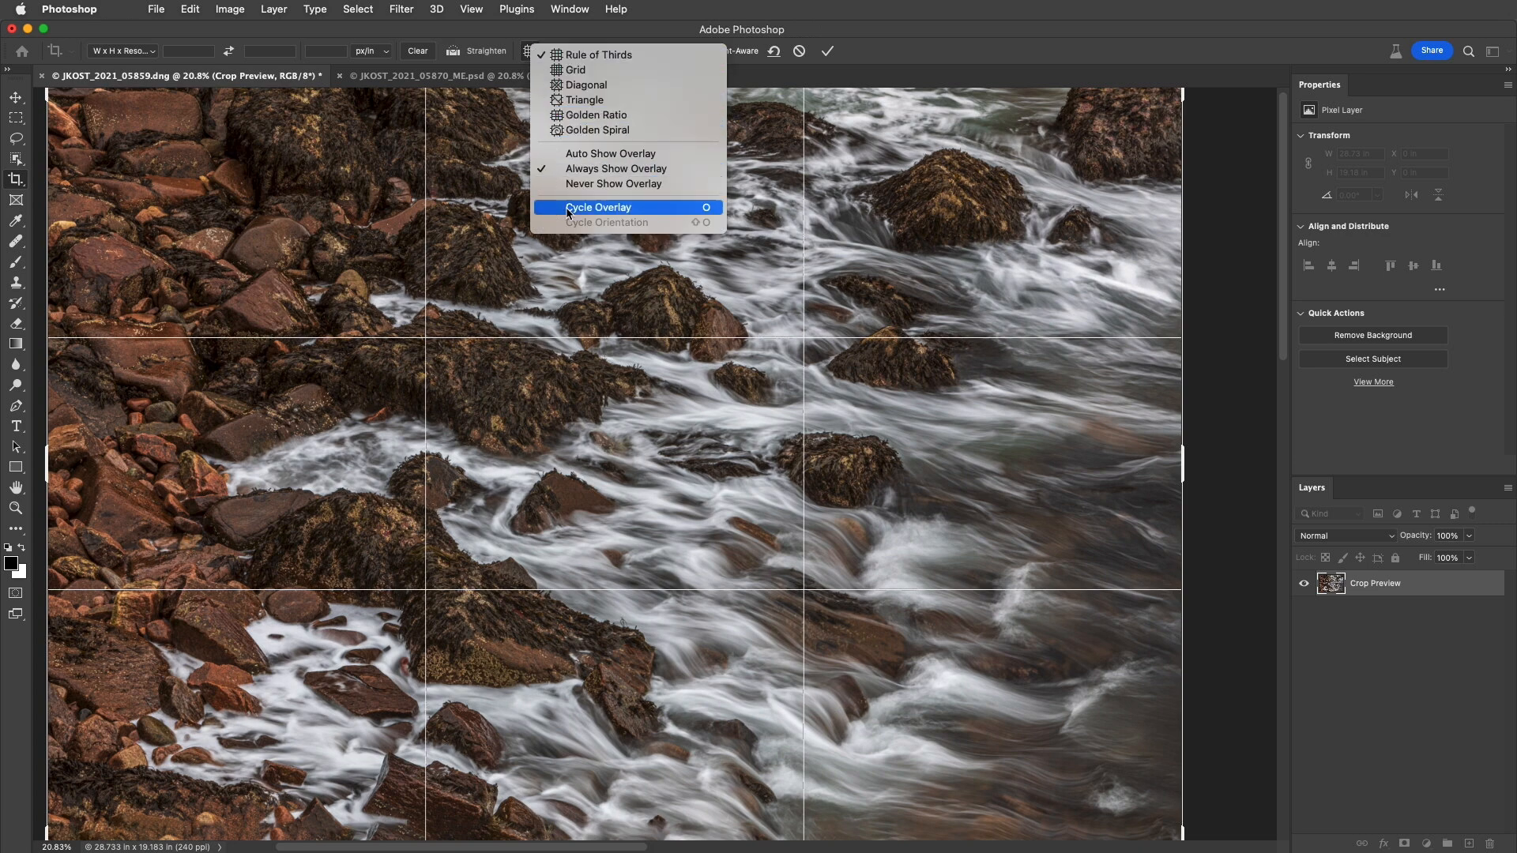
{"action": "left_click", "coordinate": [597, 207]}
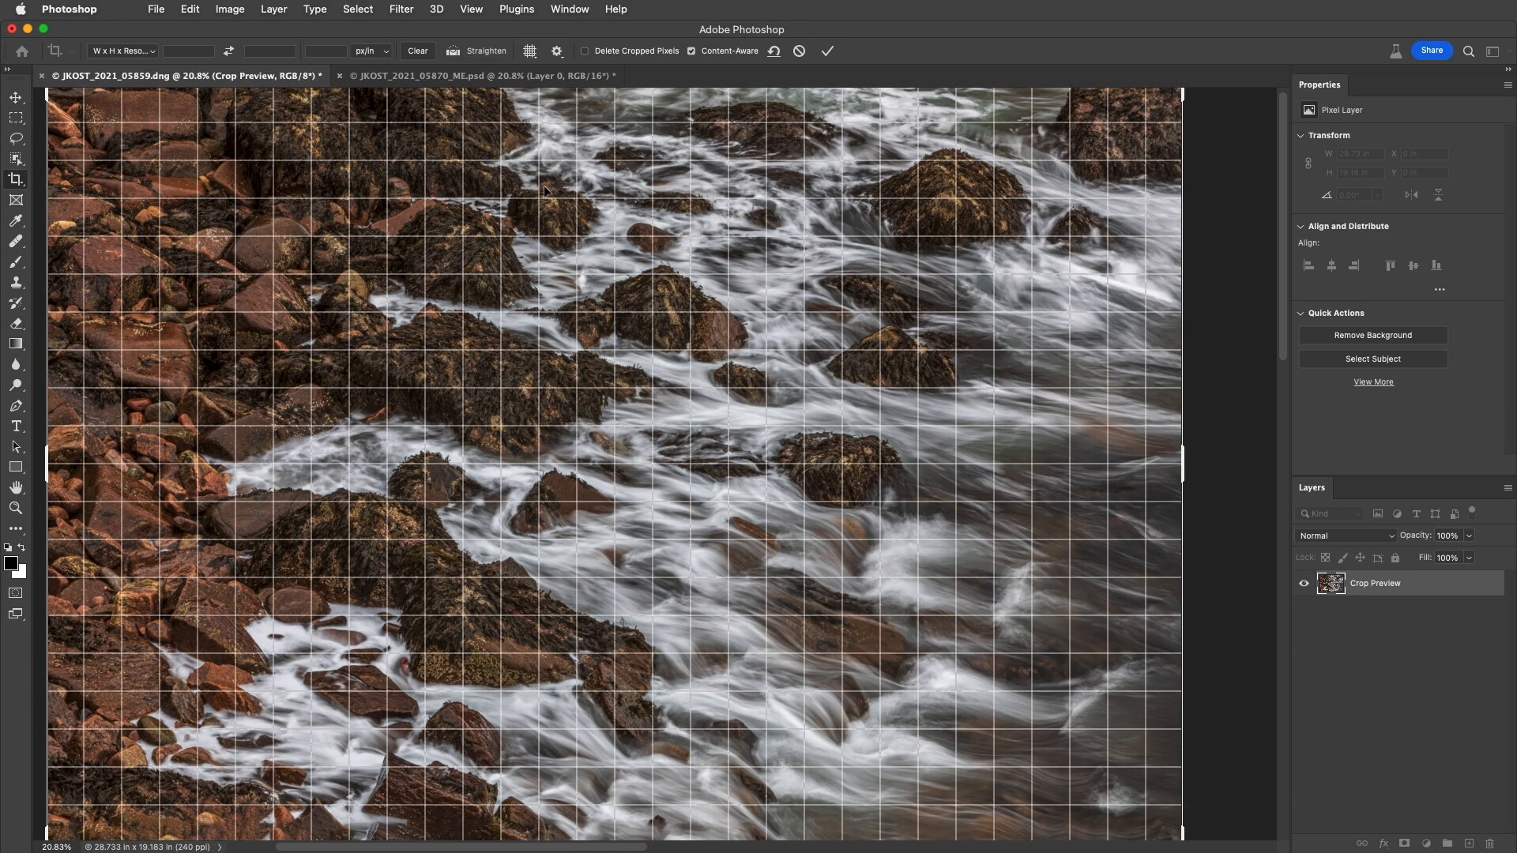
{"action": "left_click", "coordinate": [530, 50]}
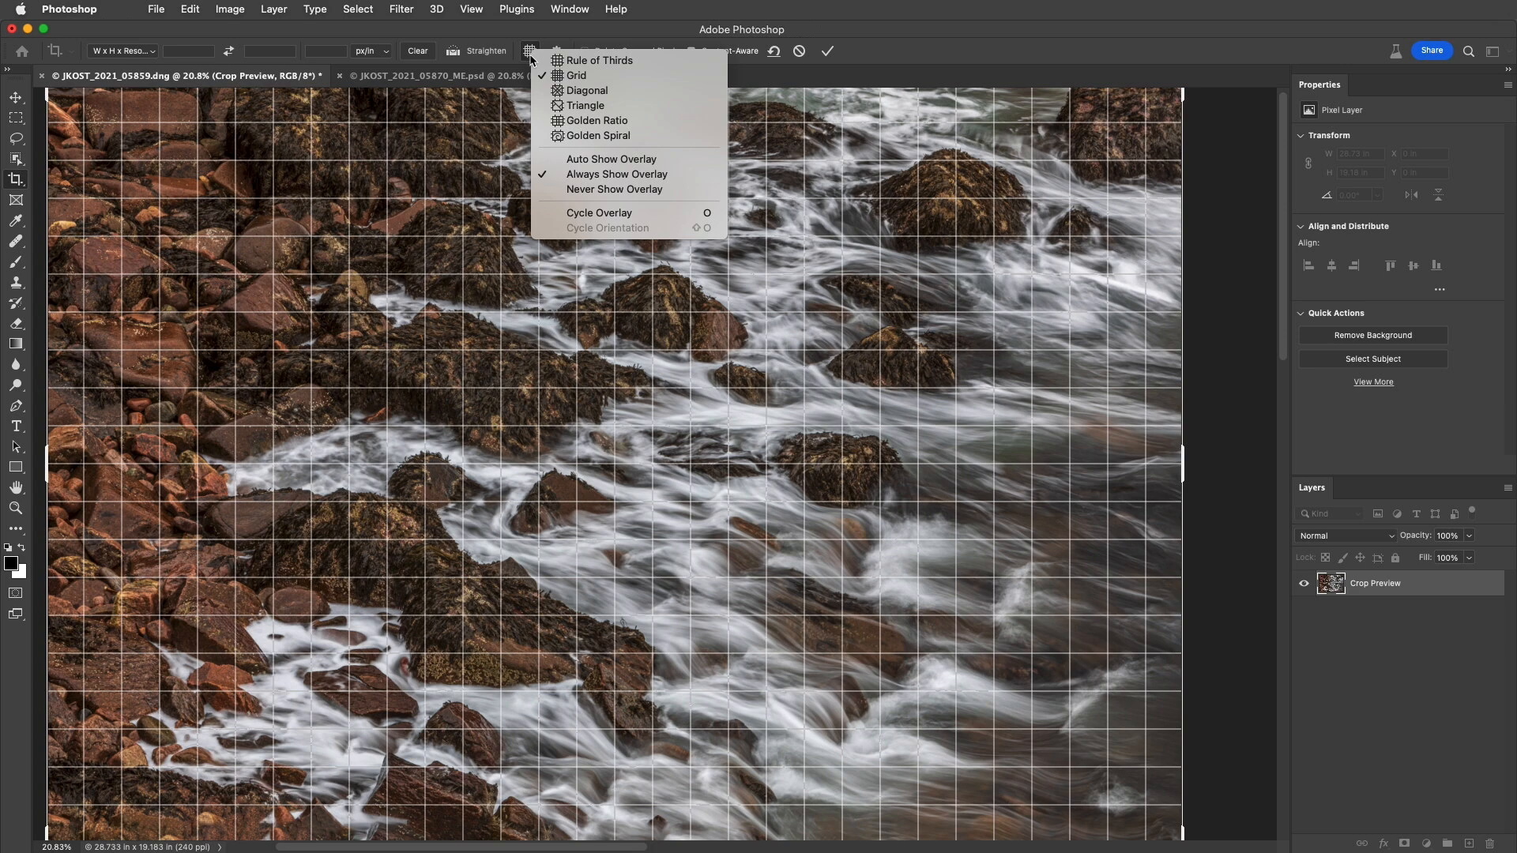
{"action": "left_click", "coordinate": [613, 188]}
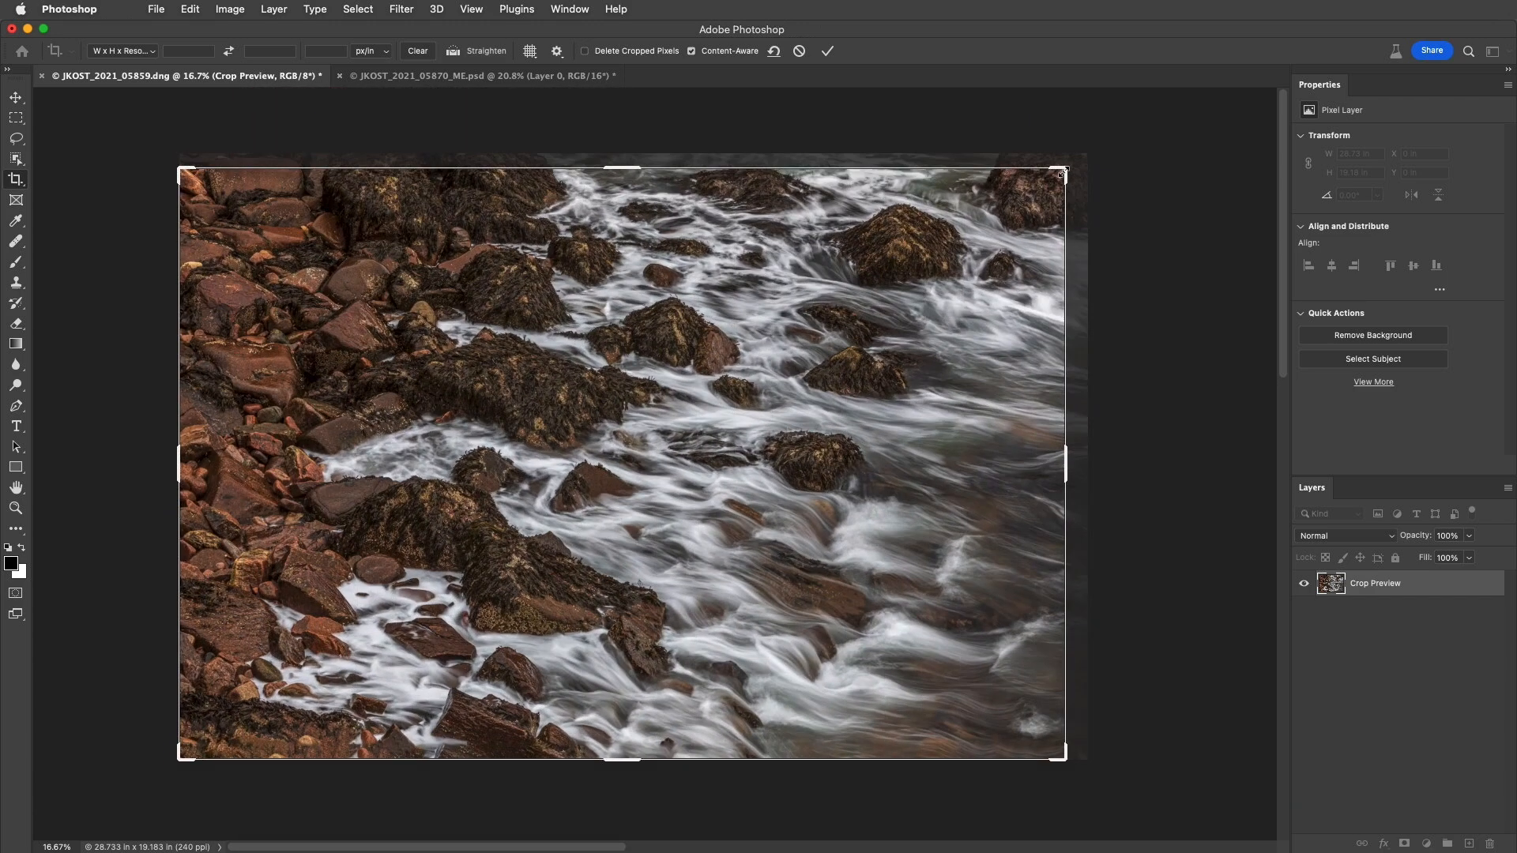
{"action": "left_click", "coordinate": [531, 50]}
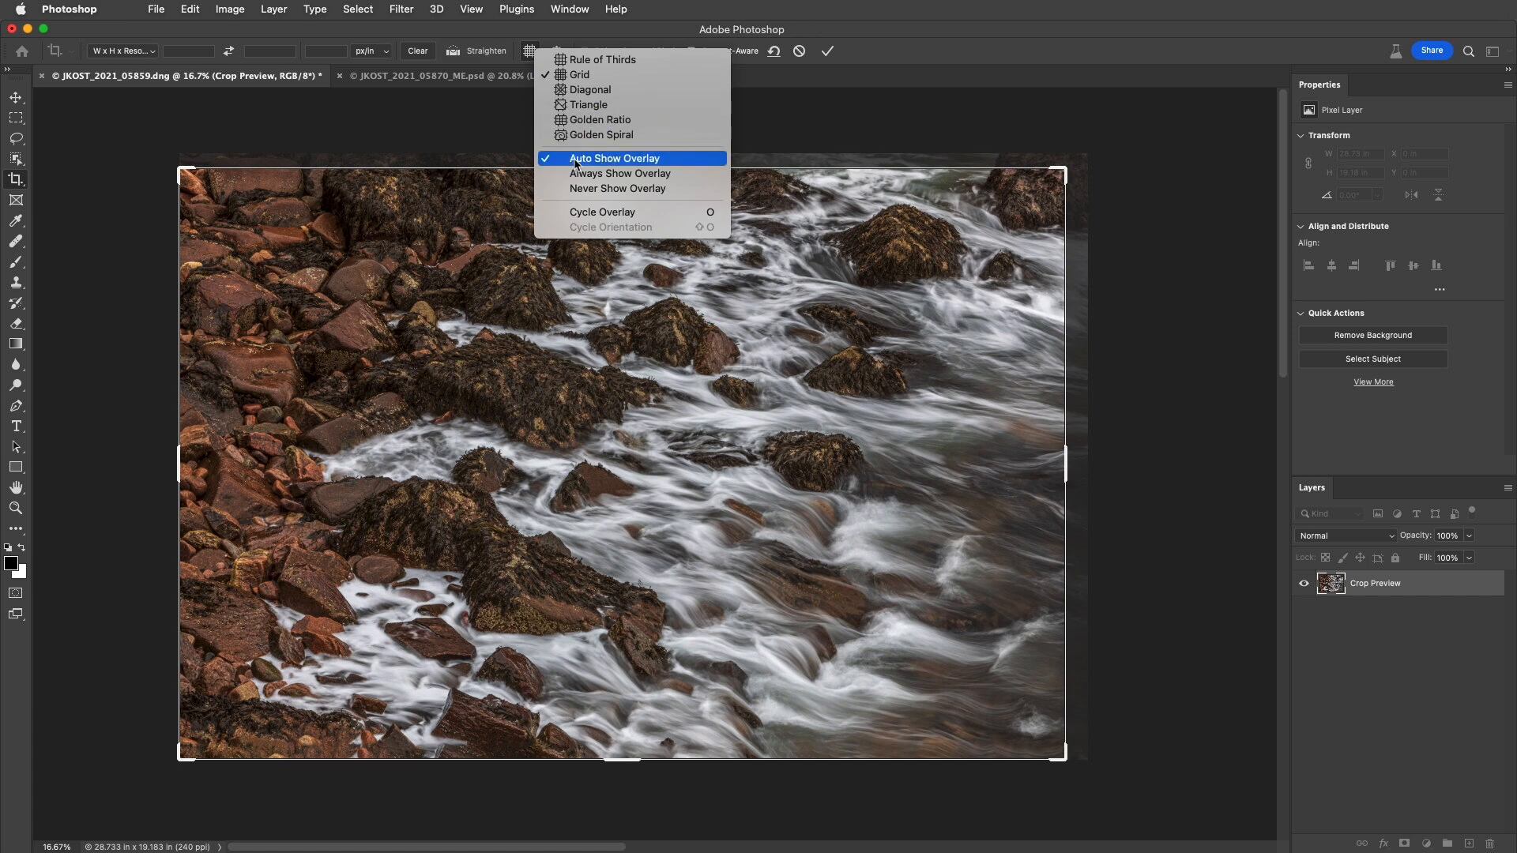
{"action": "mouse_move", "coordinate": [616, 188]}
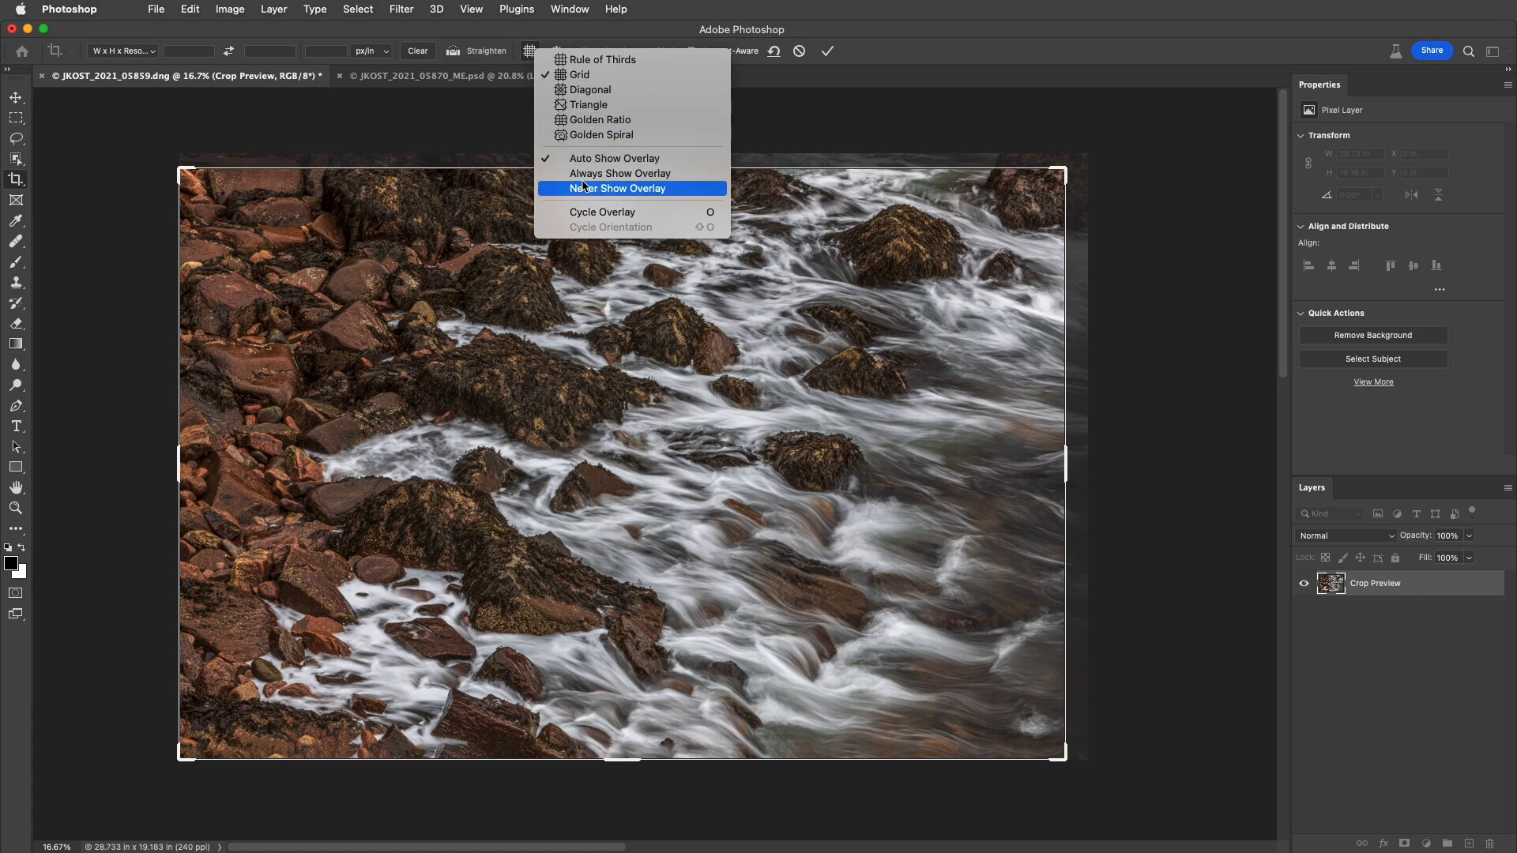
{"action": "left_click", "coordinate": [617, 188]}
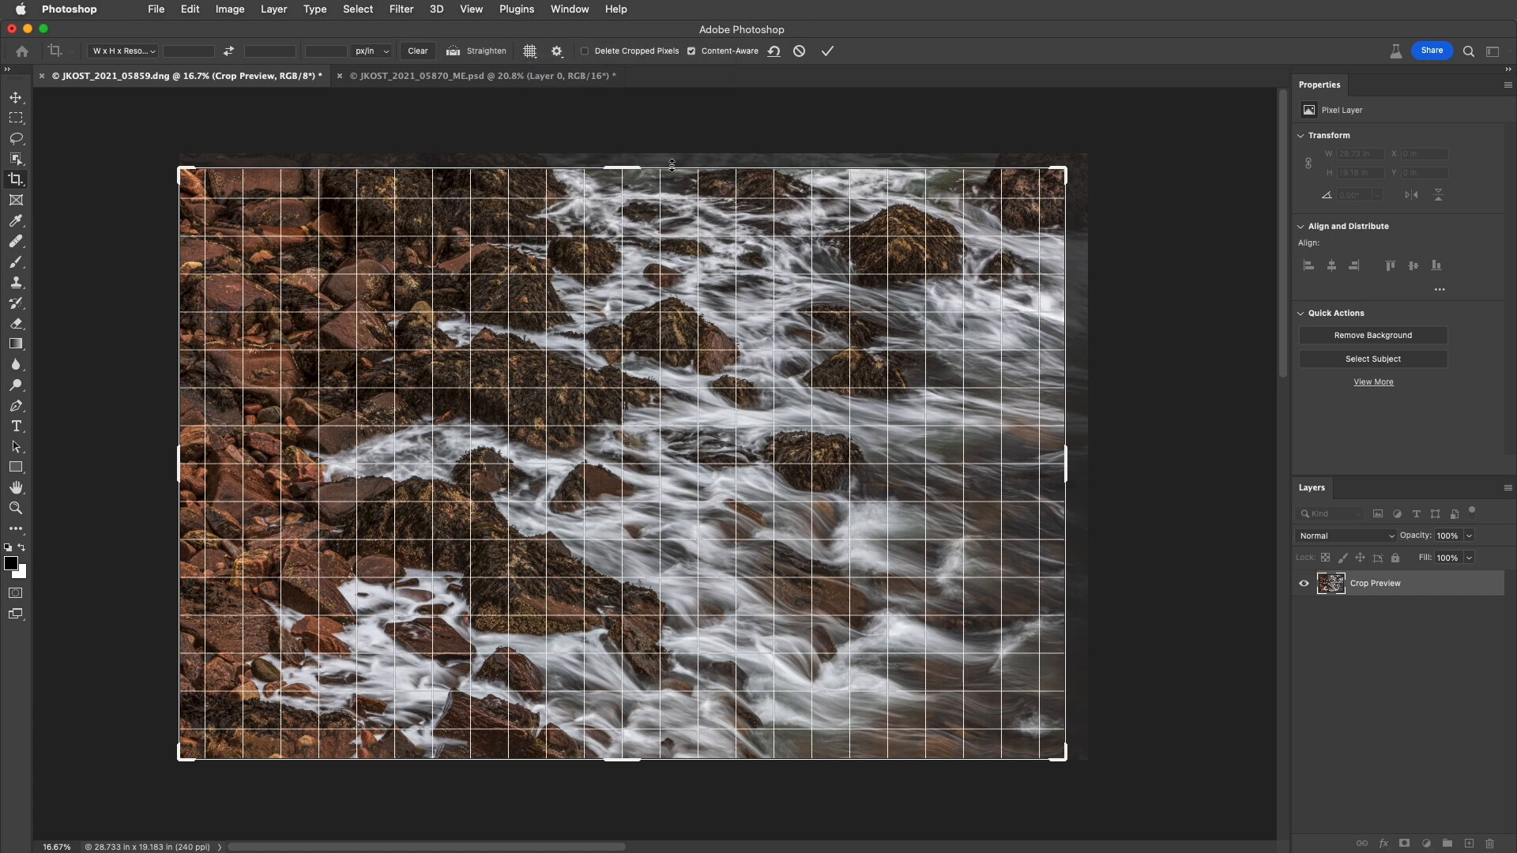
{"action": "left_click", "coordinate": [826, 51]}
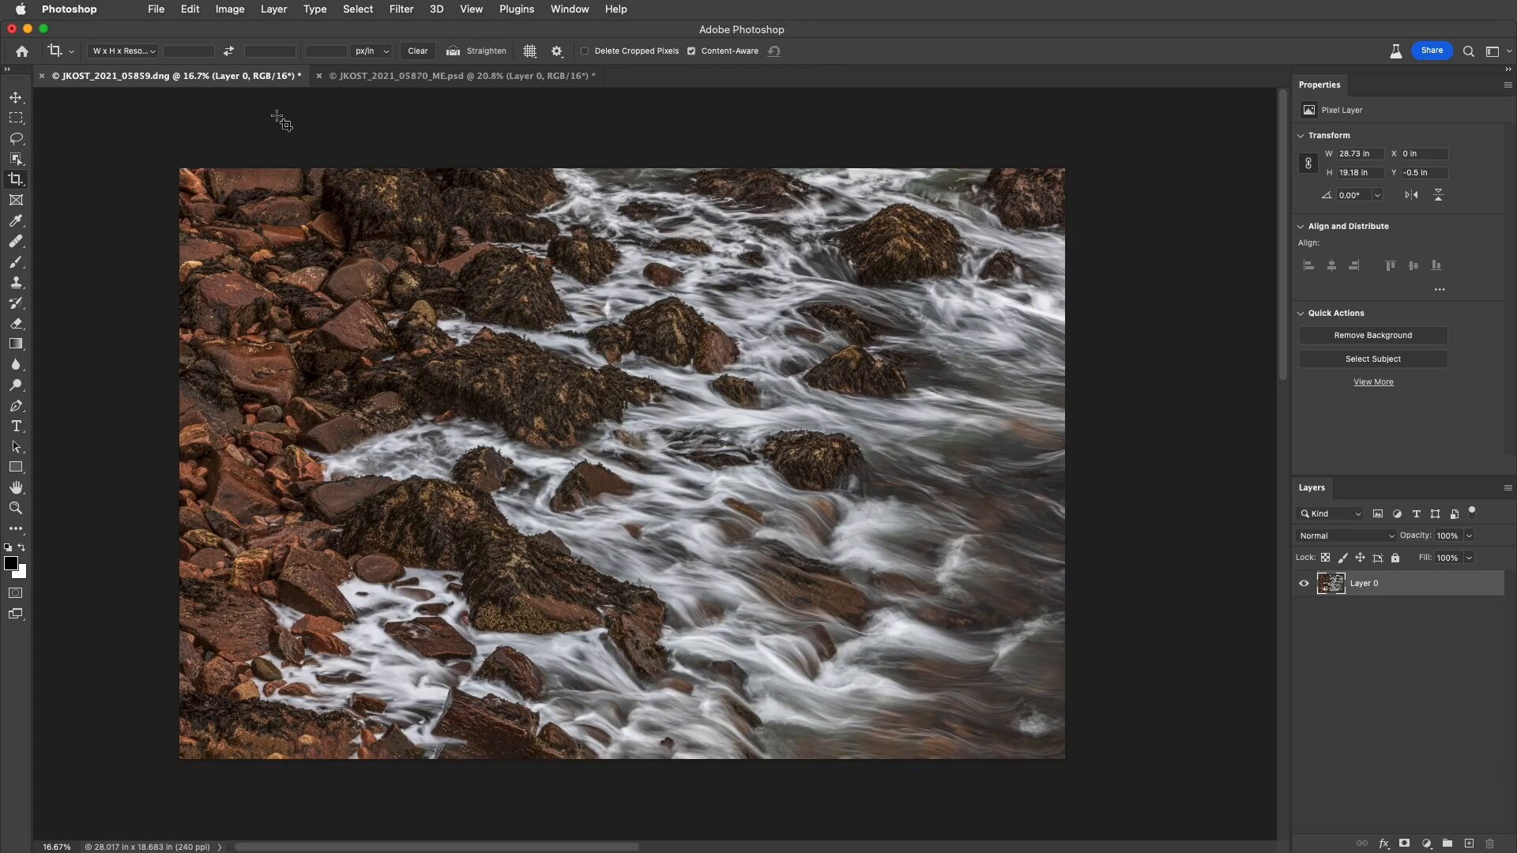
Reset the Crop Tool to its default settings via its preset icon
{"action": "right_click", "coordinate": [54, 50]}
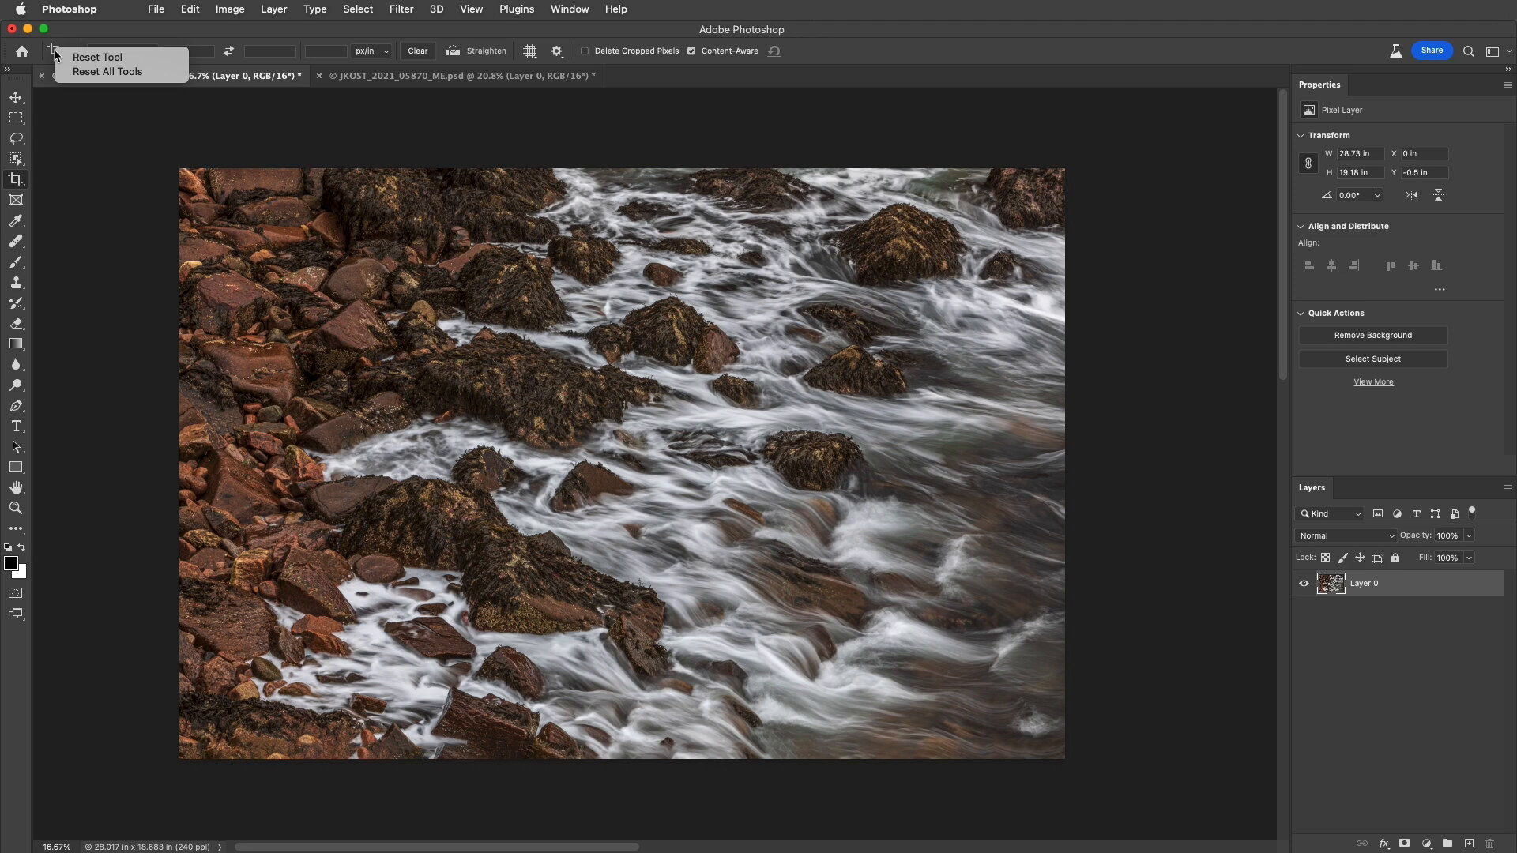
{"action": "mouse_move", "coordinate": [97, 57]}
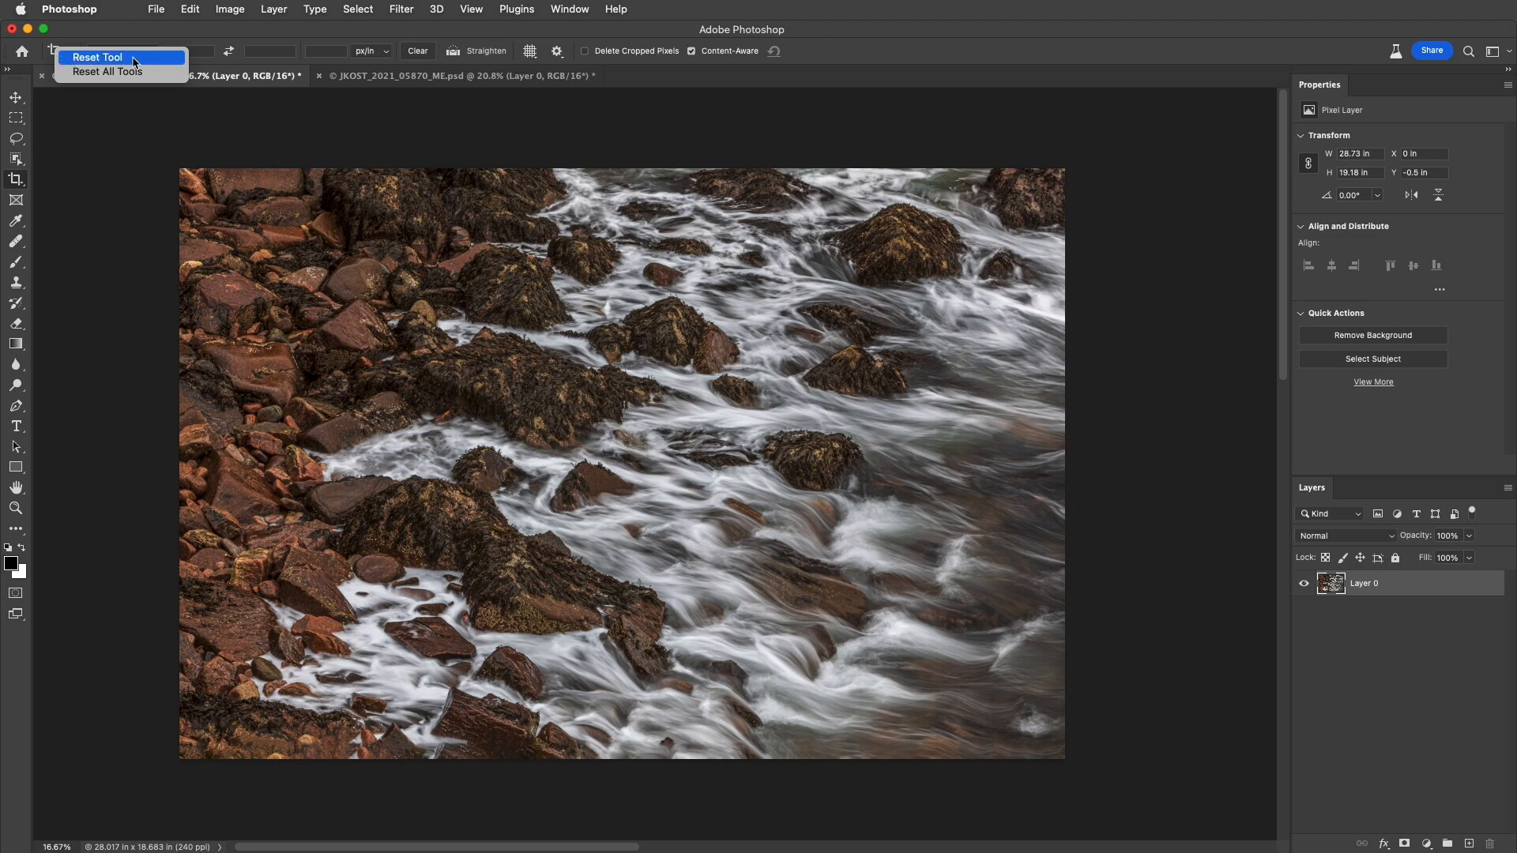
{"action": "left_click", "coordinate": [96, 57]}
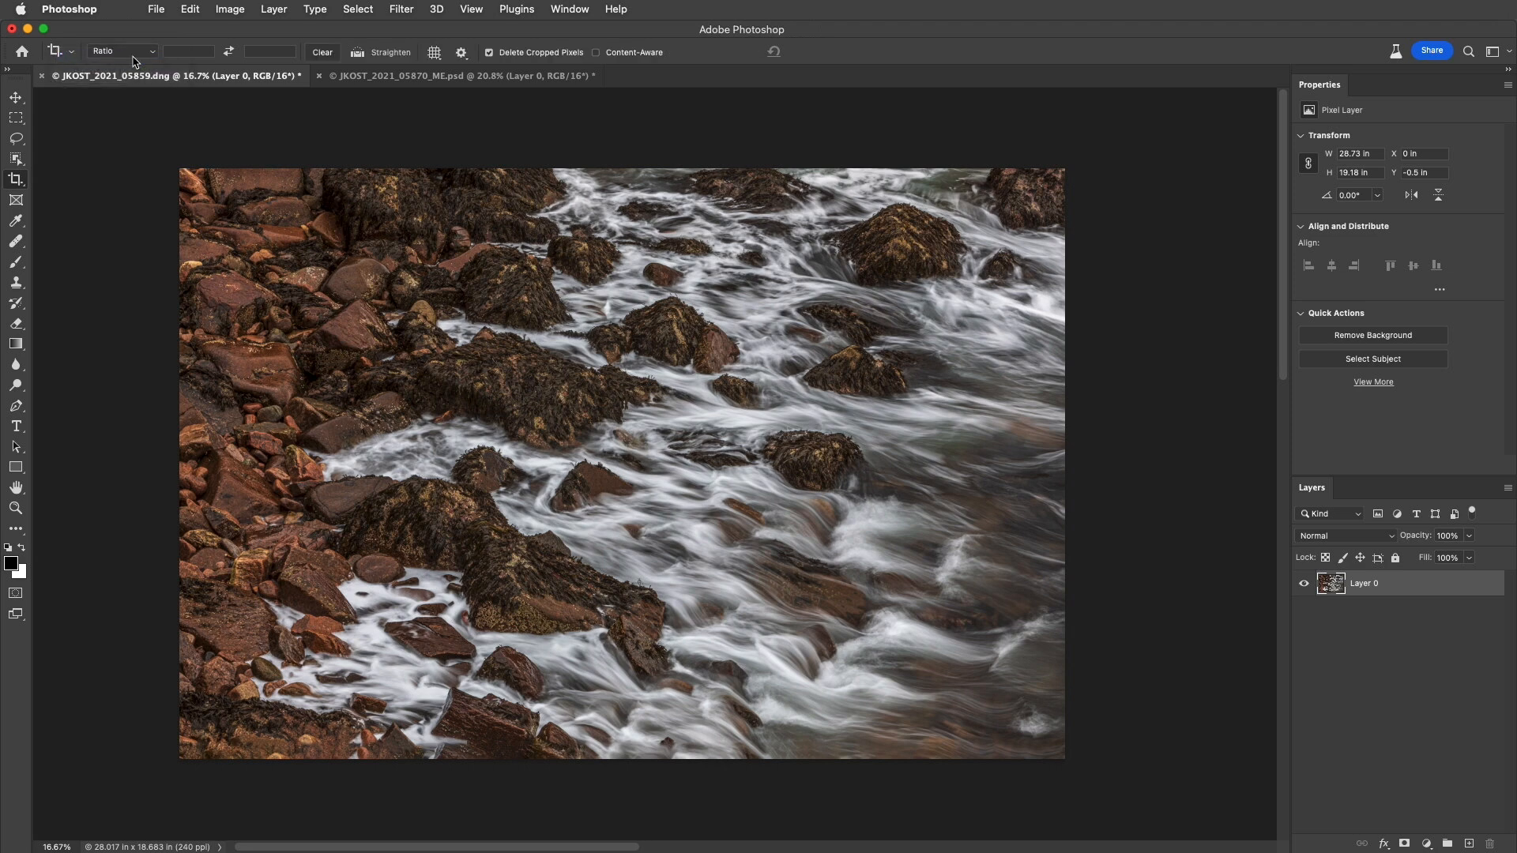